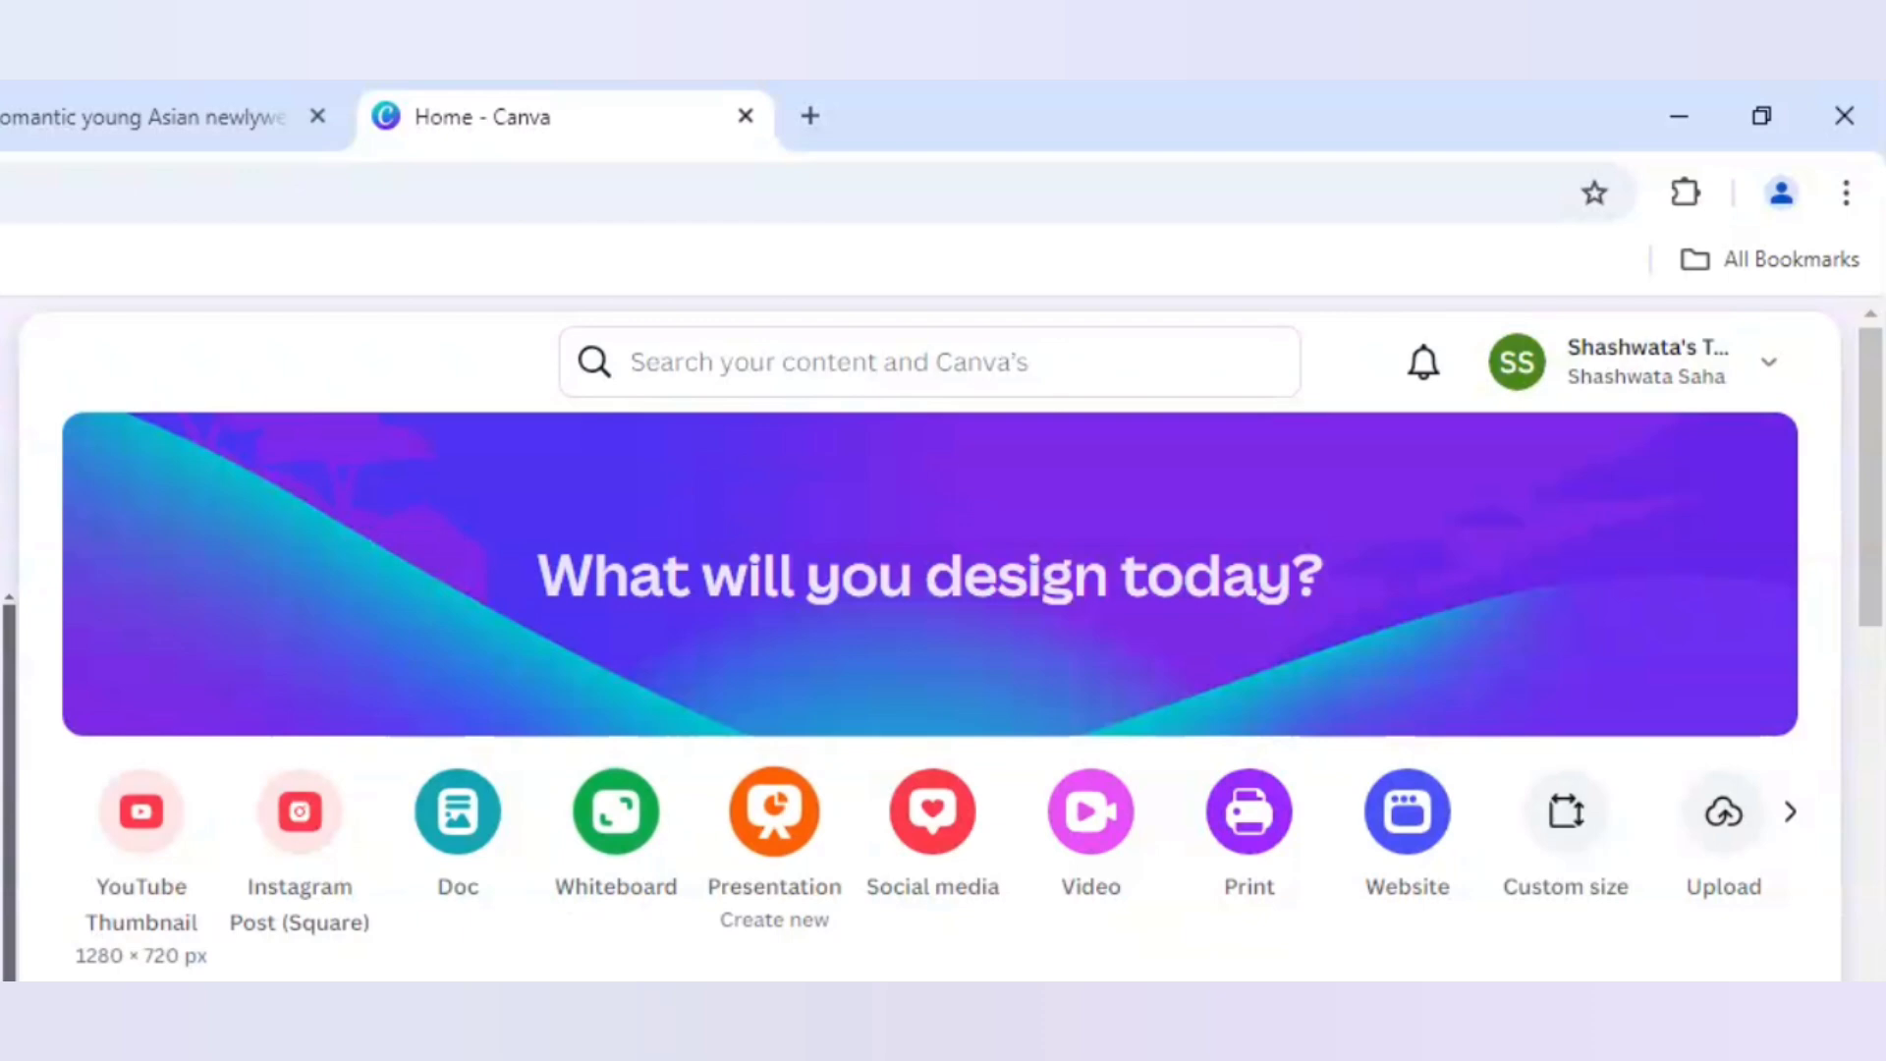
mouse_move(141, 902)
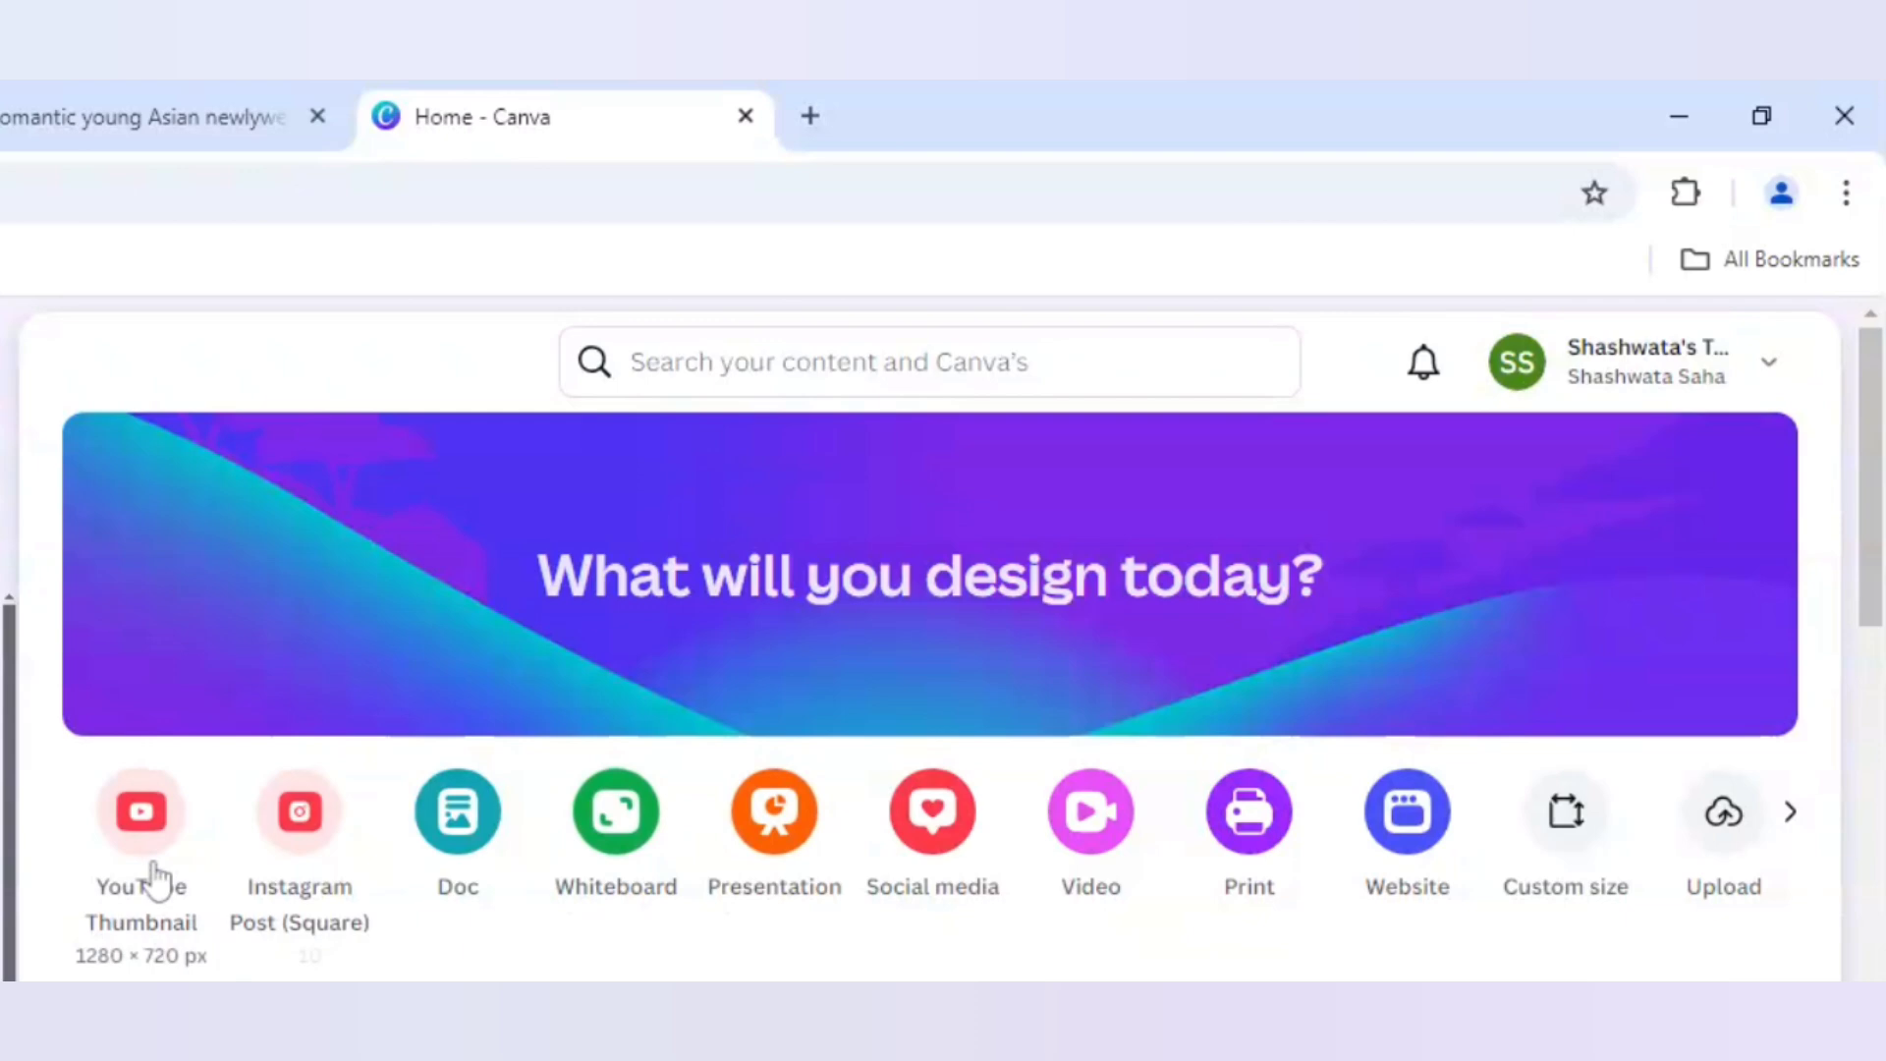
mouse_move(148, 872)
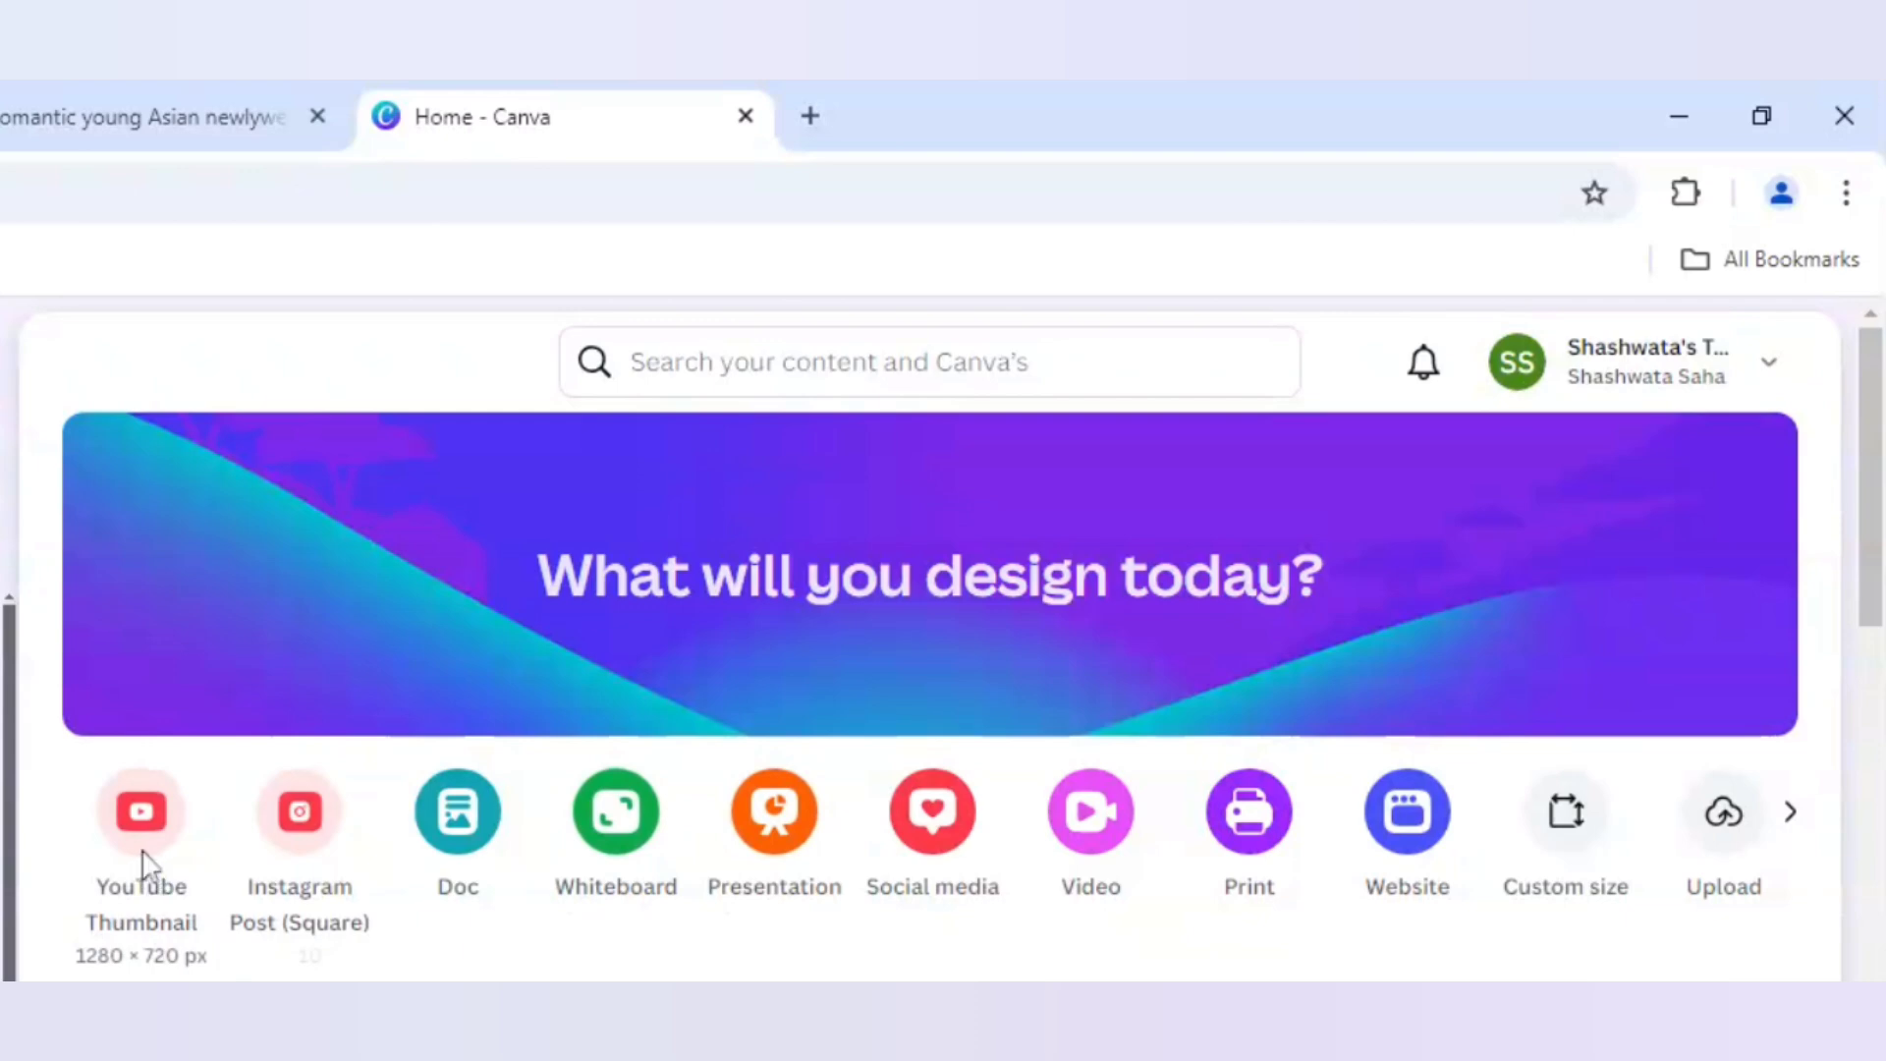
- Start a blank 1280×720 YouTube Thumbnail design from the home page preset
left_click(140, 811)
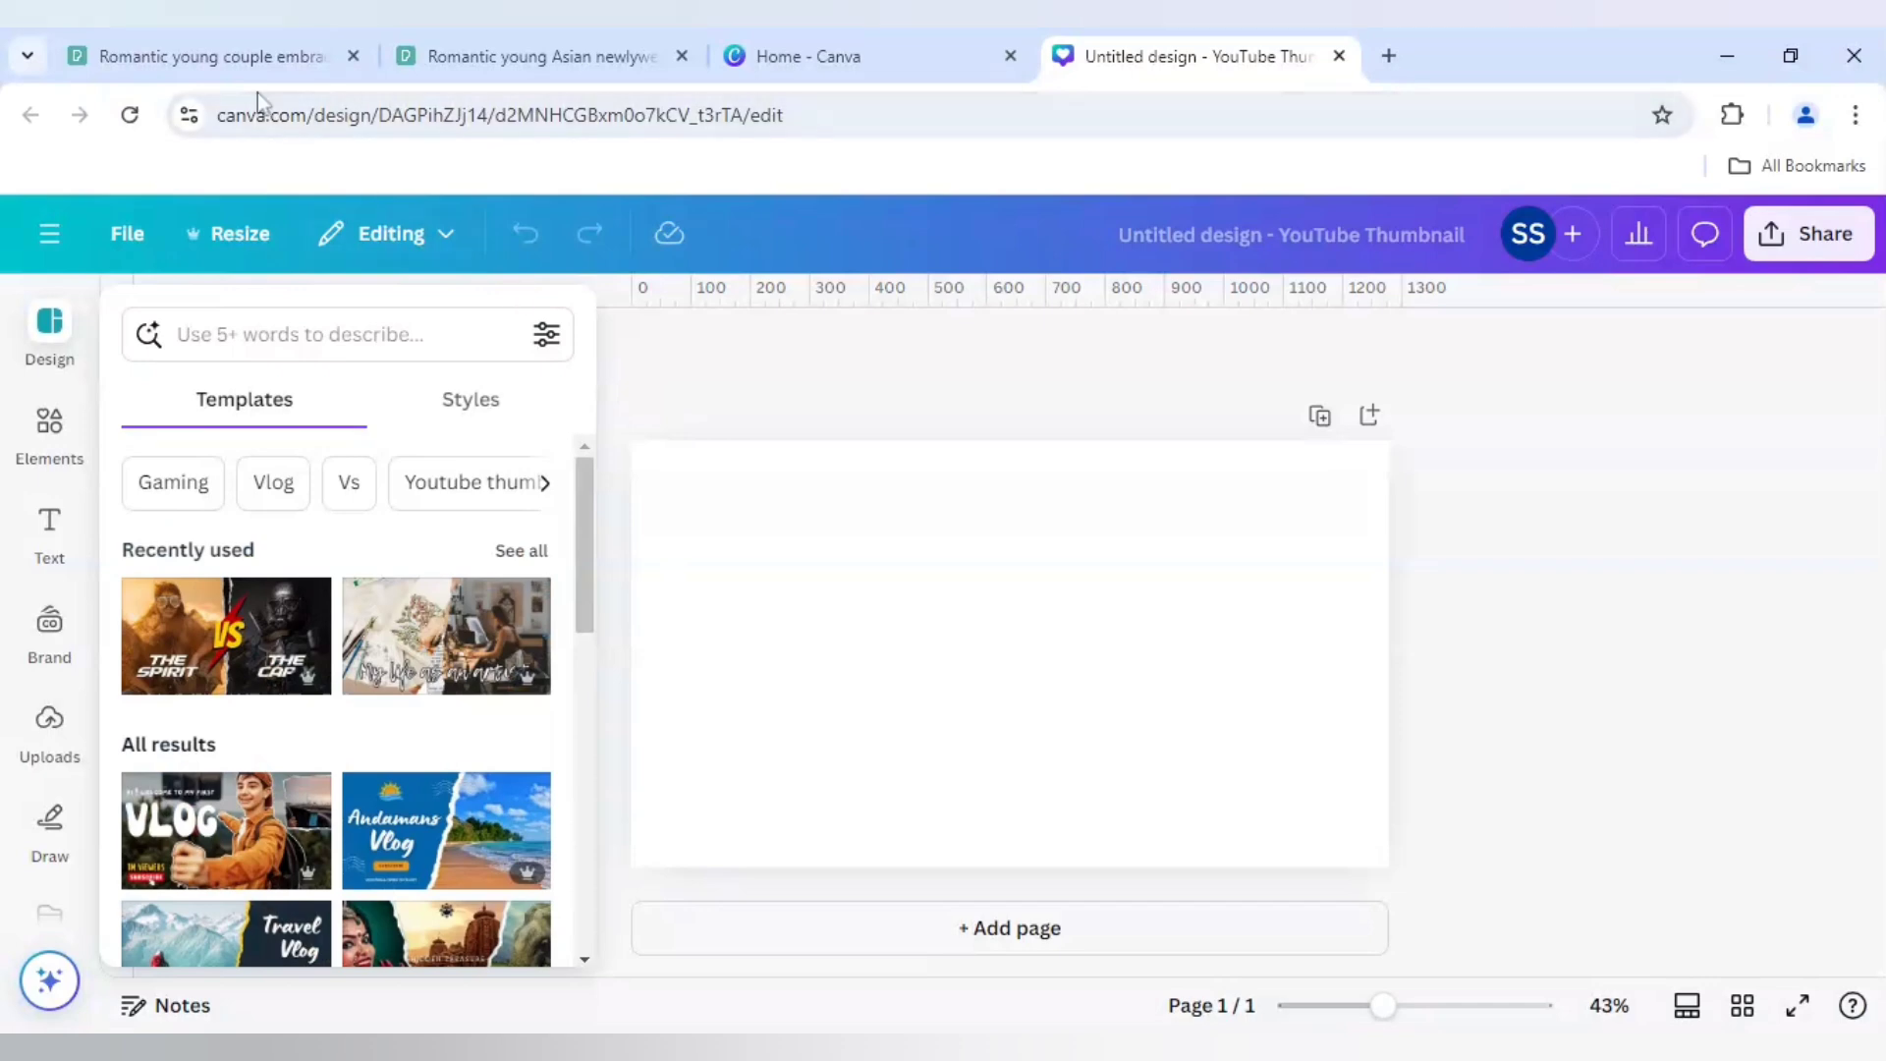
- View the grassy-hill couple photo, then the newlyweds-with-bouquet photo on Pexels
left_click(535, 57)
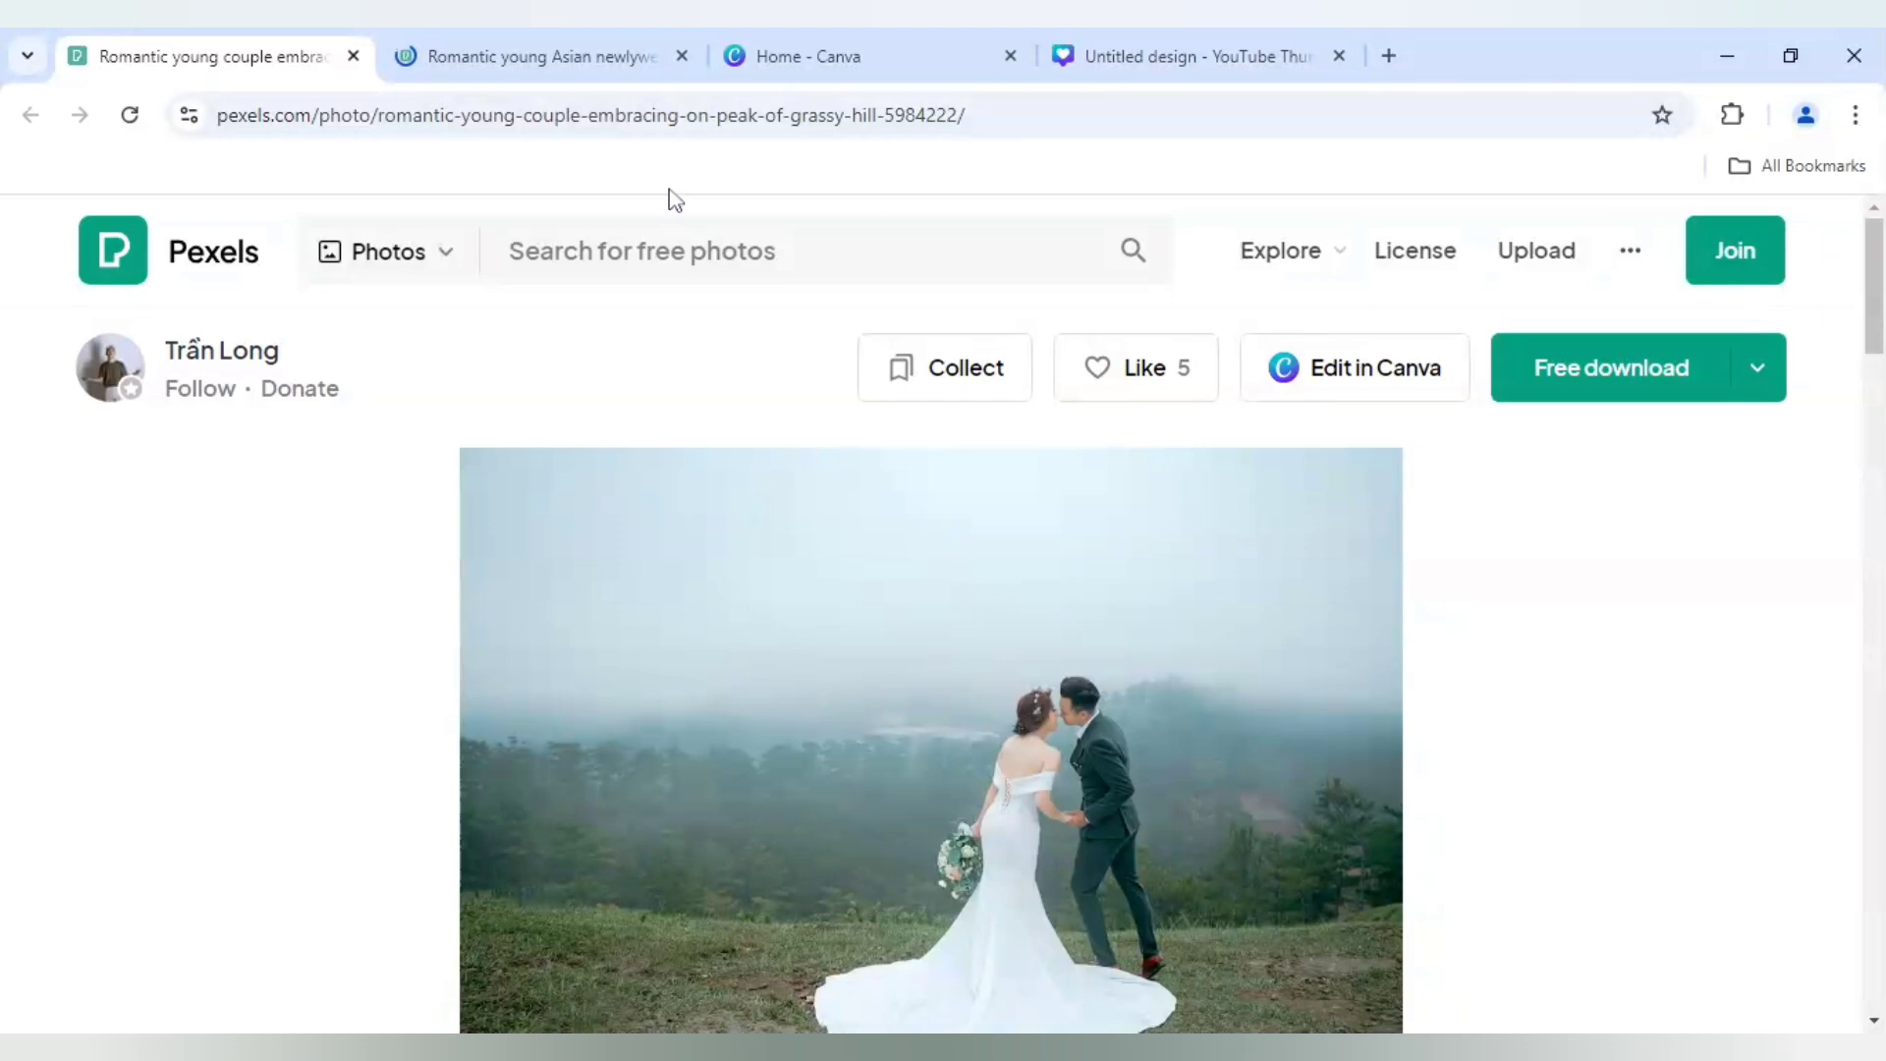
left_click(535, 57)
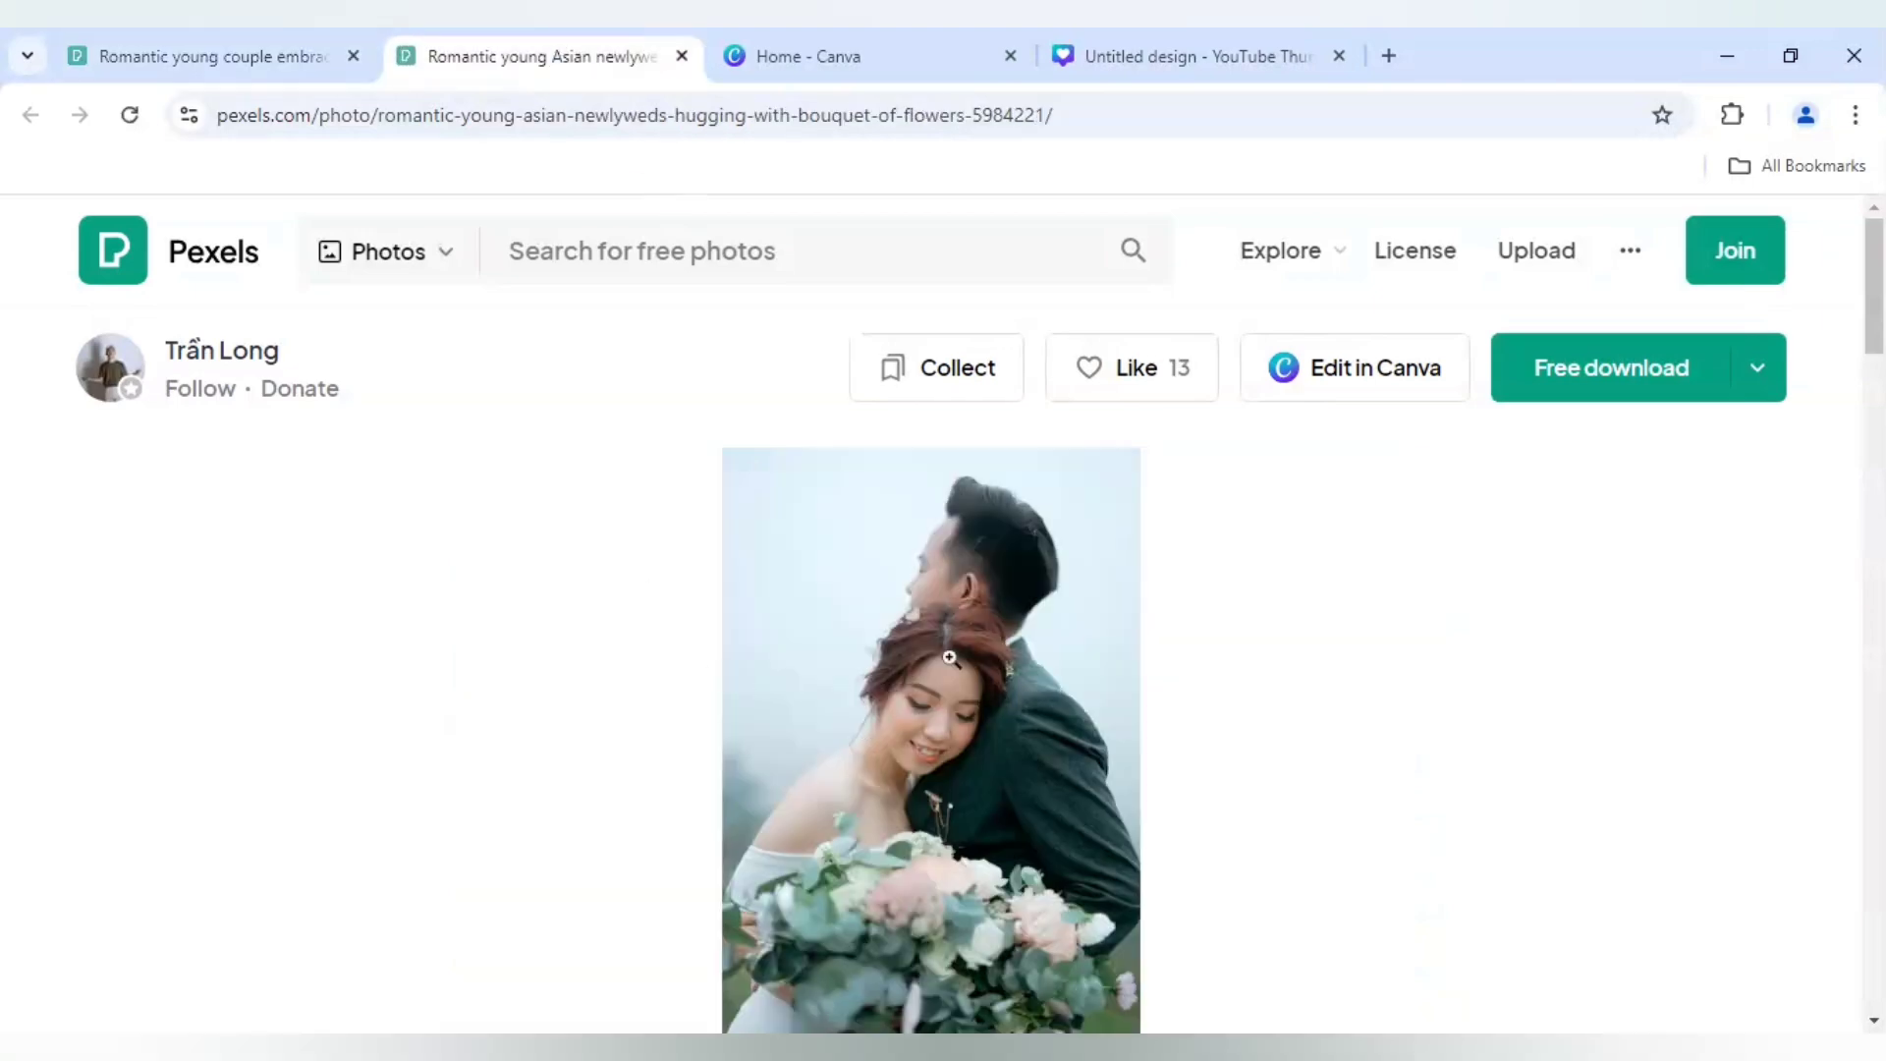
mouse_move(946, 727)
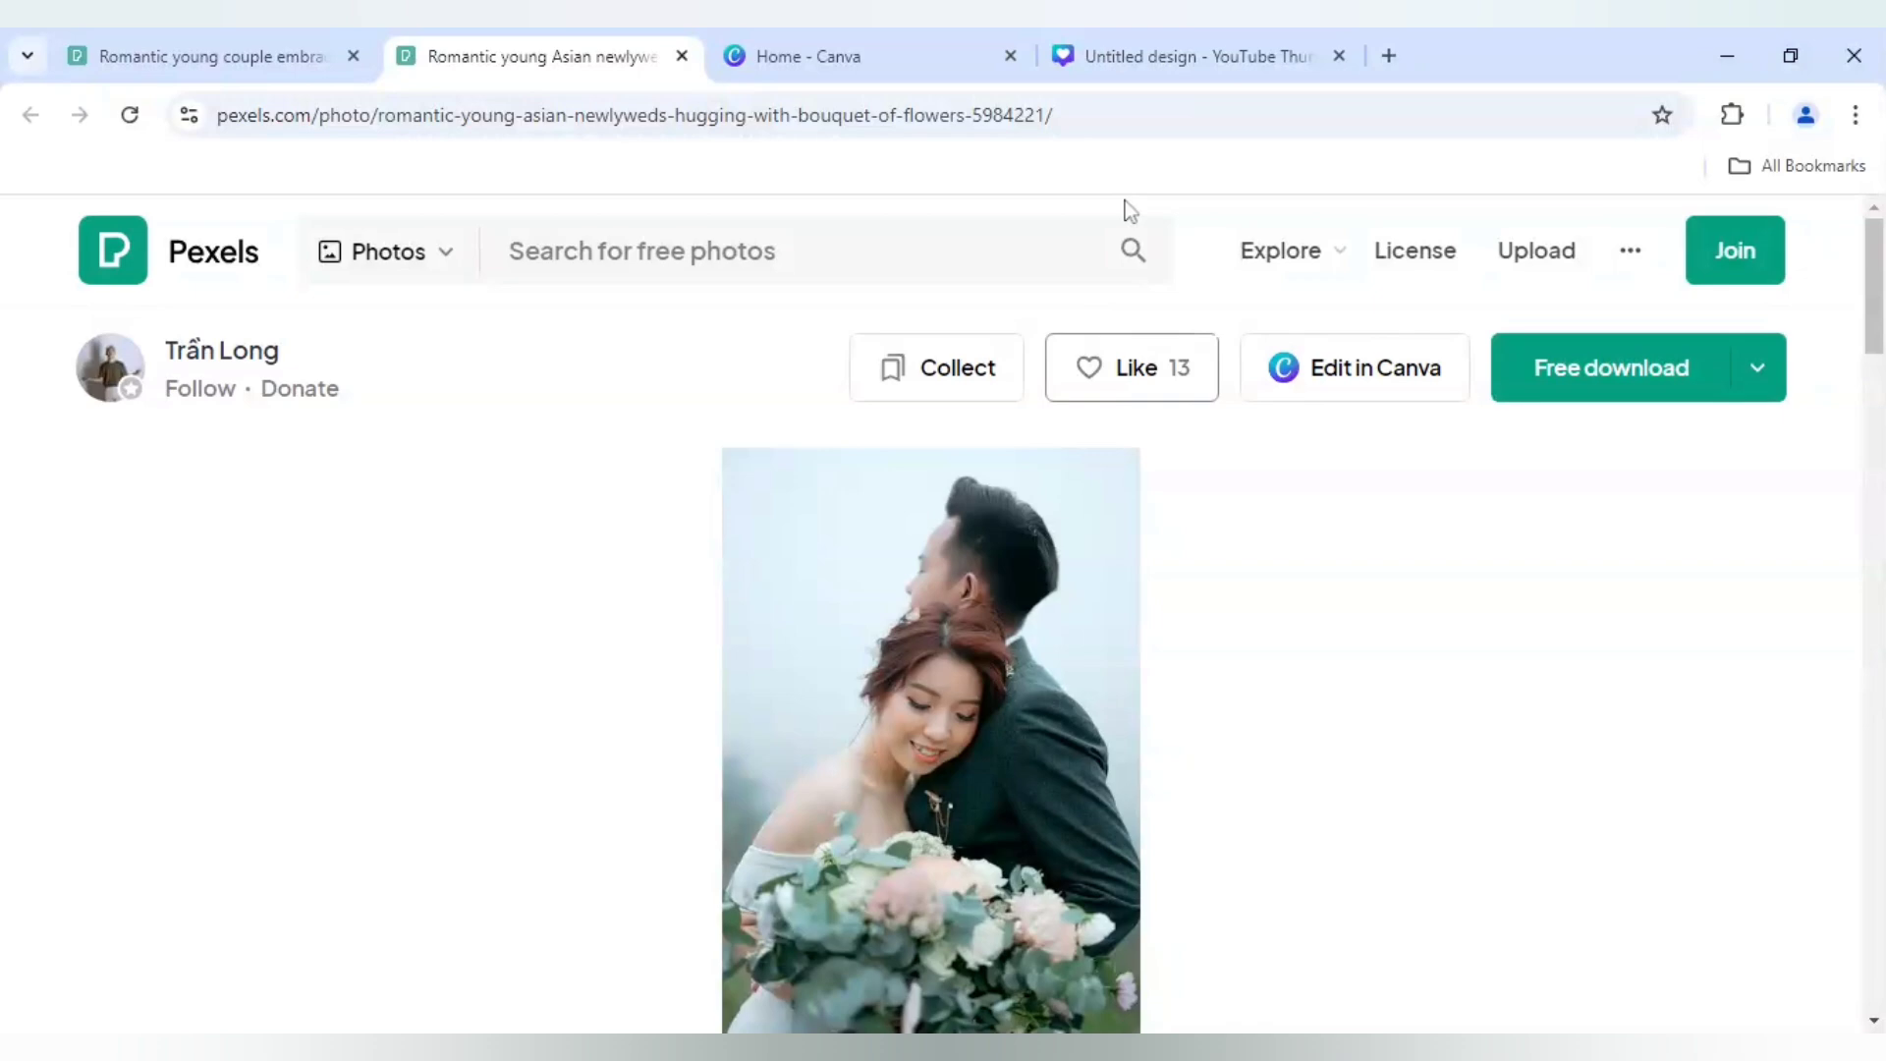
- Return to the thumbnail design and show the previously uploaded couple photos
left_click(1190, 57)
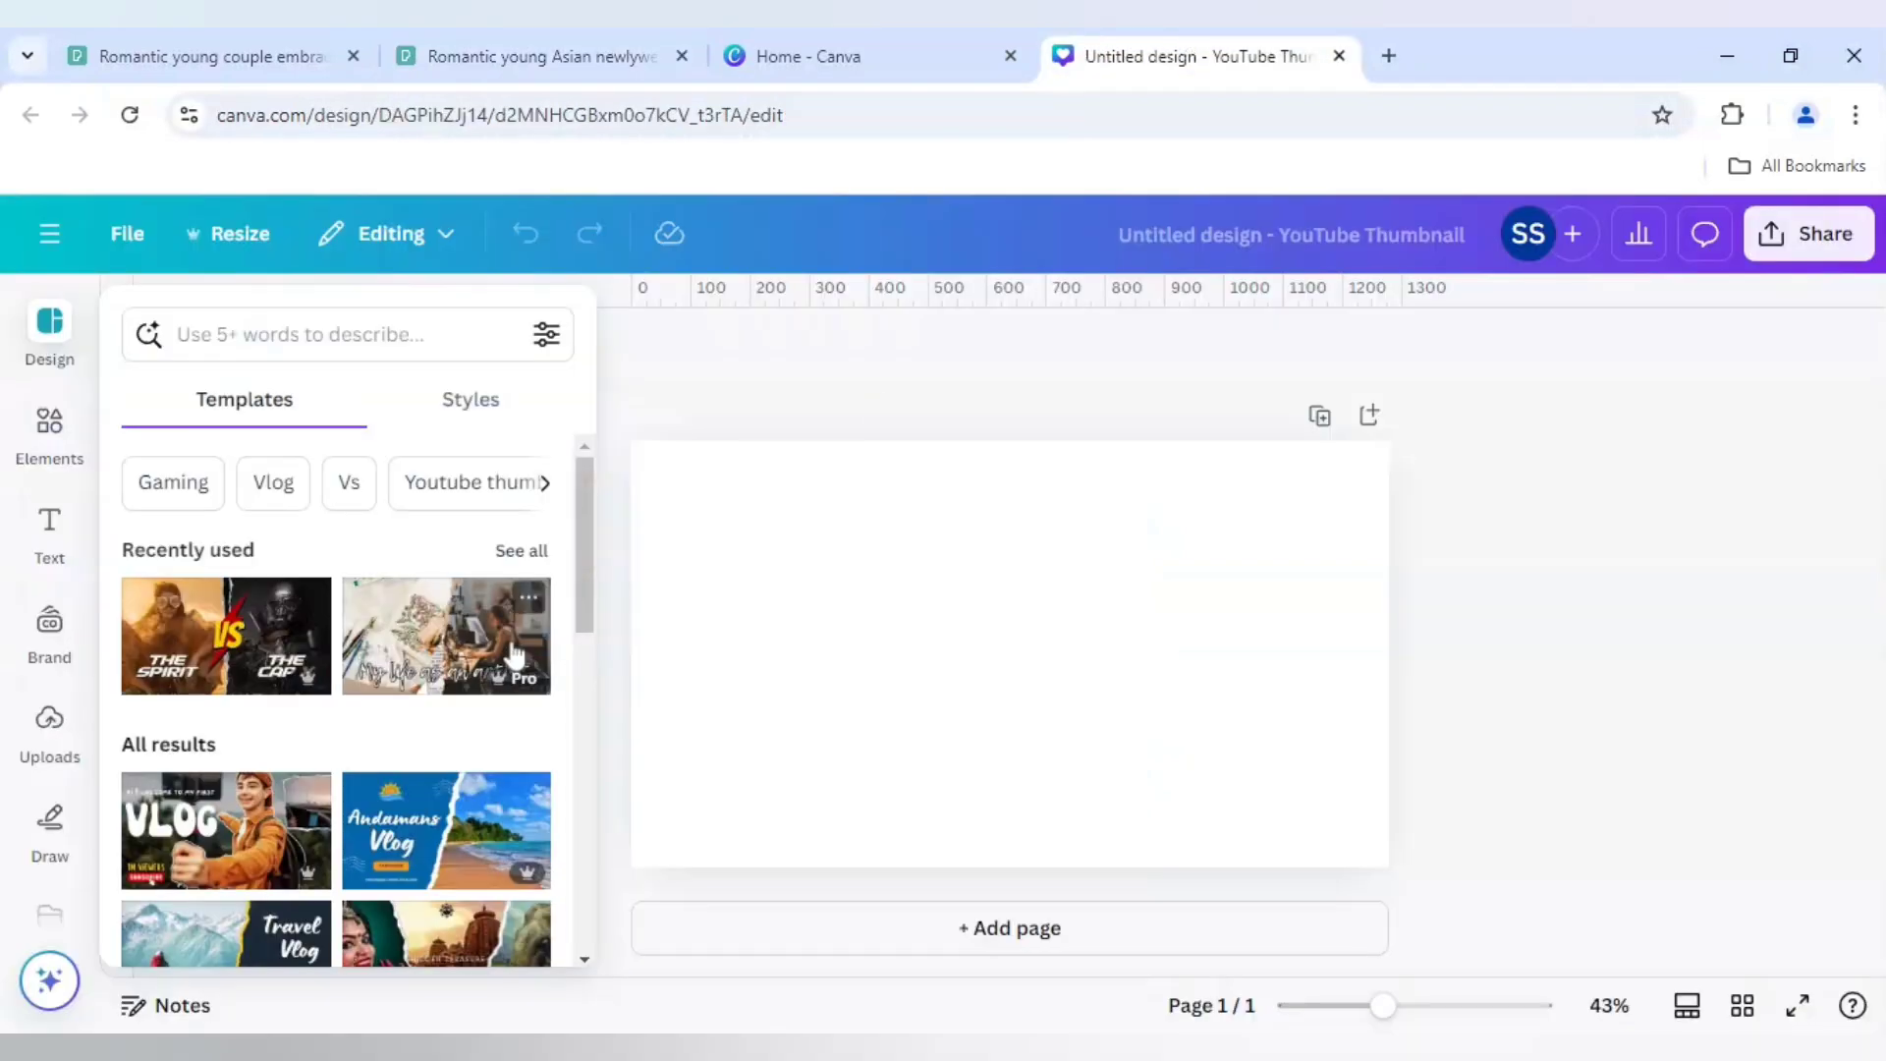
mouse_move(71, 716)
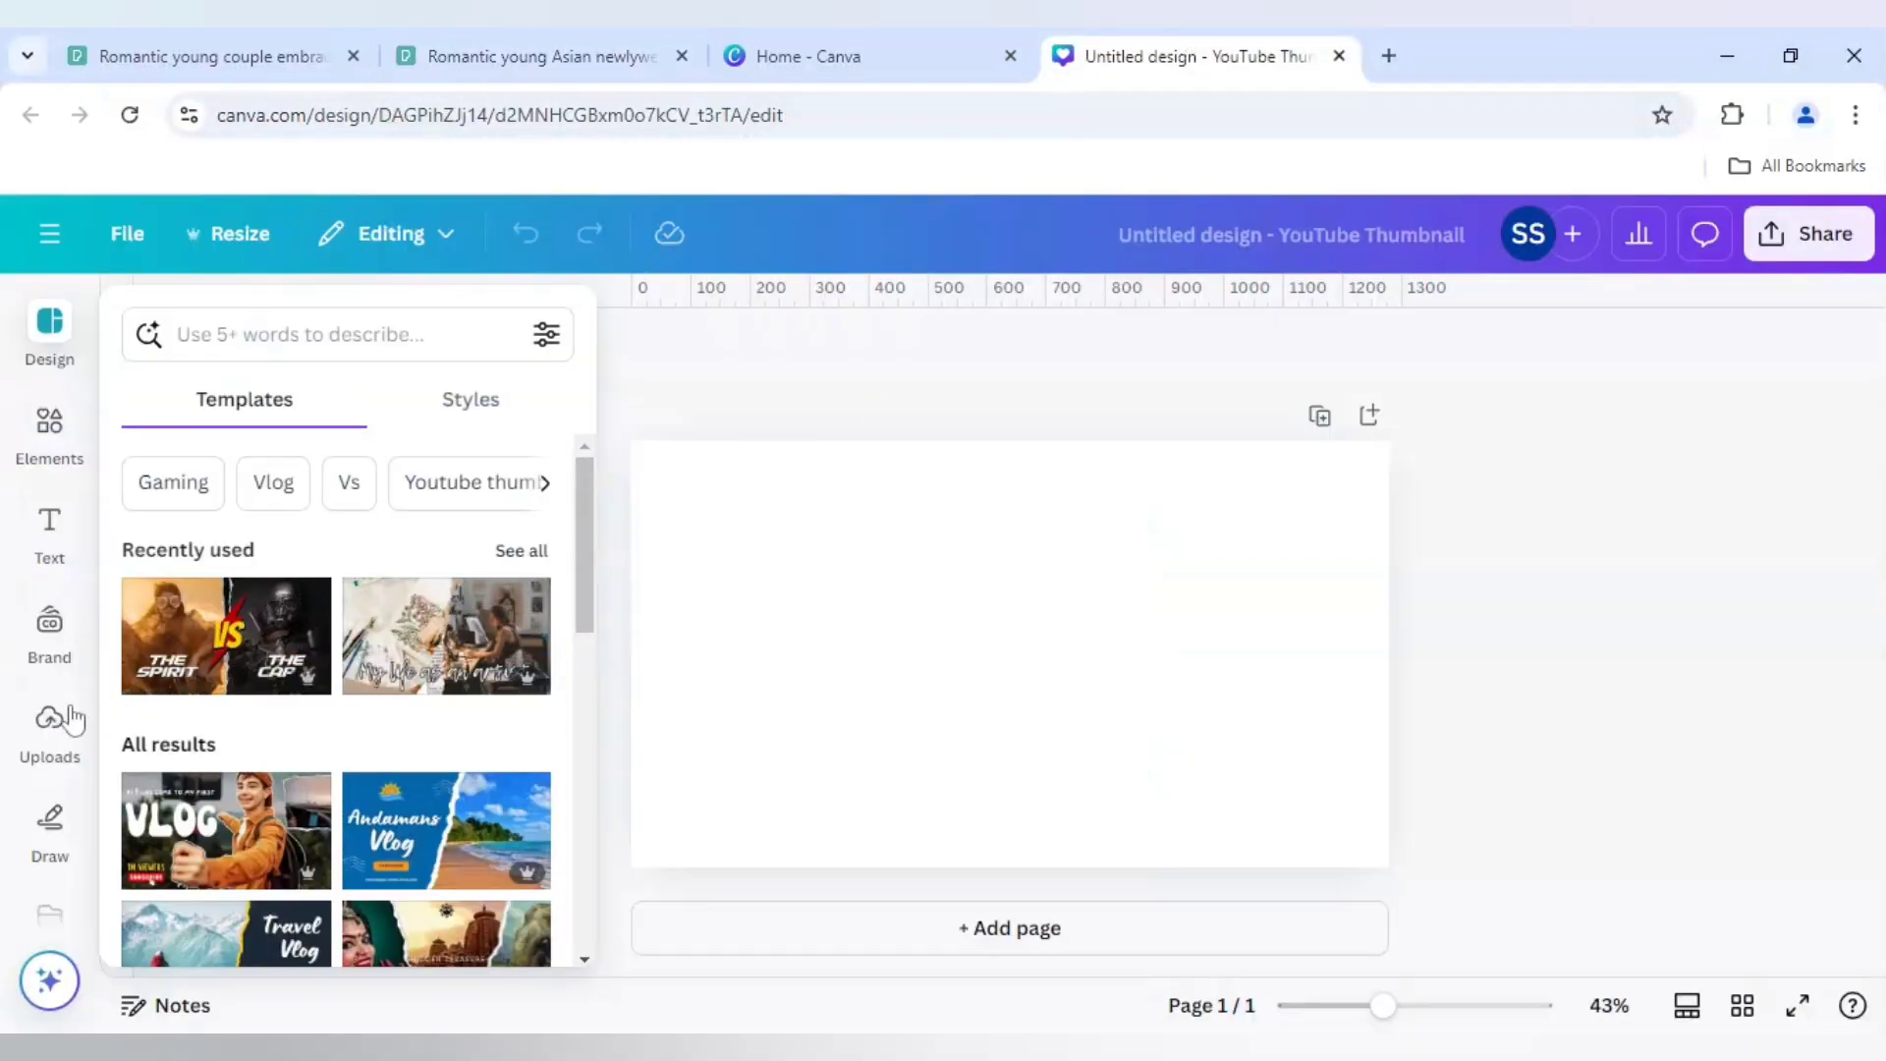
left_click(49, 733)
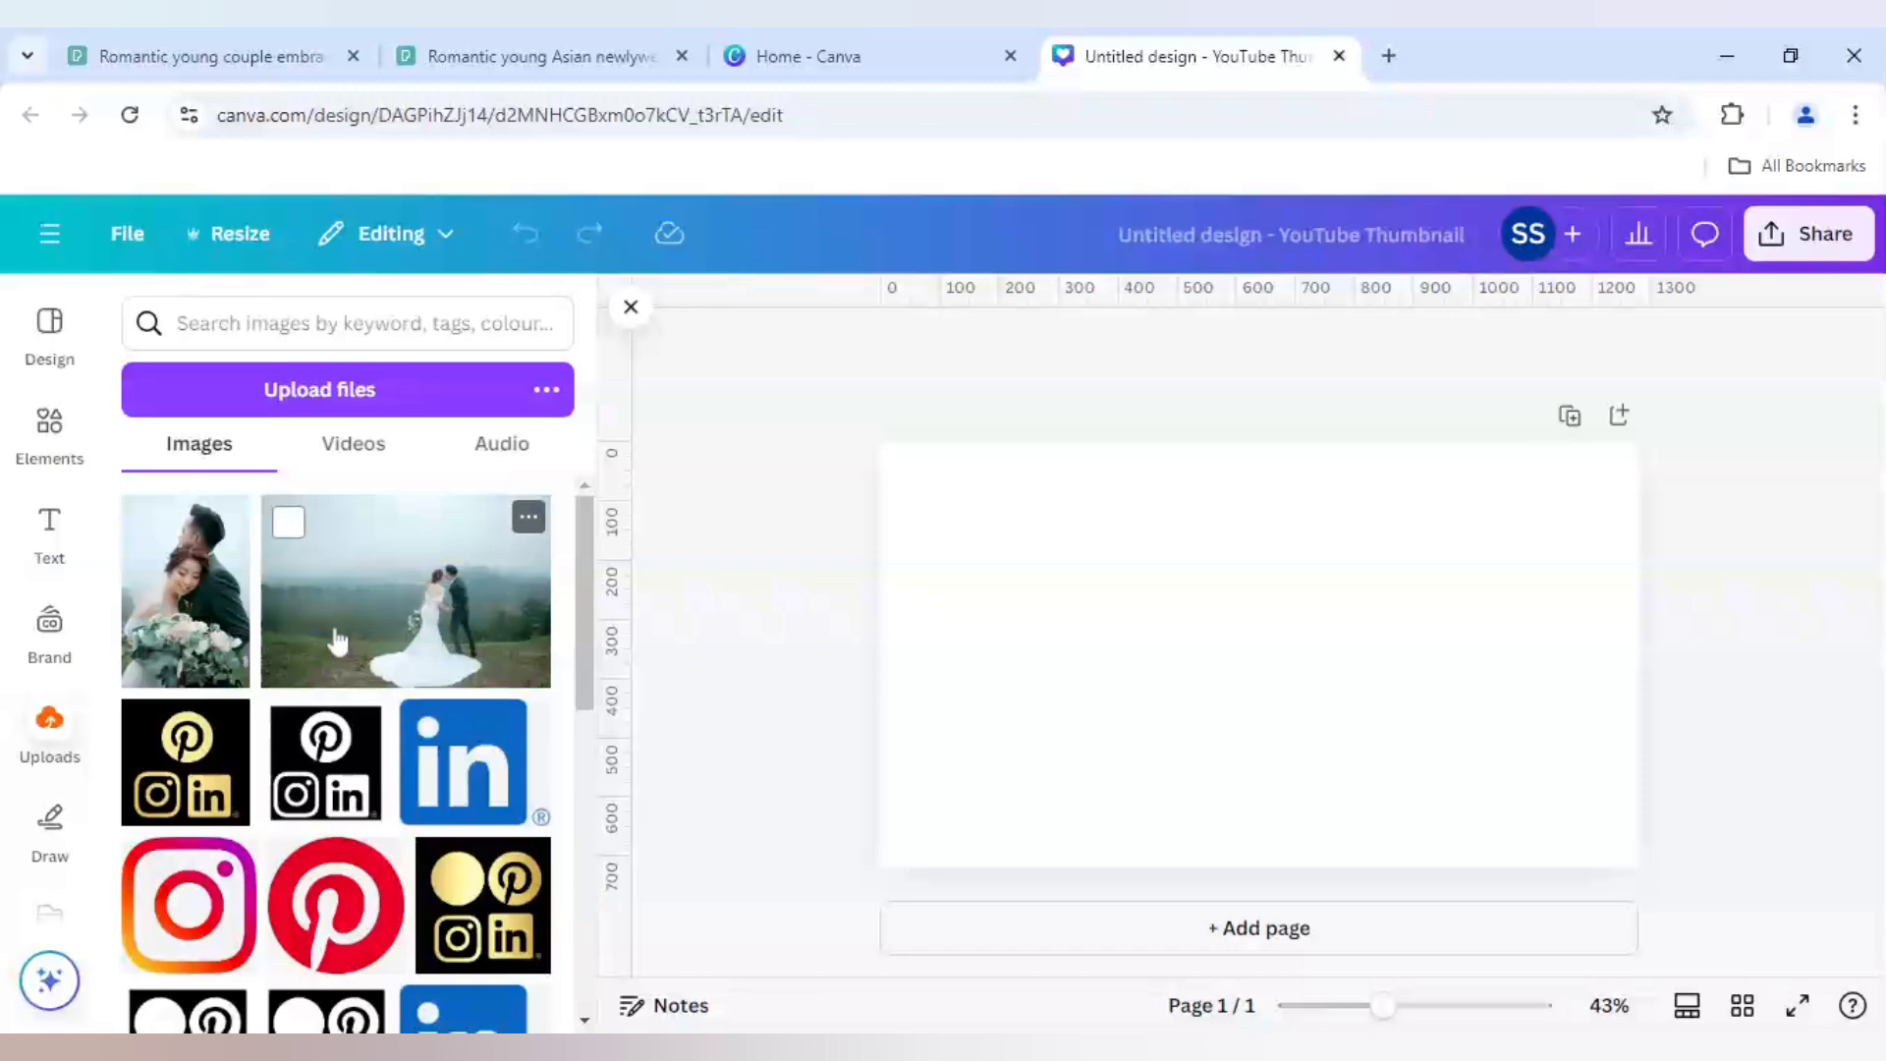
mouse_move(415, 620)
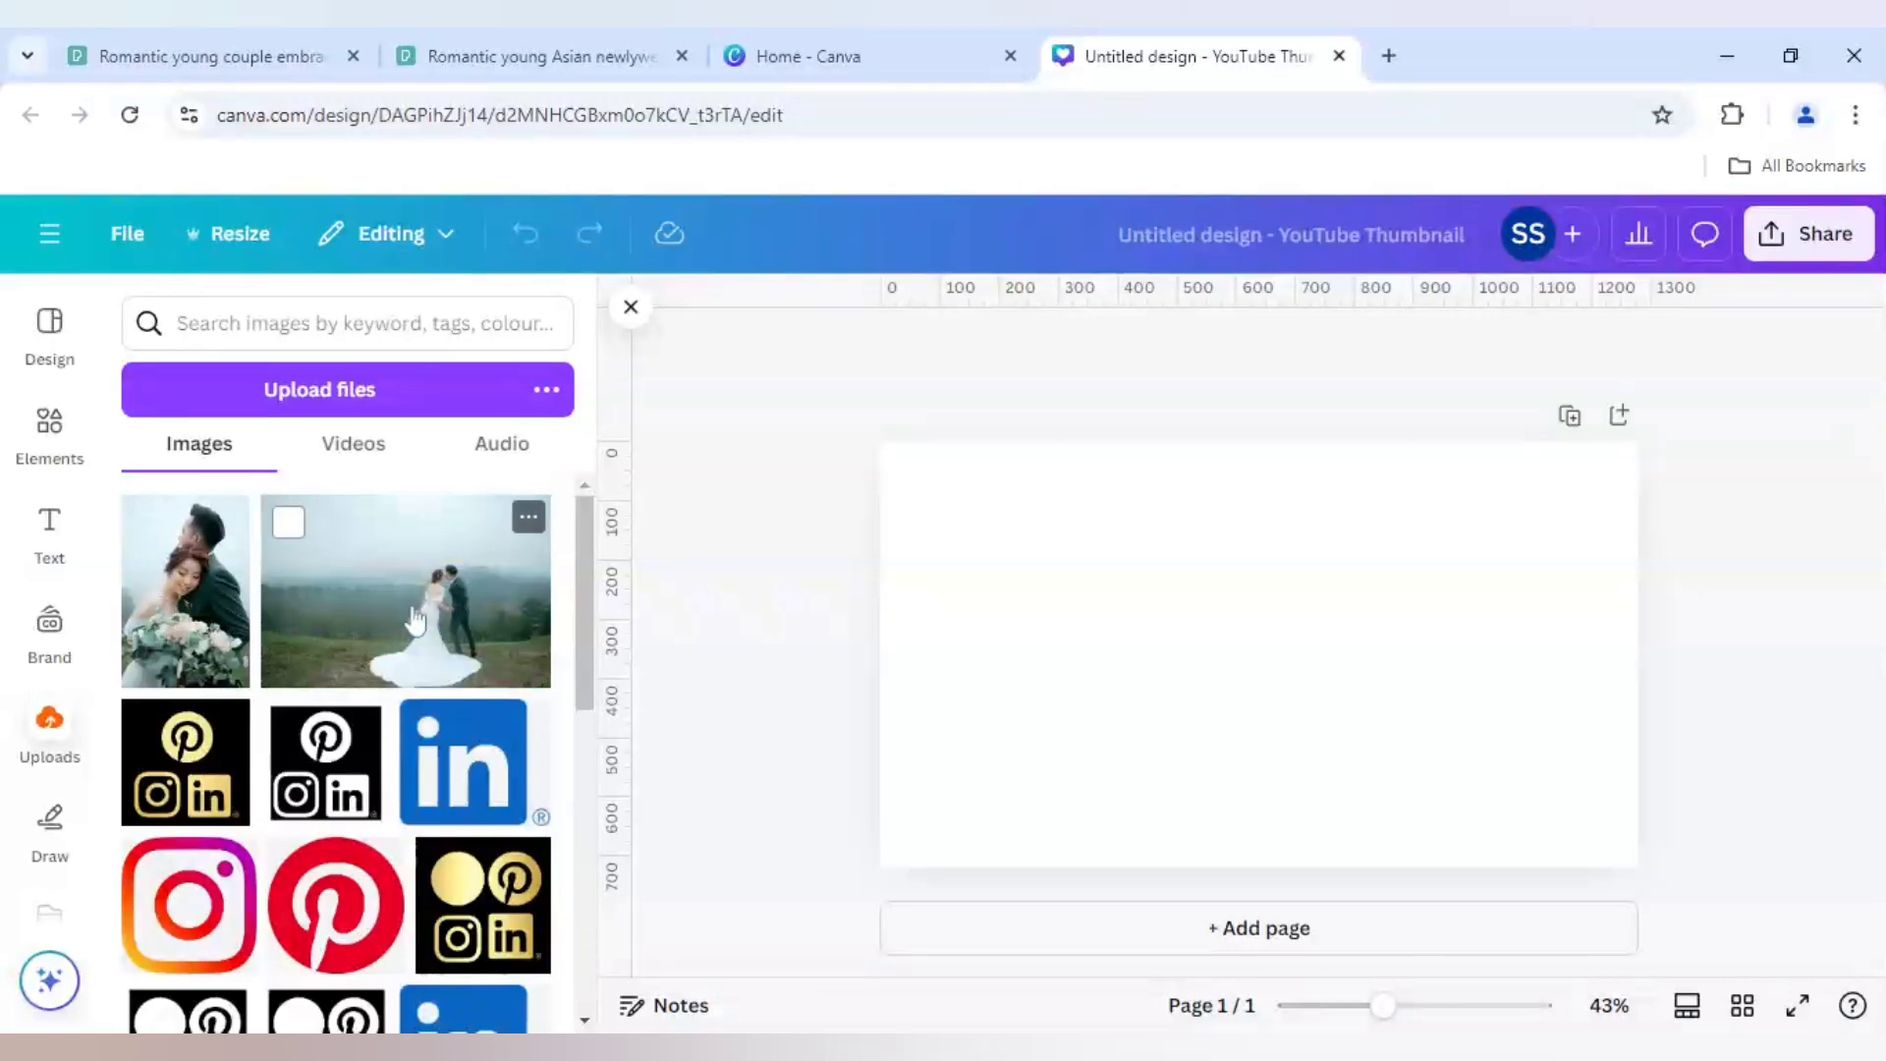
mouse_move(439, 631)
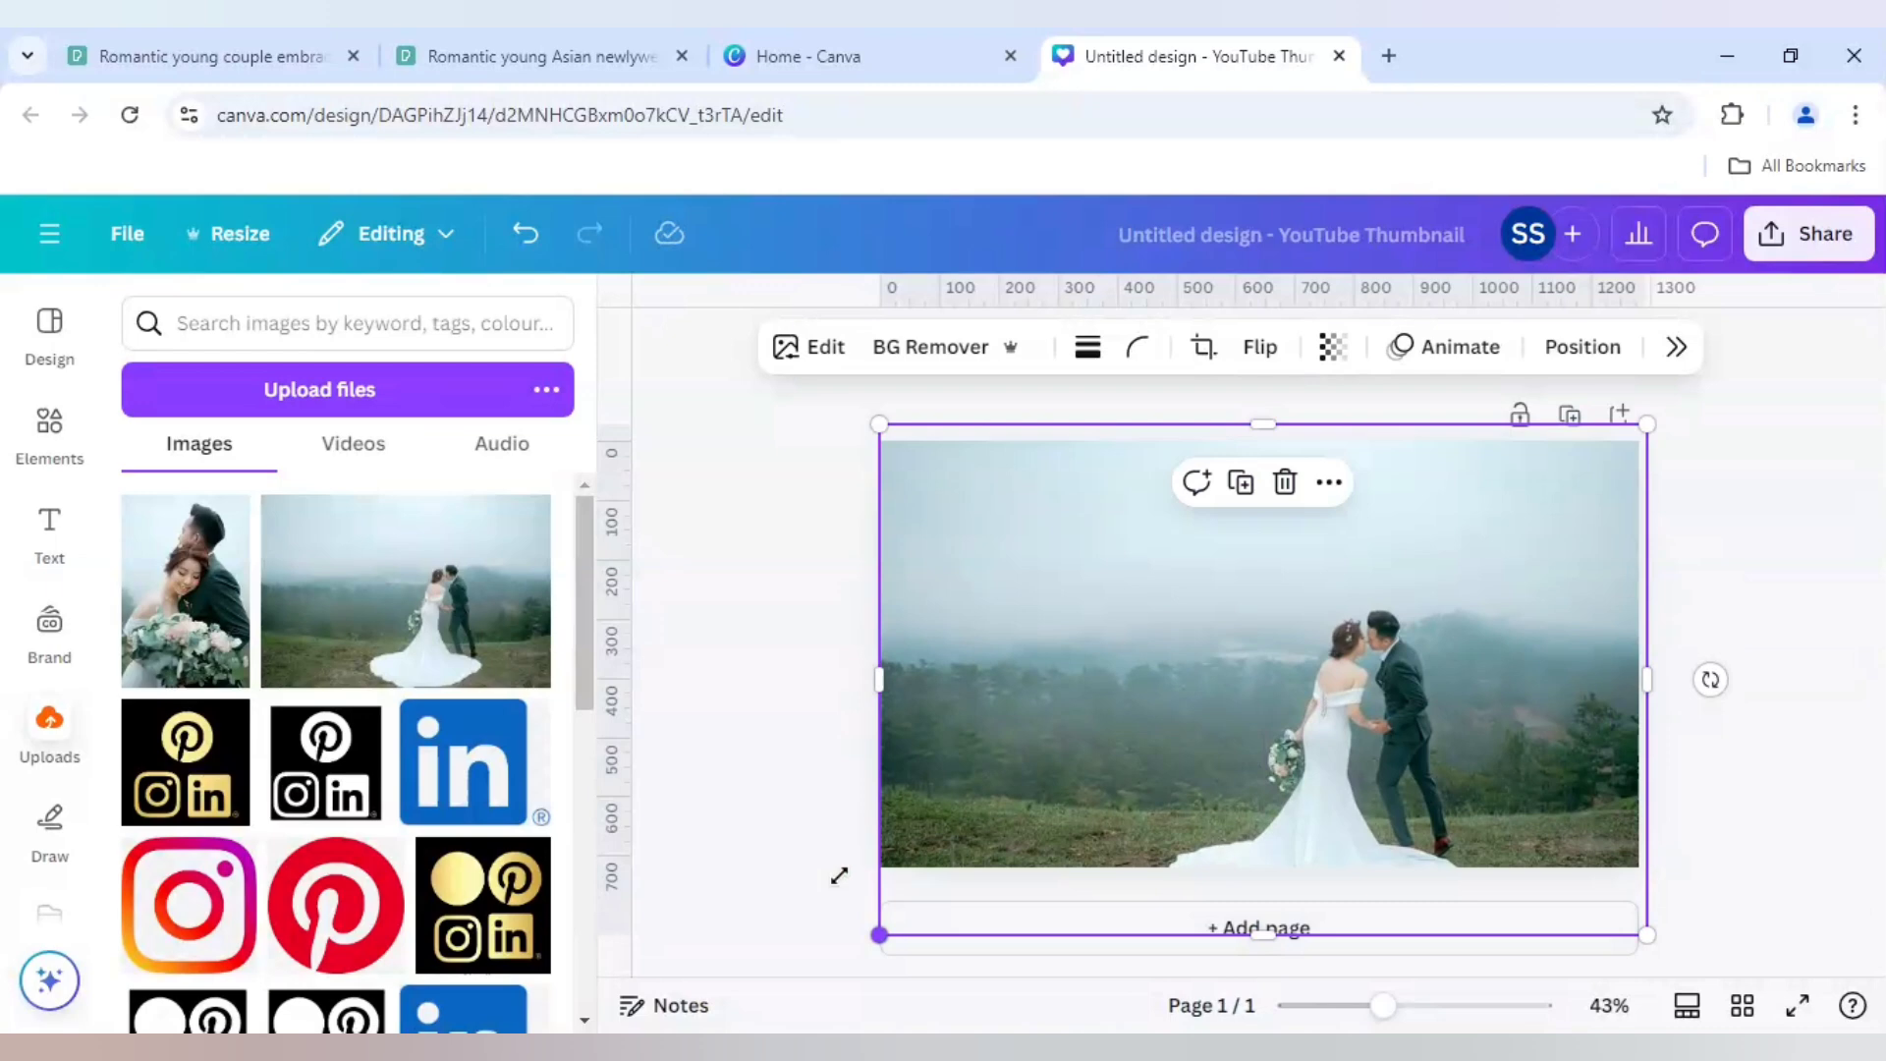
- Add the hugging newlyweds portrait and remove its background with BG Remover
left_click(740, 770)
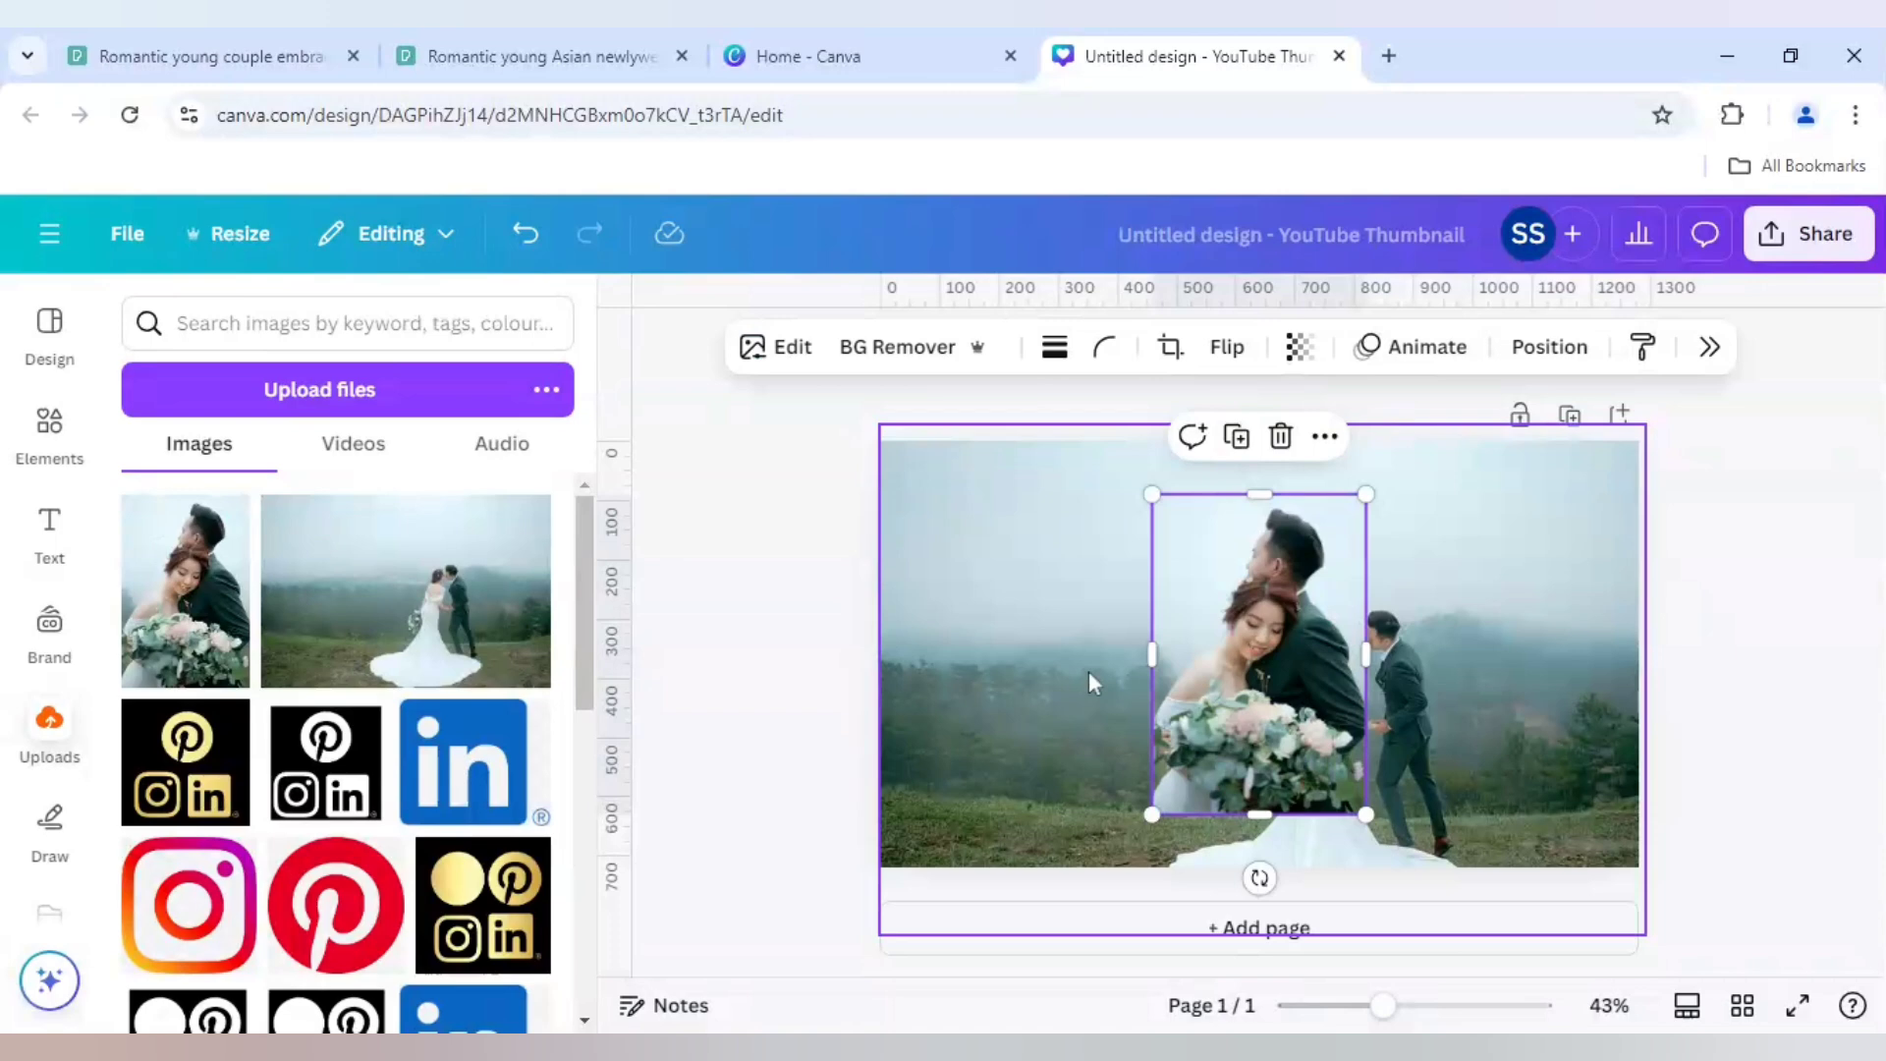
mouse_move(1104, 670)
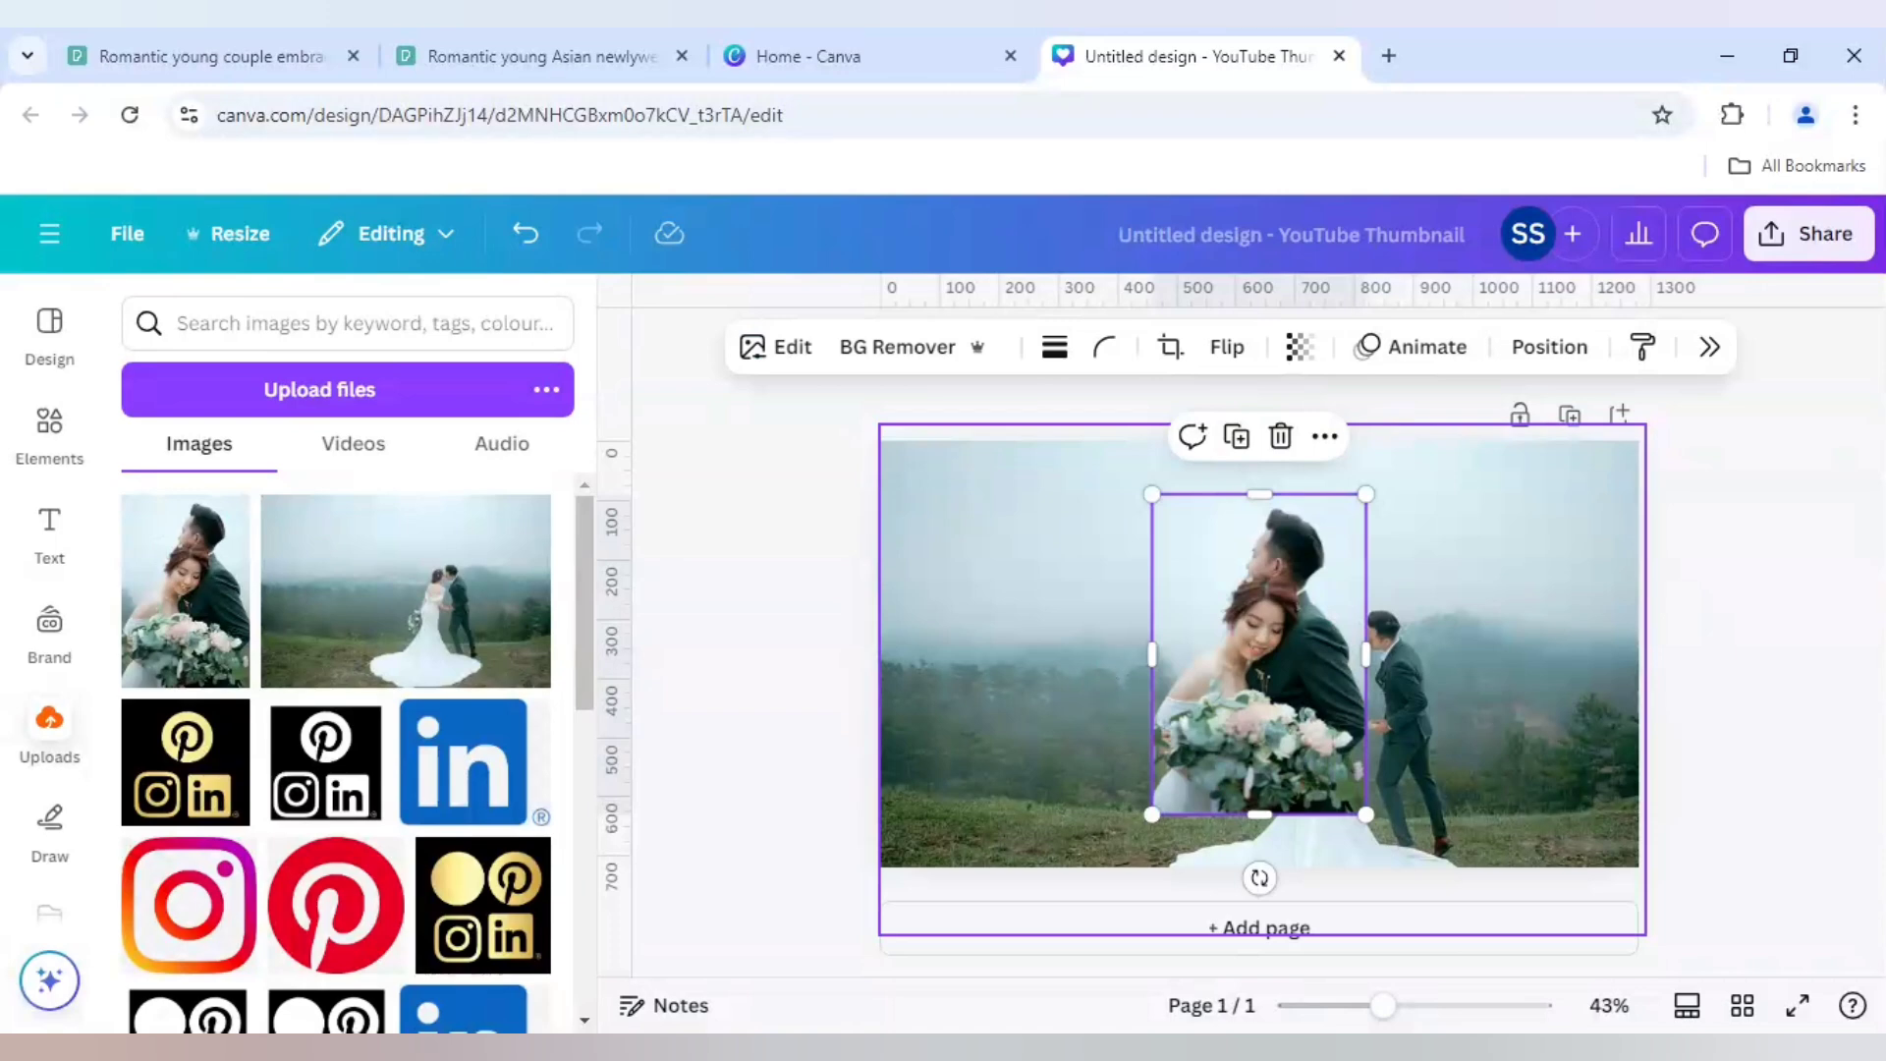
mouse_move(871, 419)
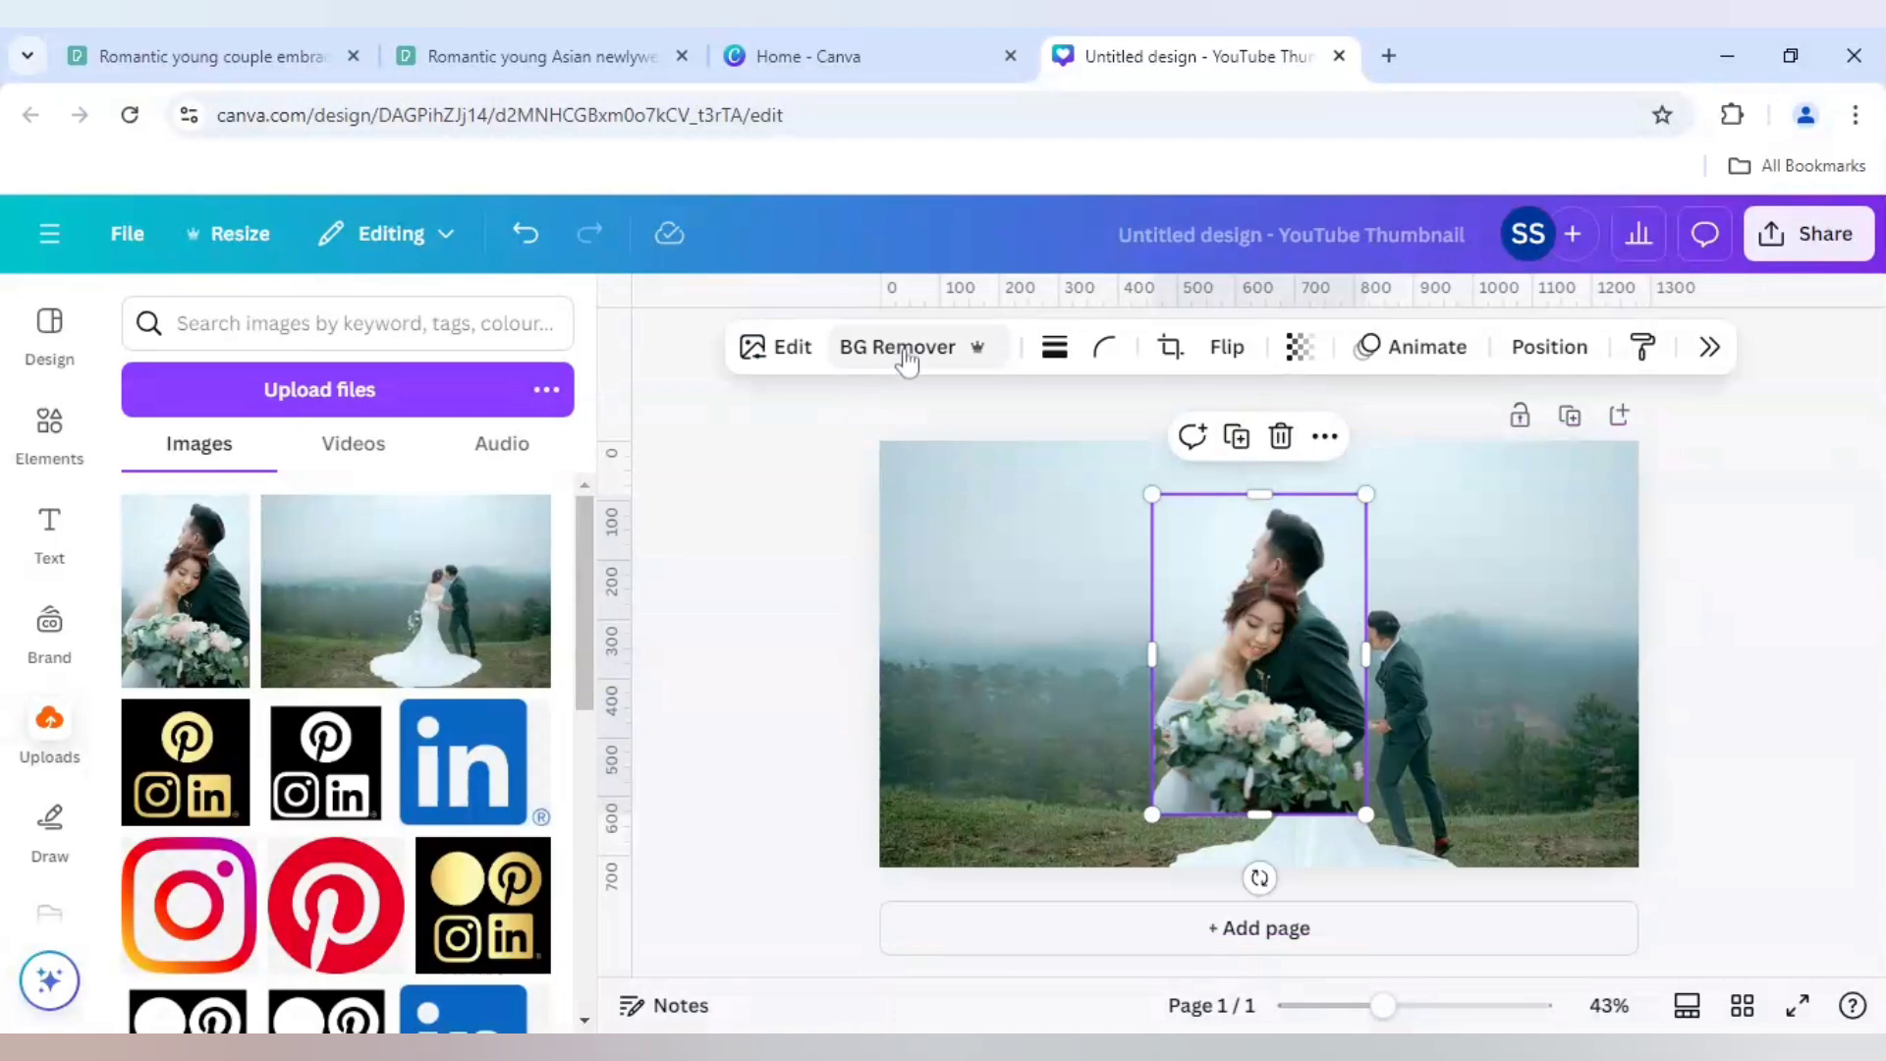
mouse_move(905, 363)
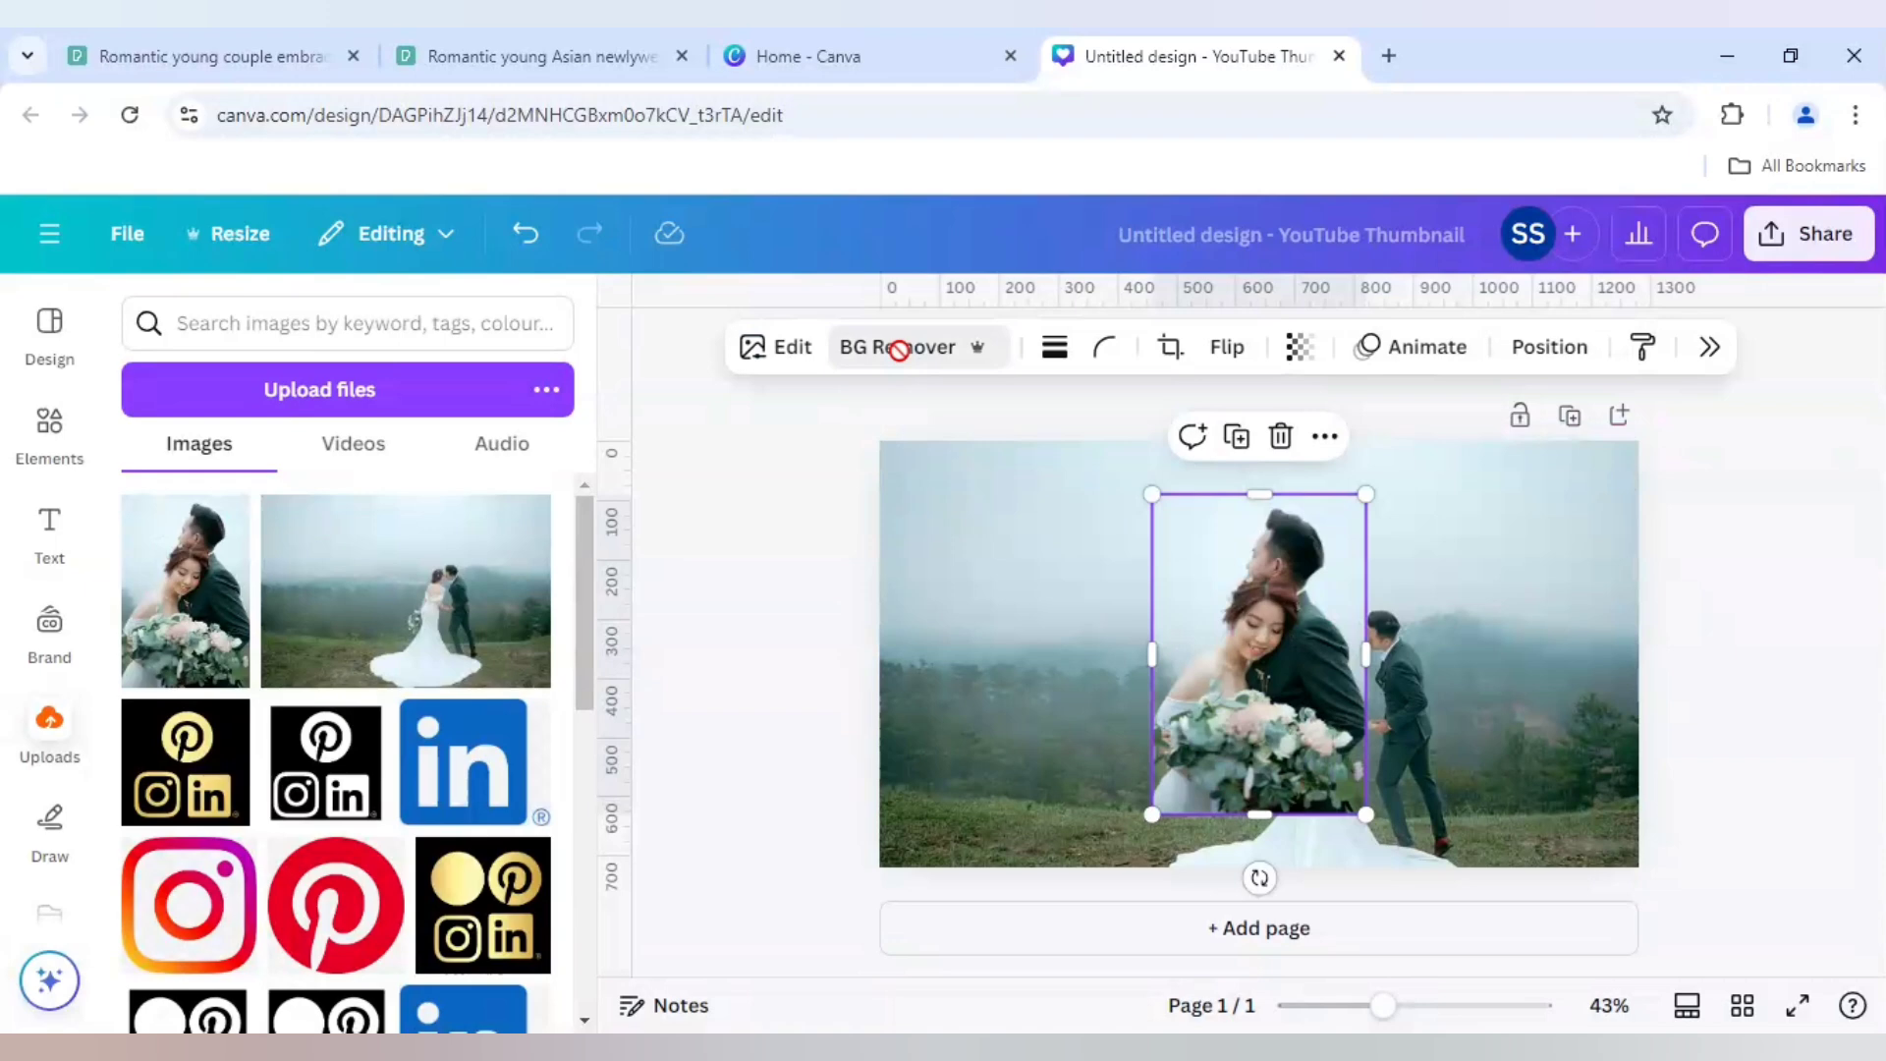
left_click(895, 346)
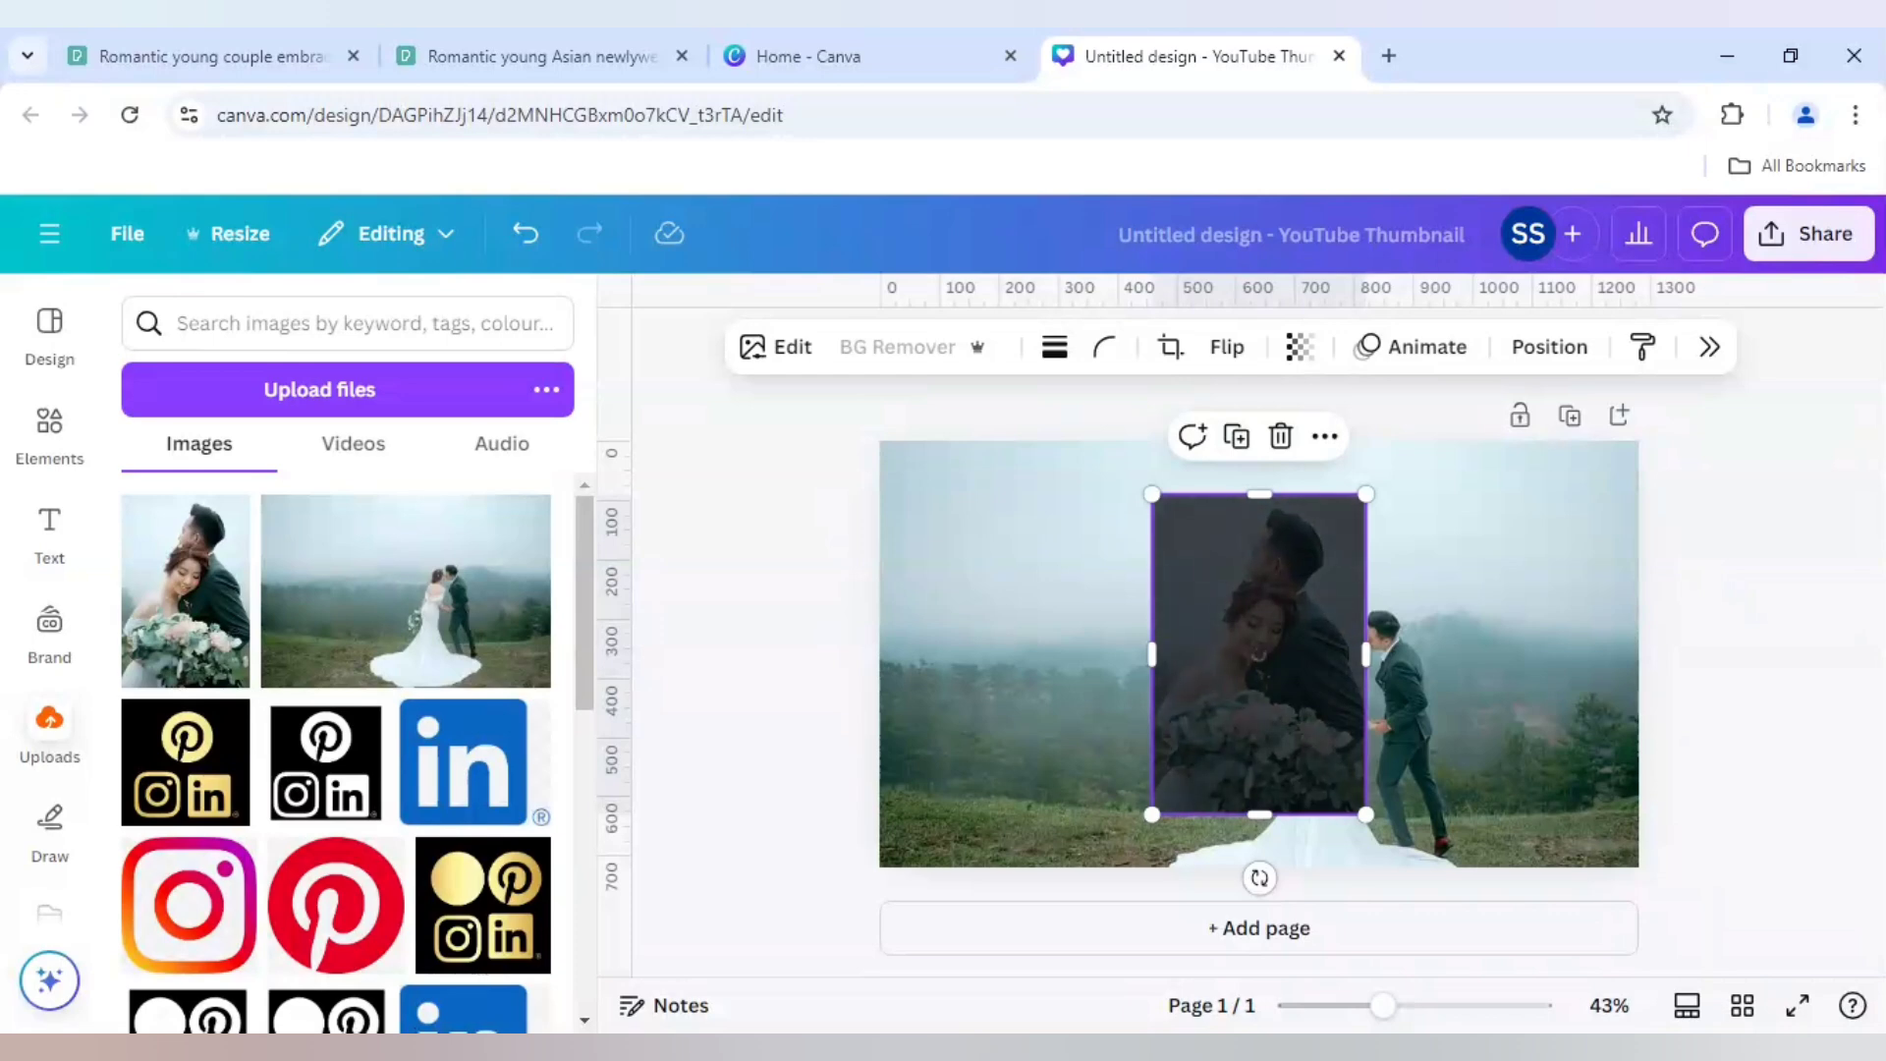
left_click(894, 347)
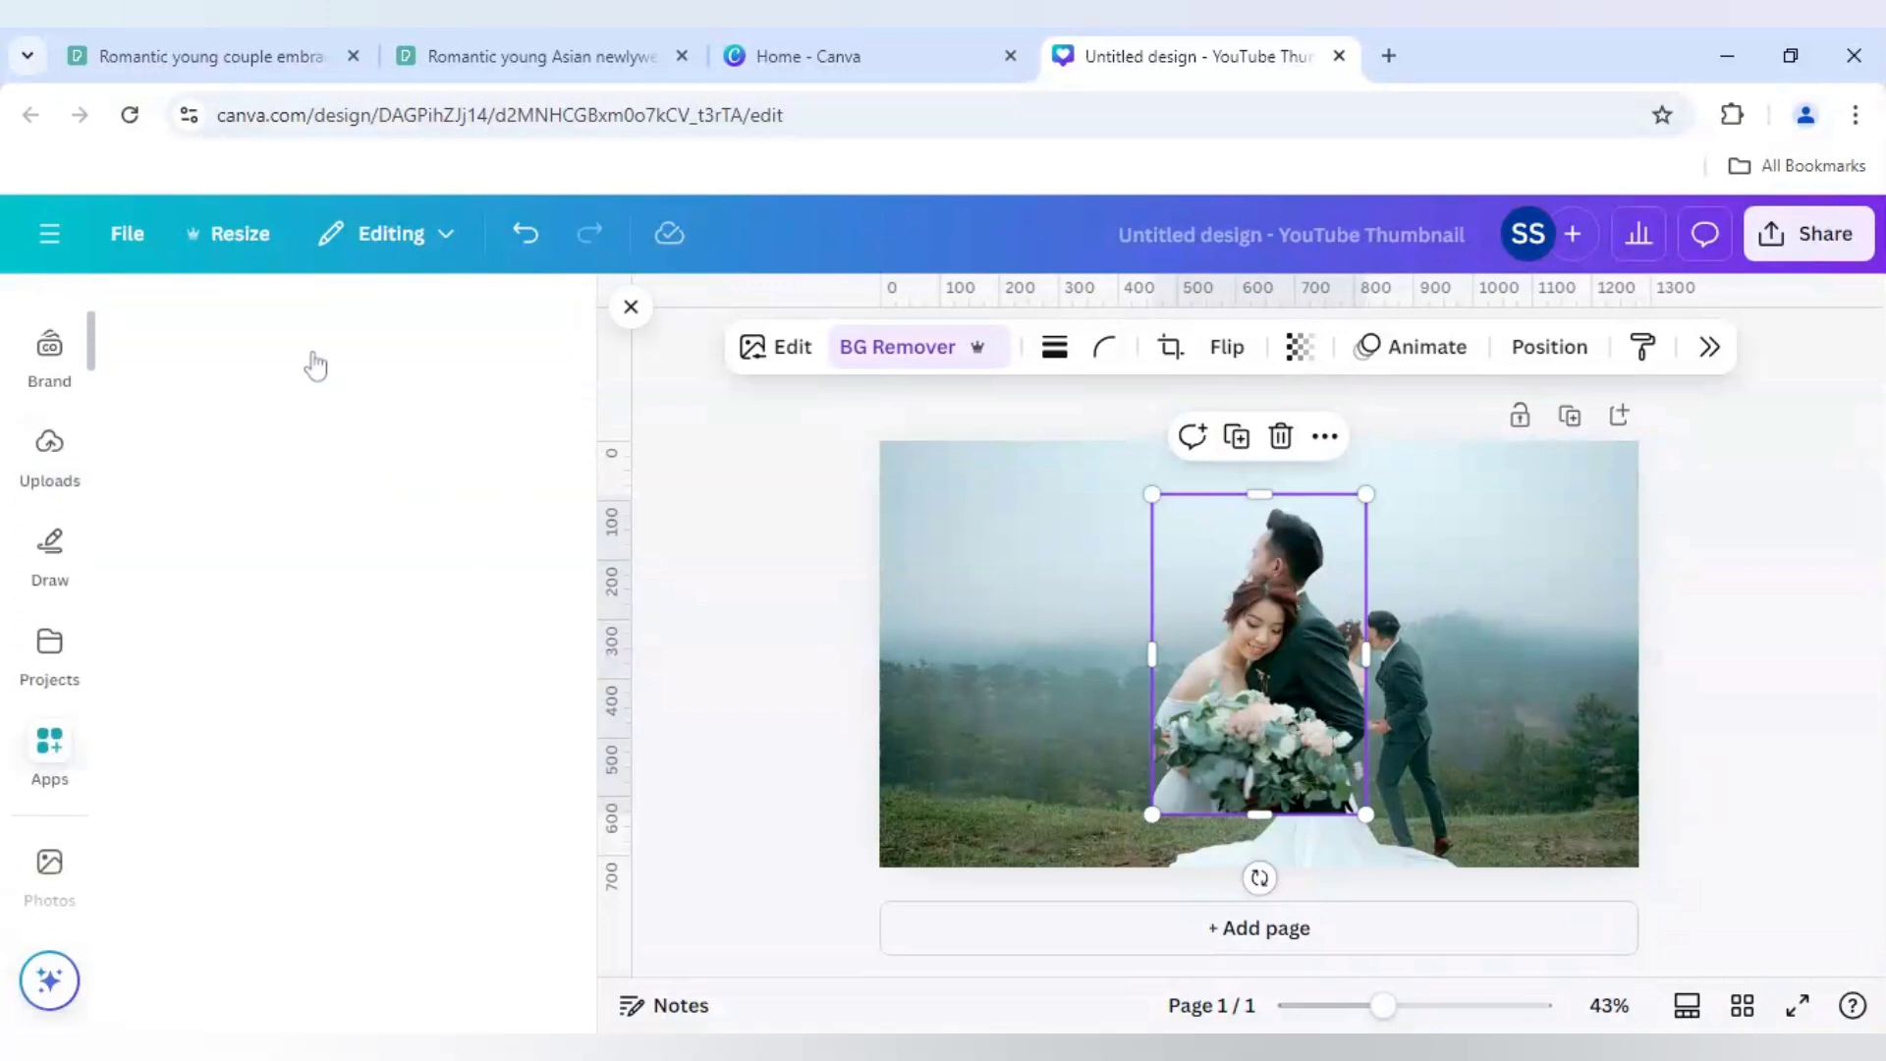
- Search the apps for 'easy reflections' and launch Easy Reflections
left_click(49, 751)
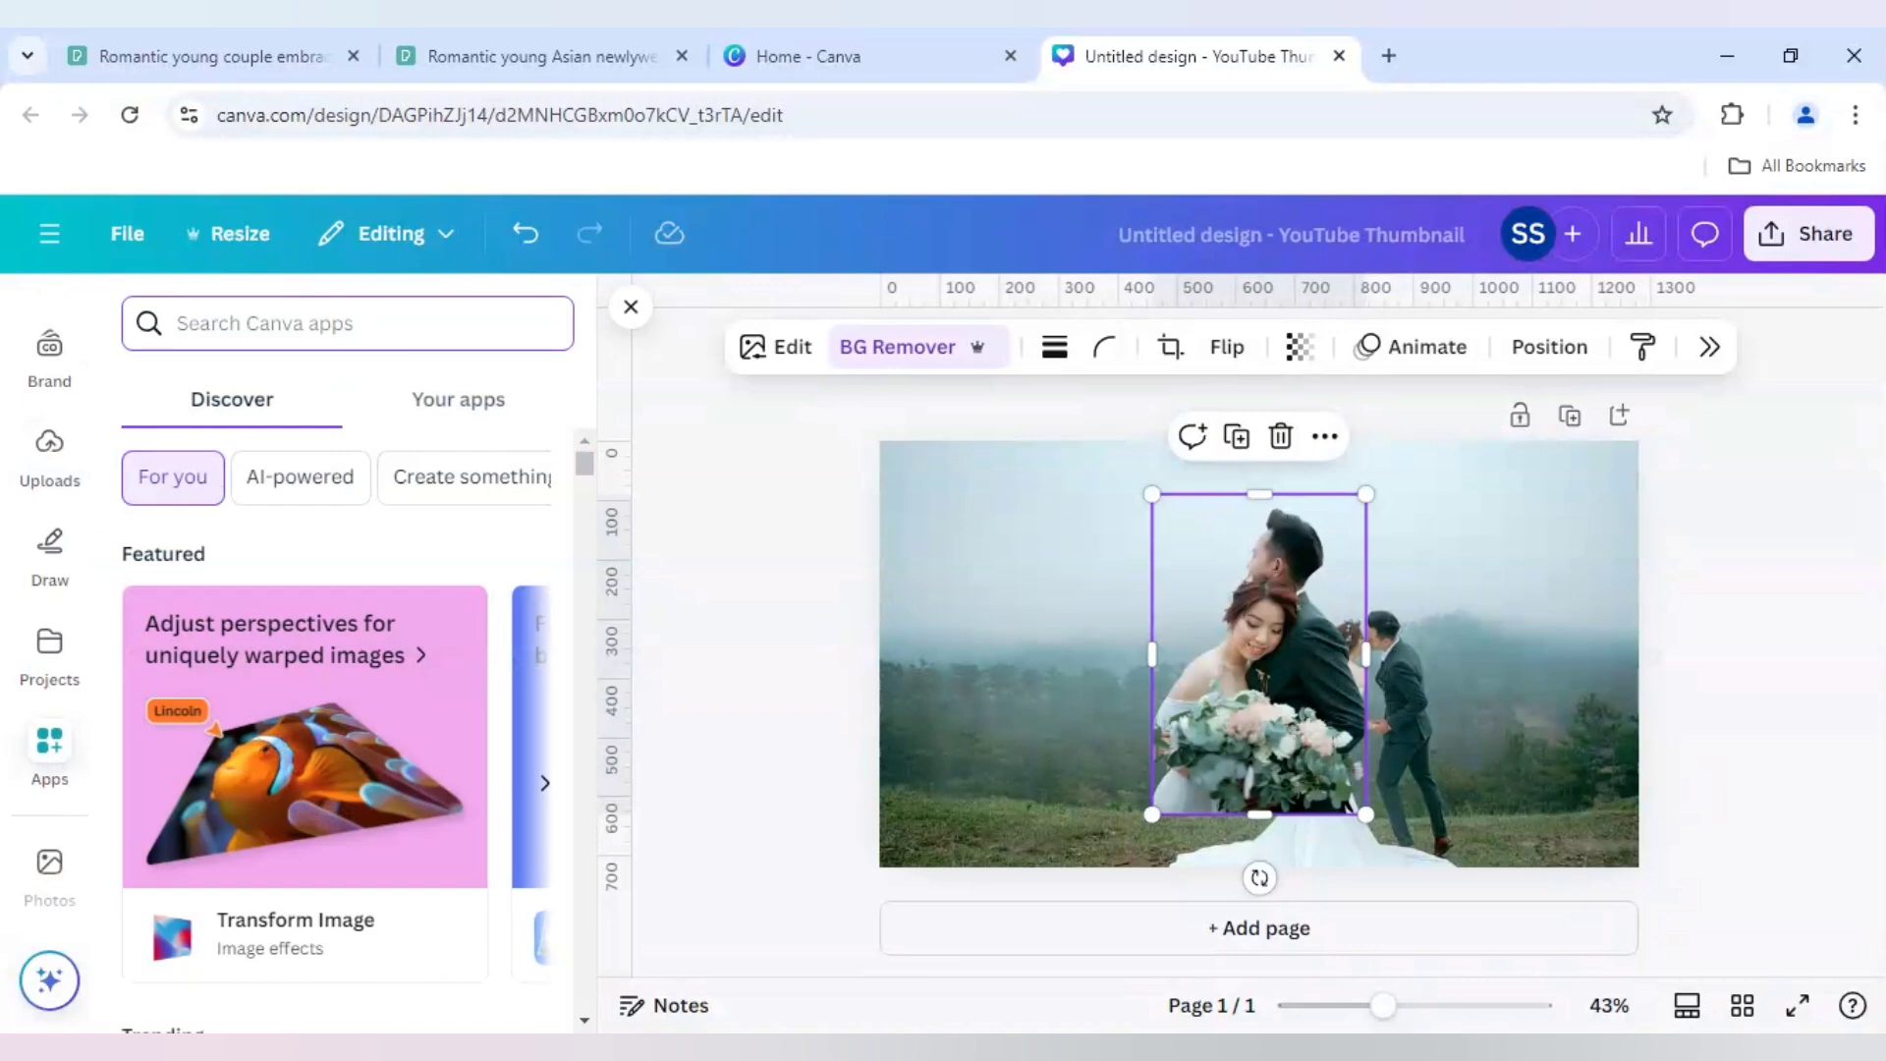
type("easy reflec")
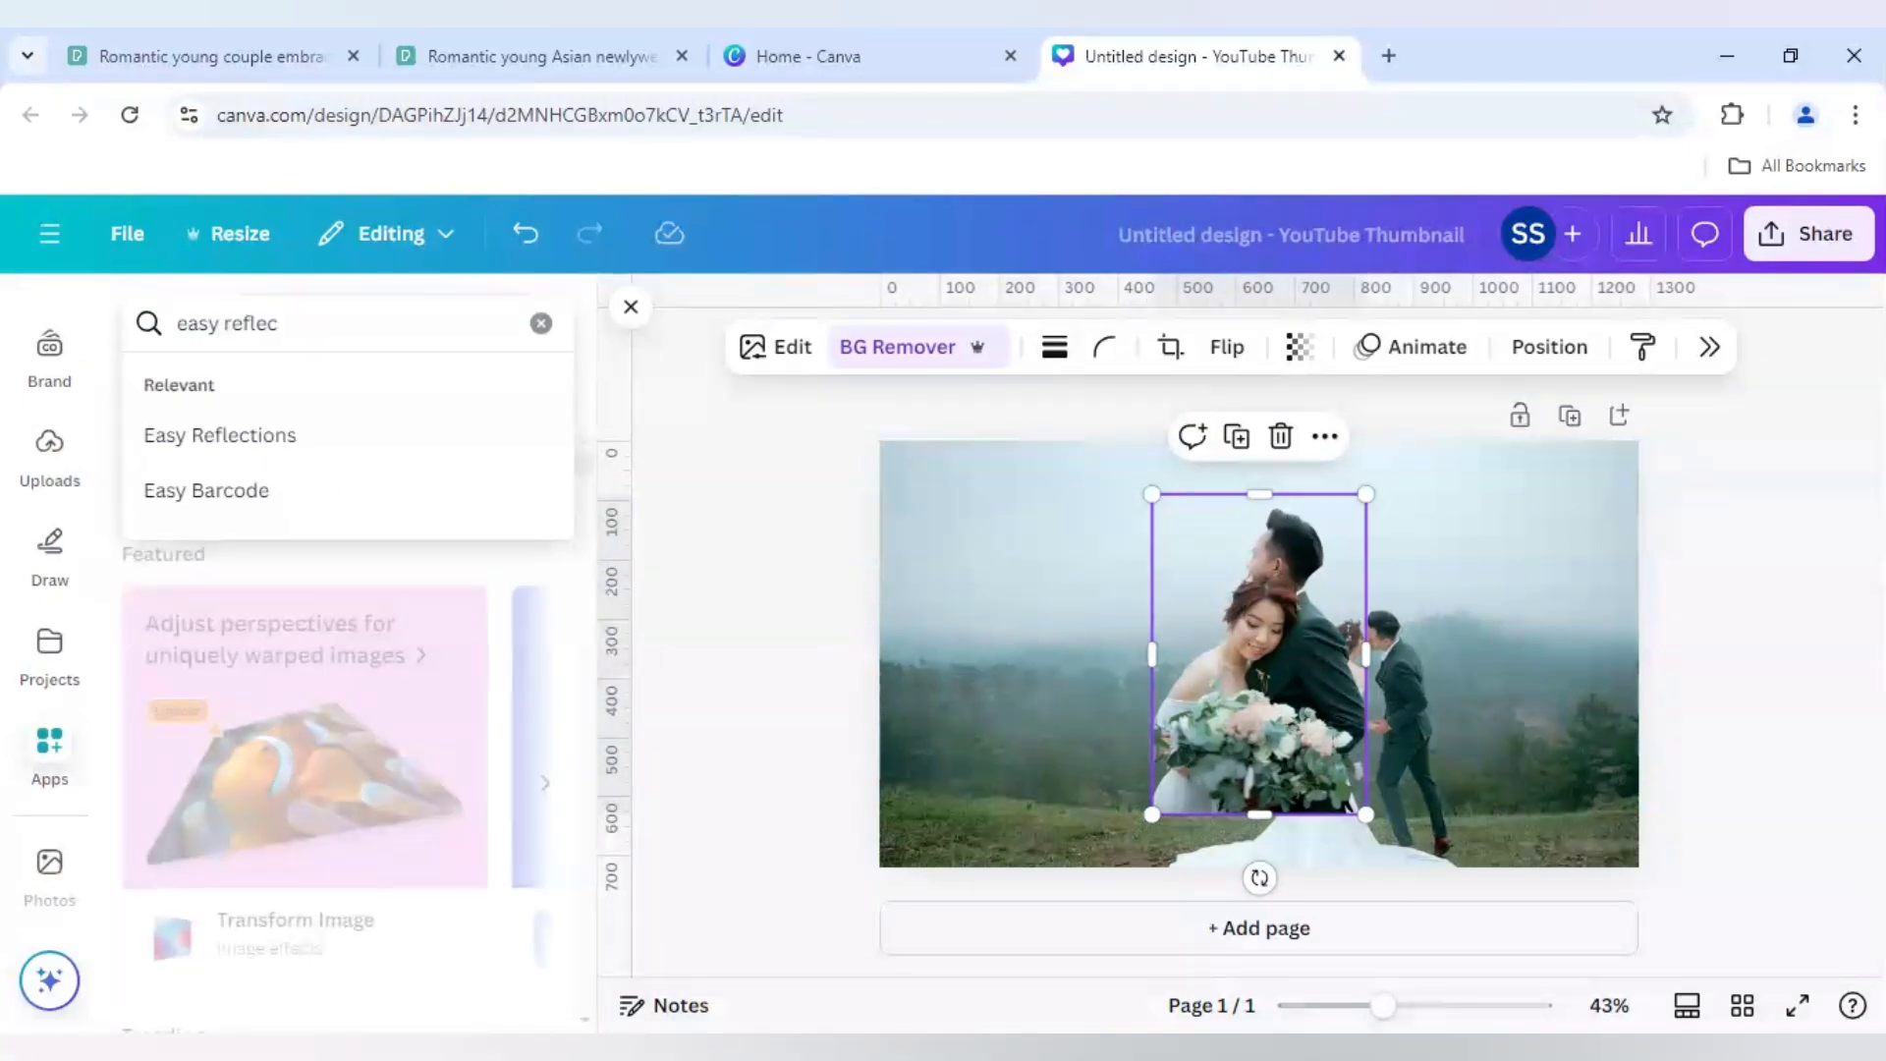
left_click(219, 434)
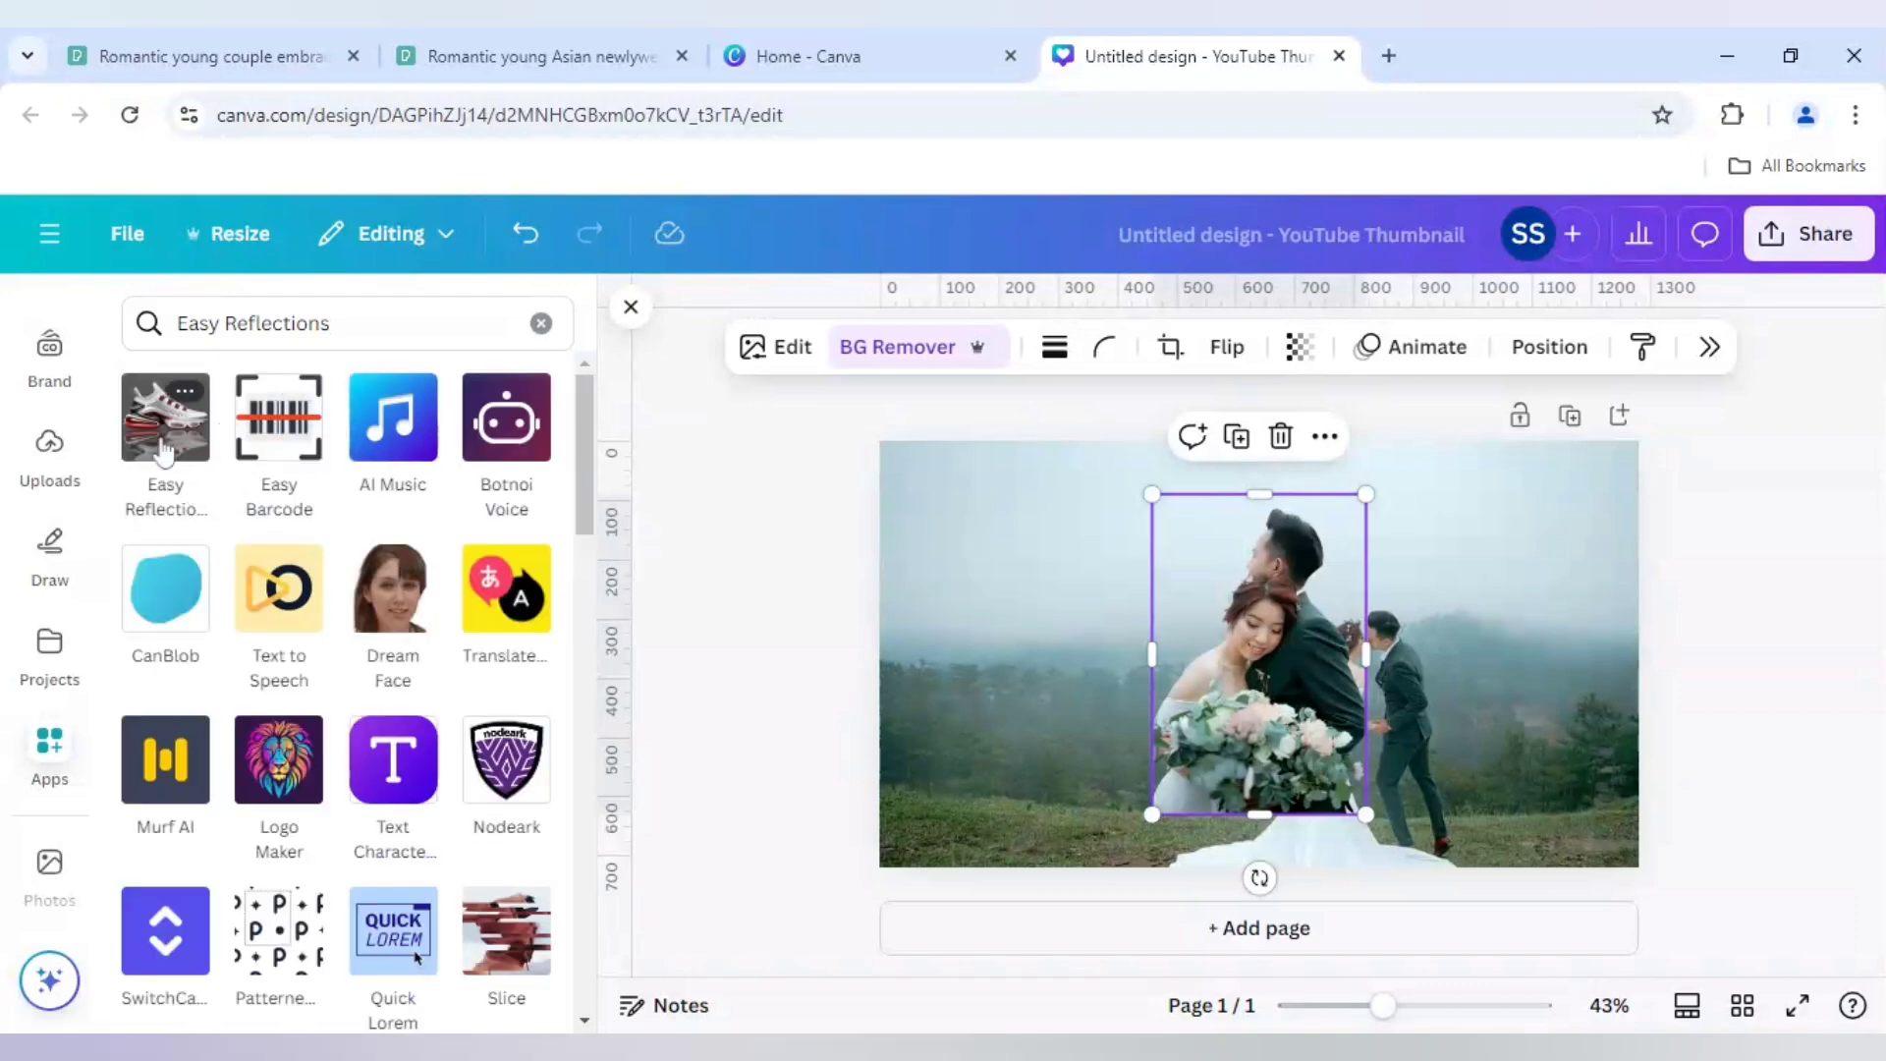
mouse_move(174, 436)
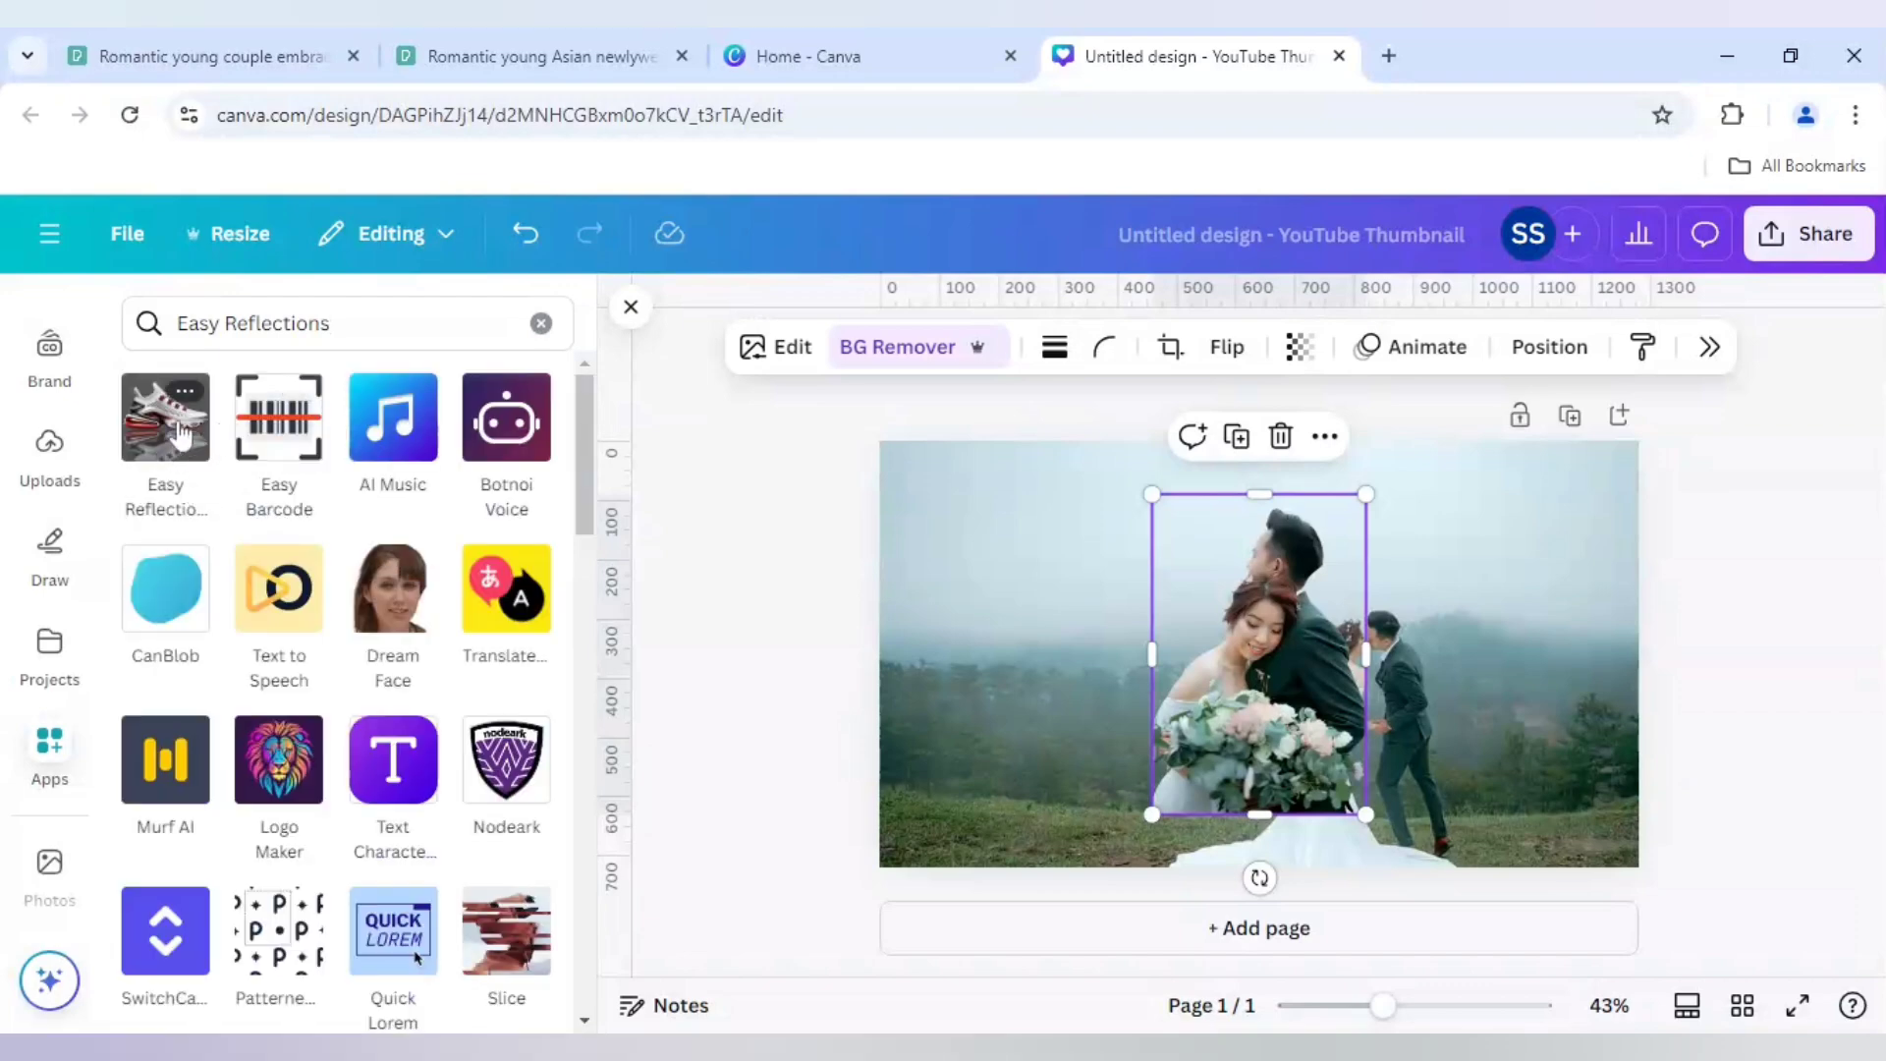
left_click(165, 417)
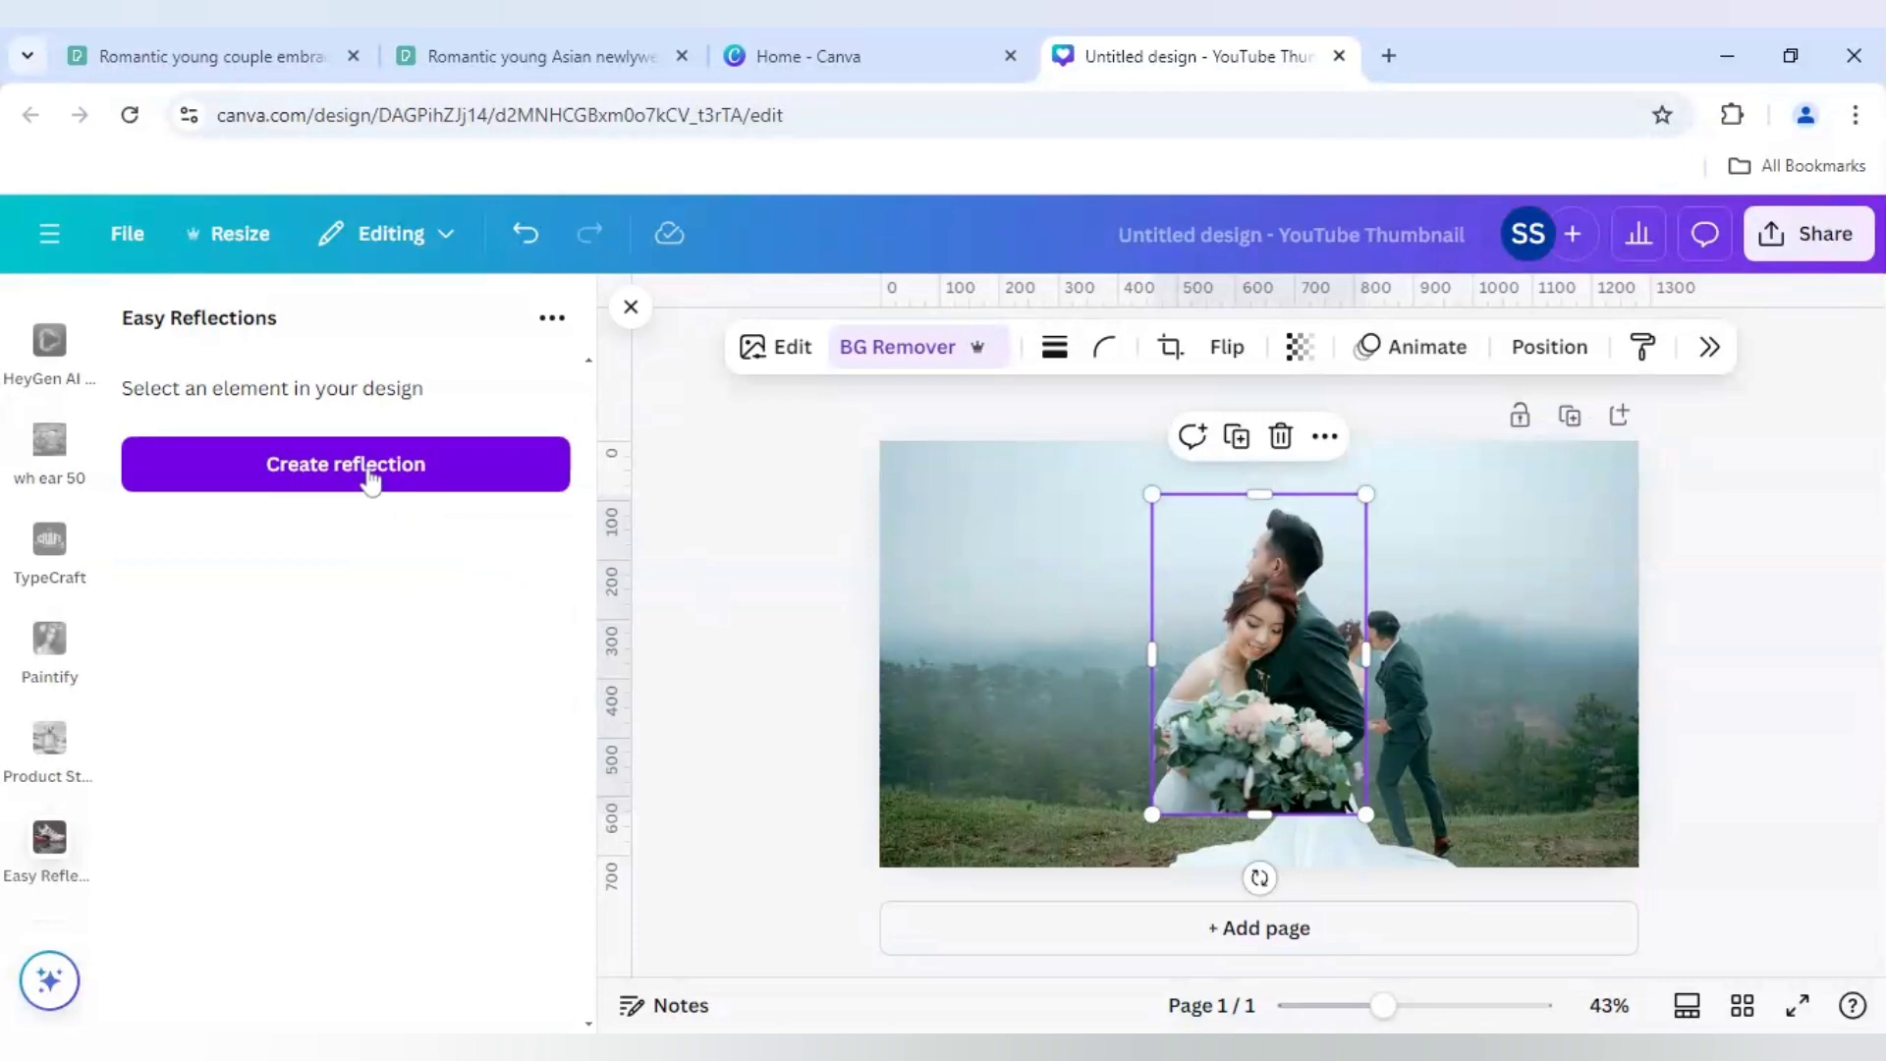
- Add an Above reflection of the portrait (offset 100, opacity 85), then deselect it
left_click(344, 464)
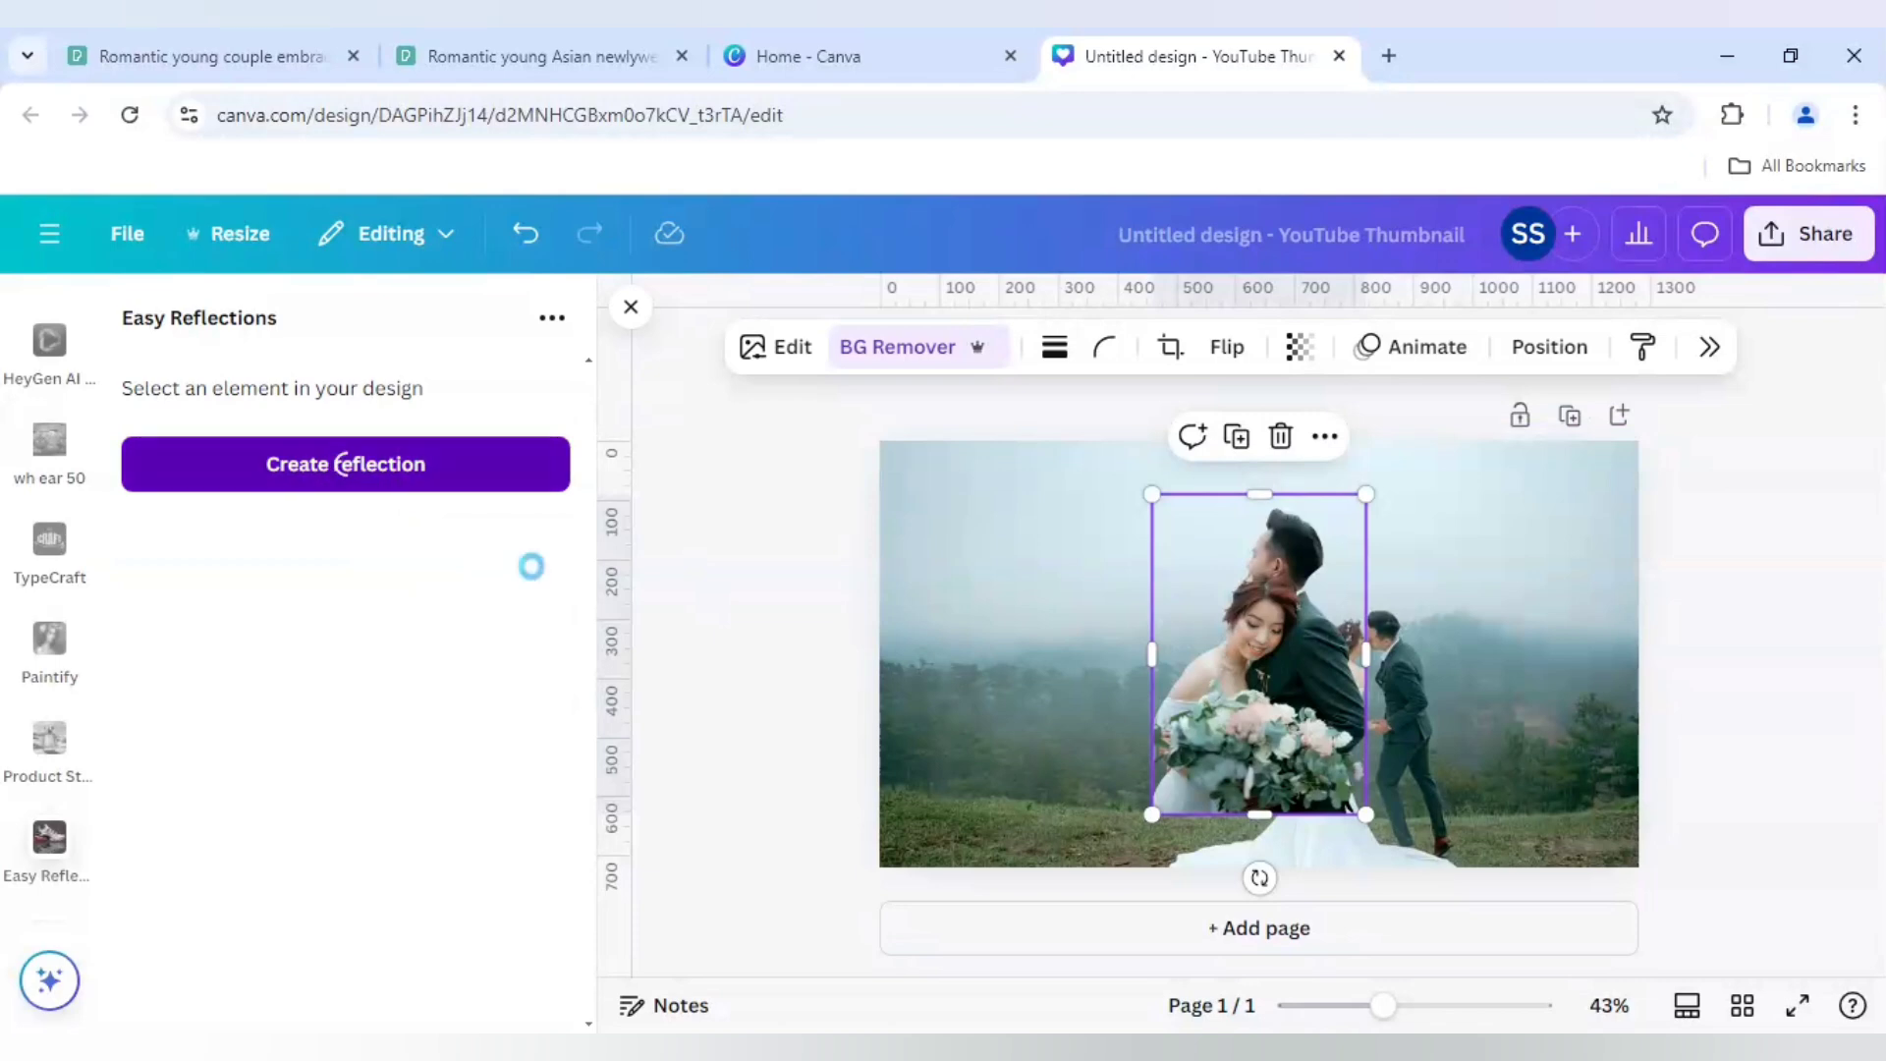
left_click(344, 464)
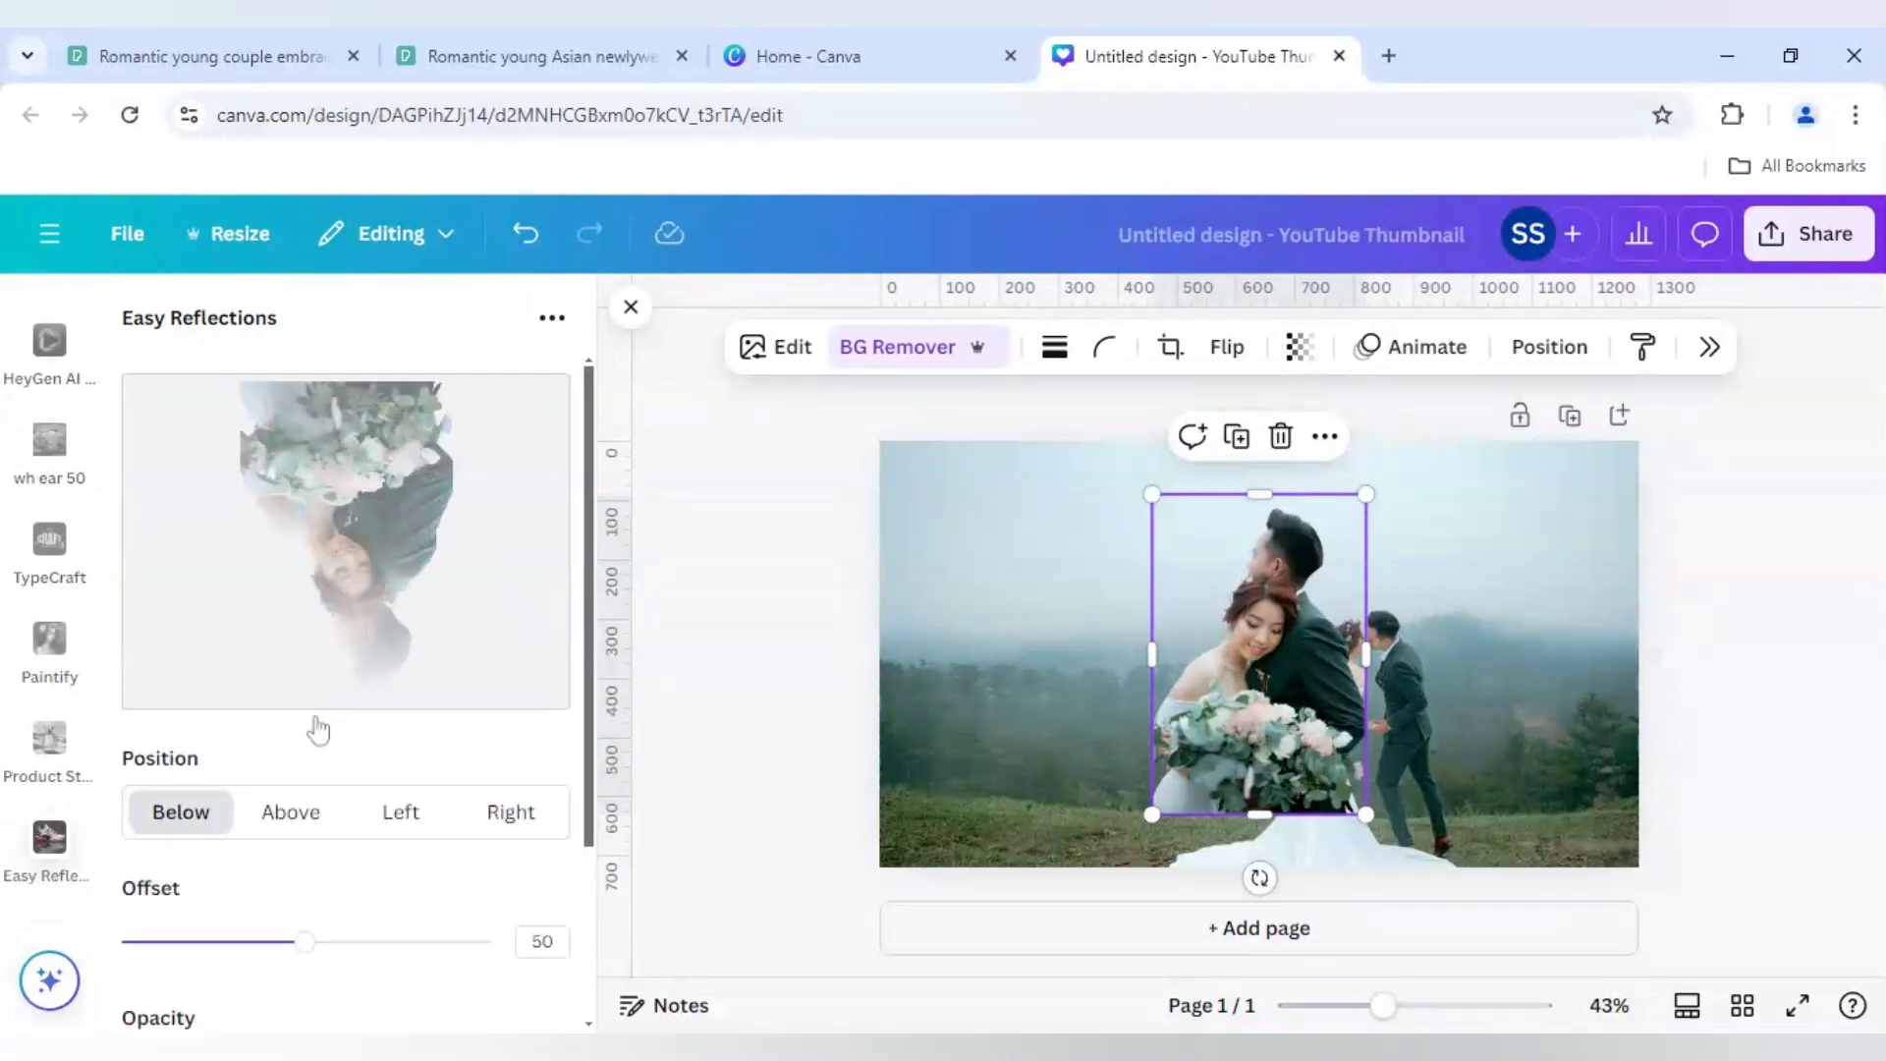
left_click(289, 810)
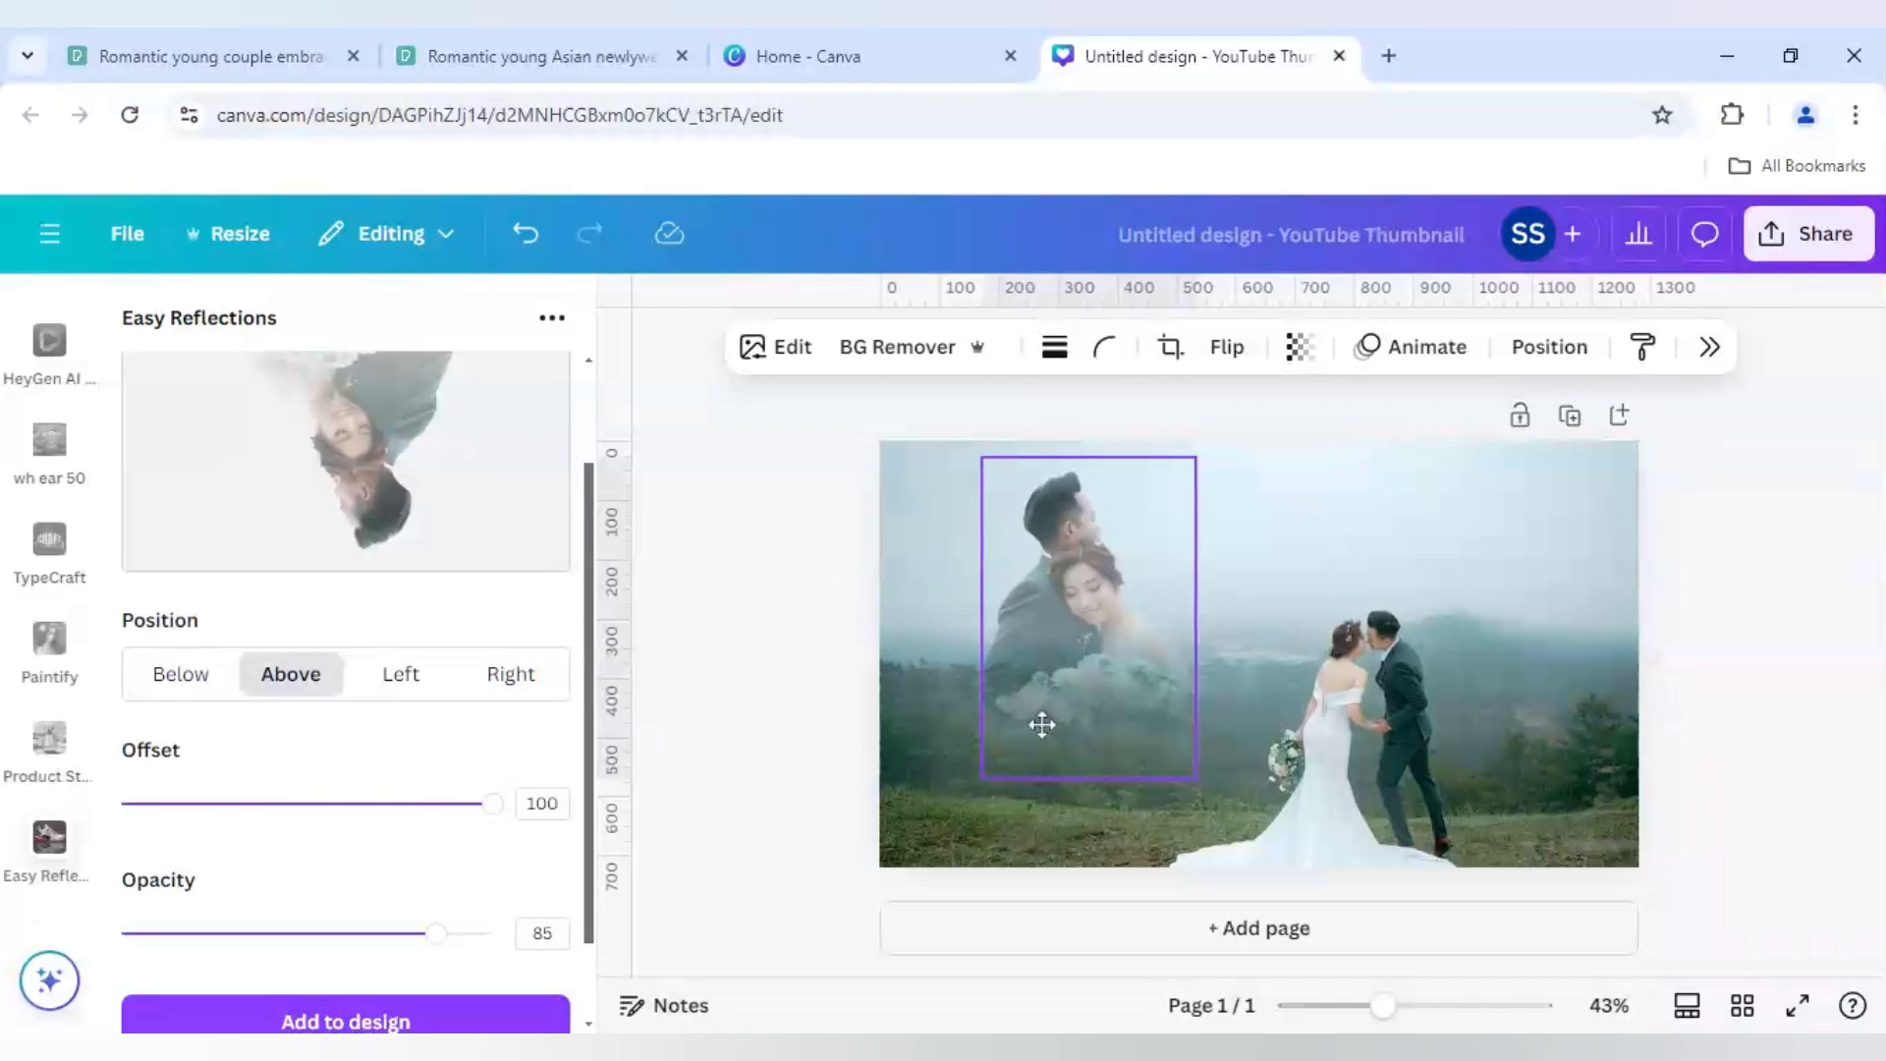
left_click(1084, 607)
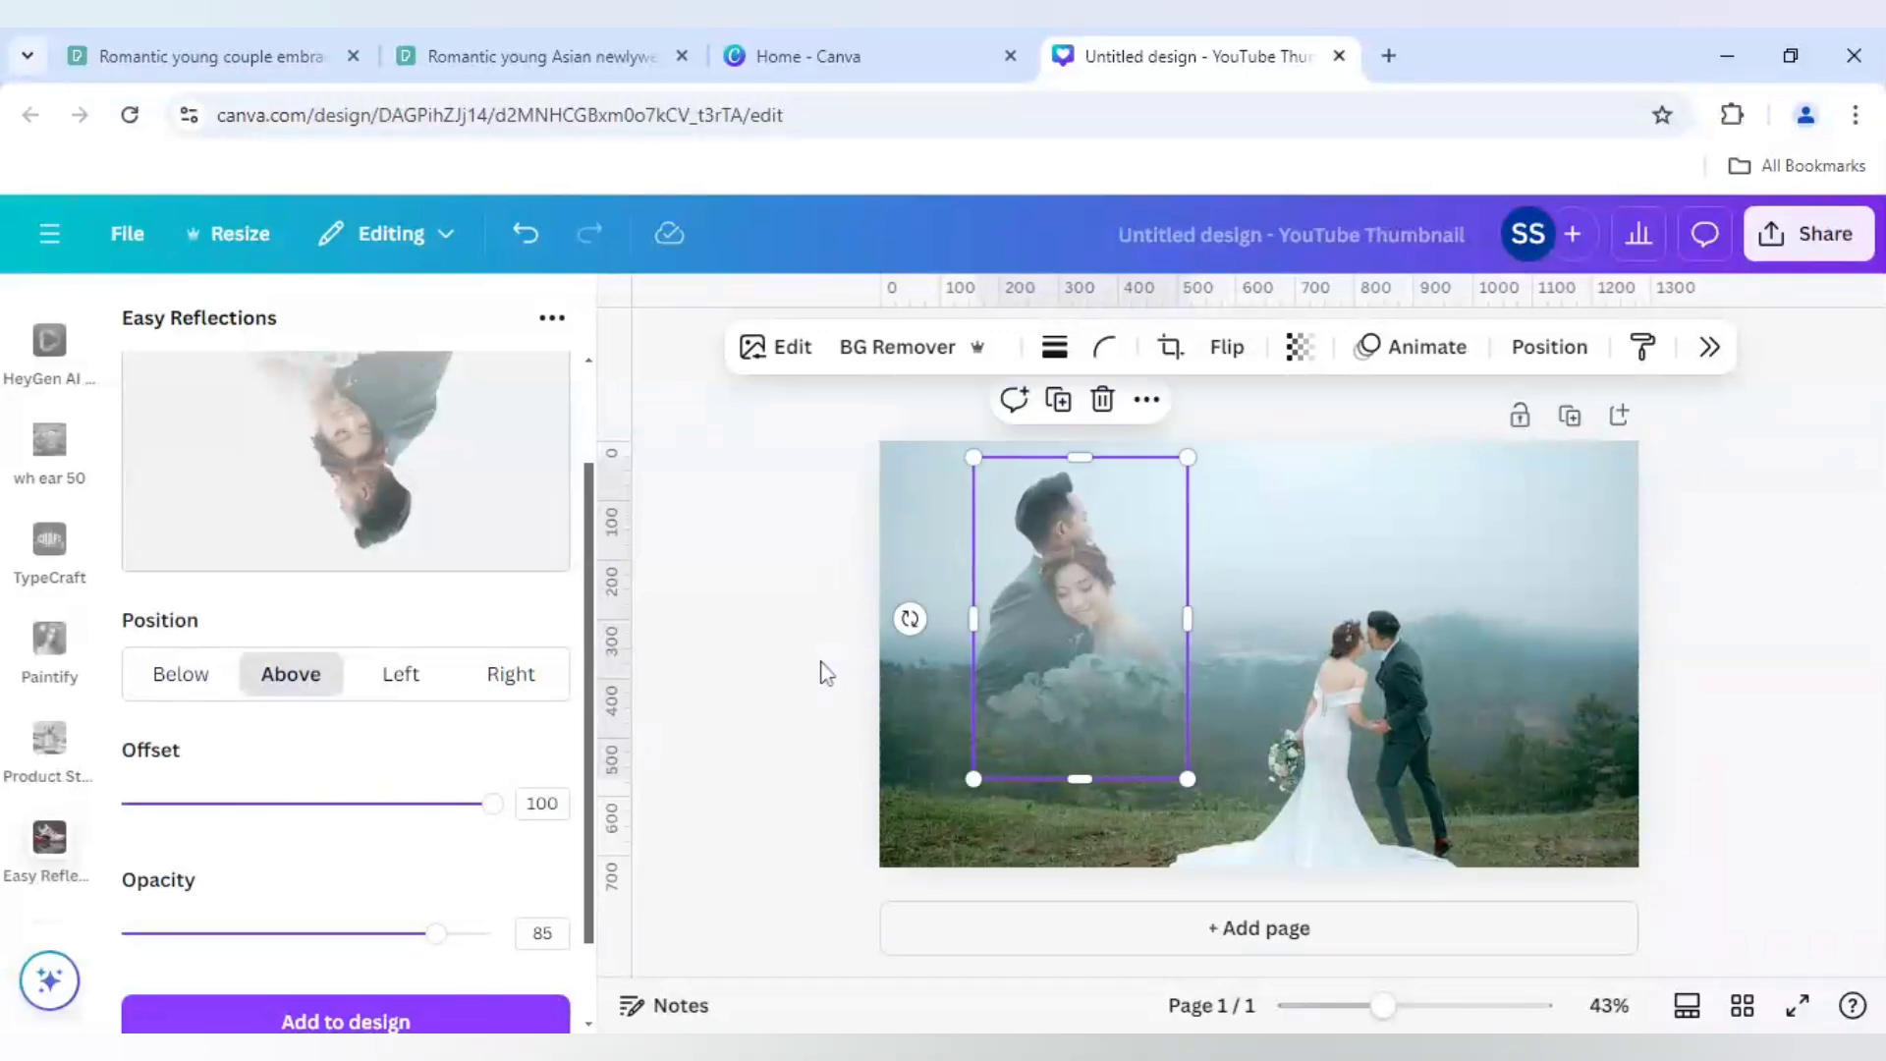
left_click(800, 727)
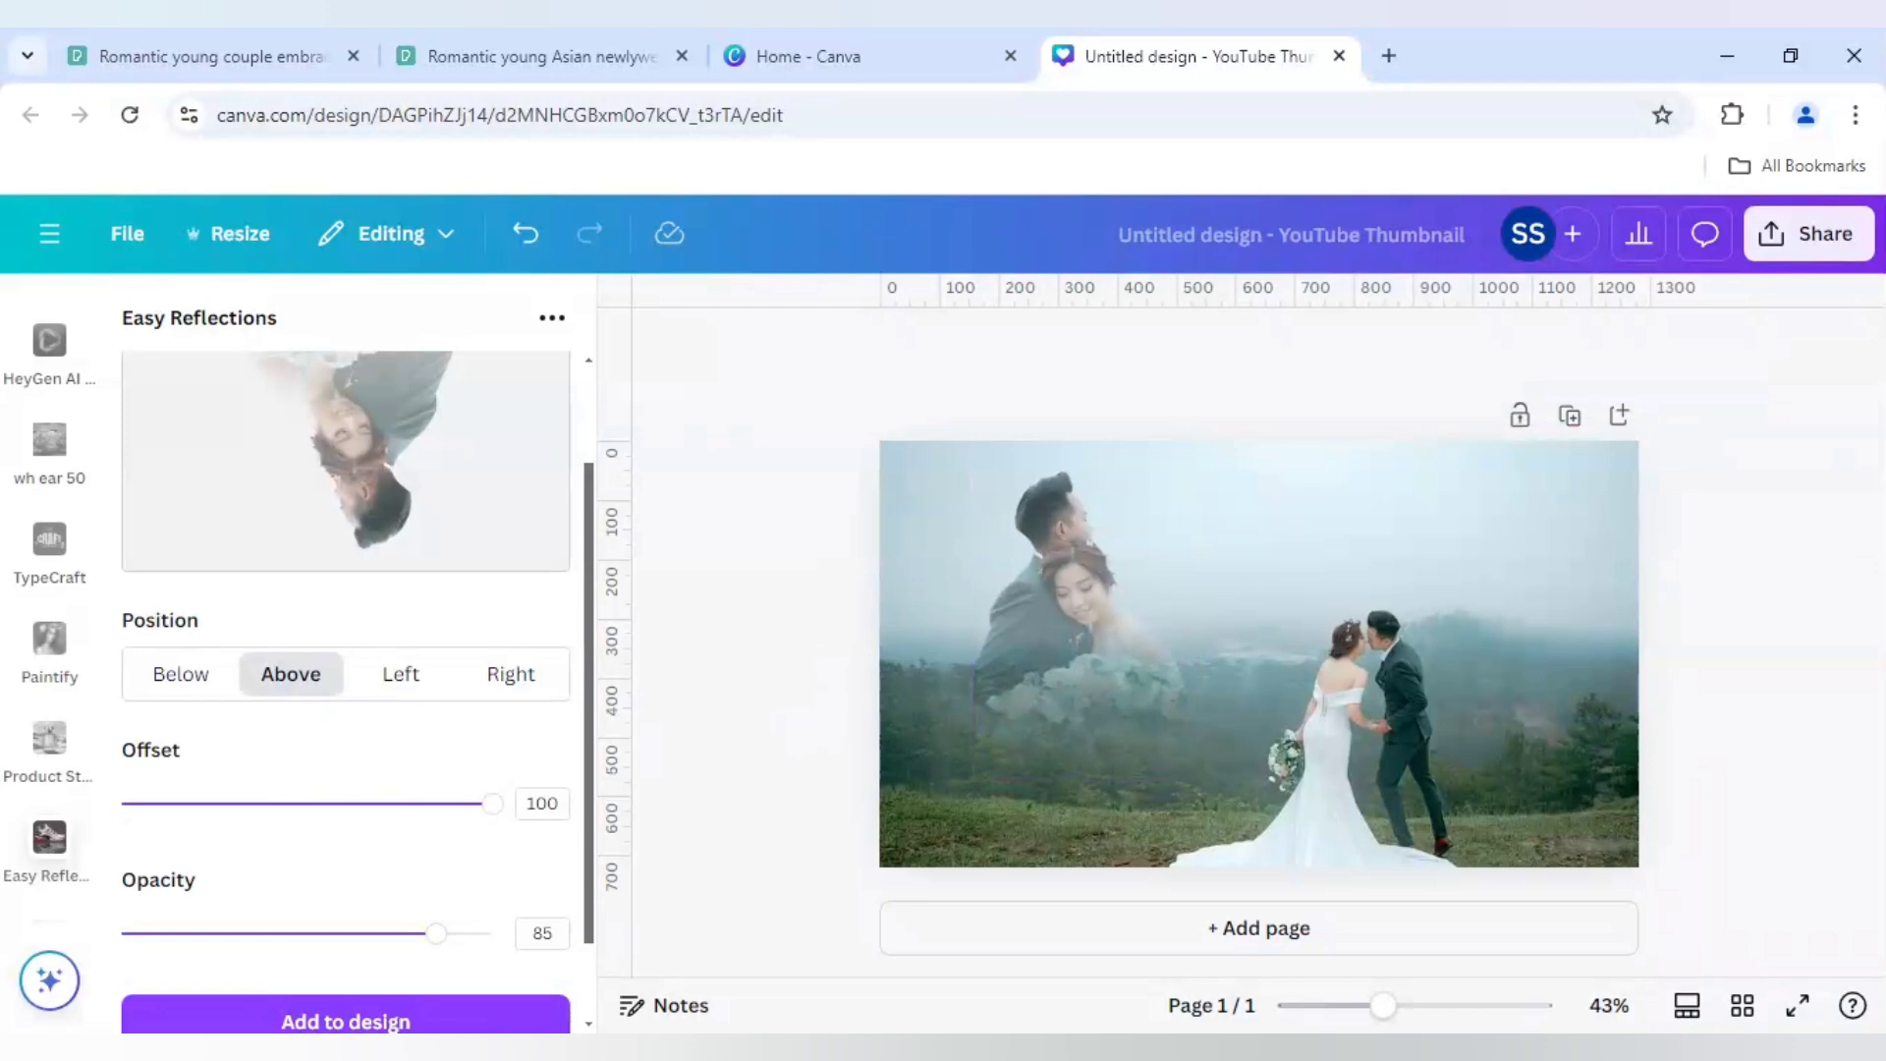
scroll("down", 3)
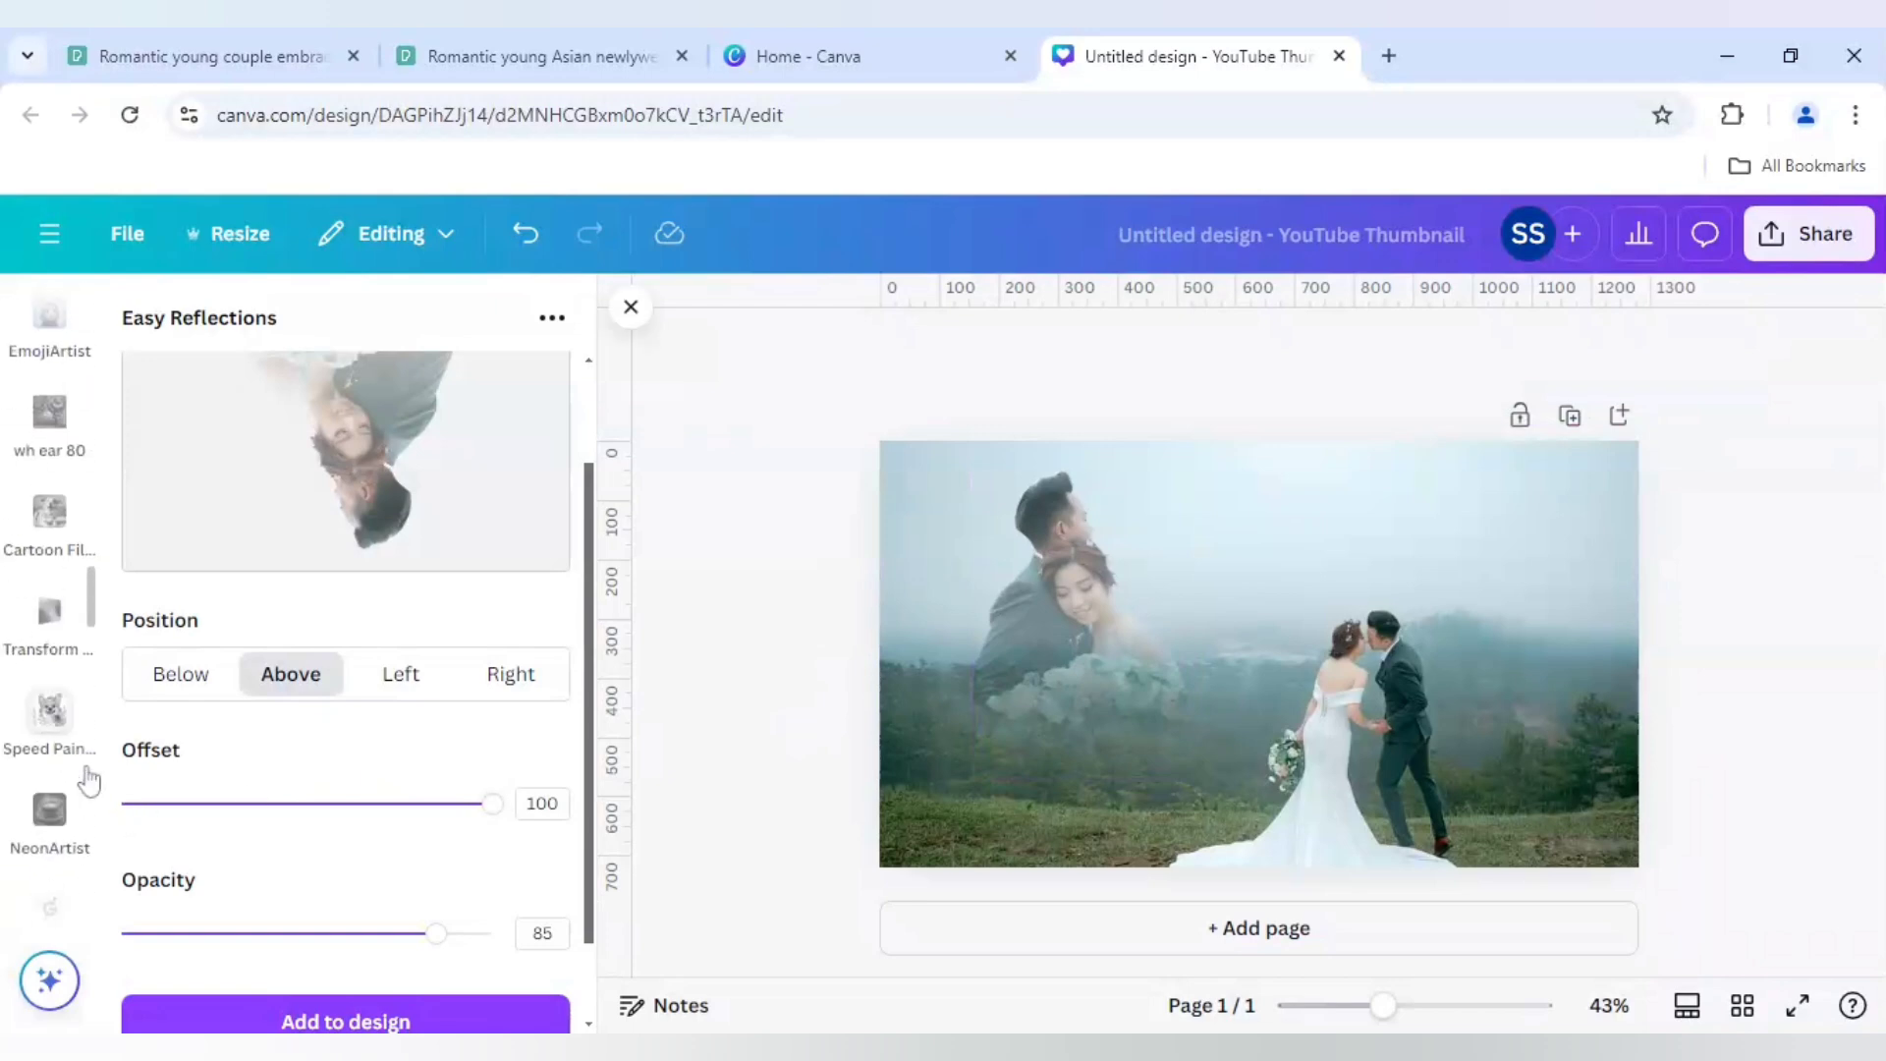
scroll("down", 3)
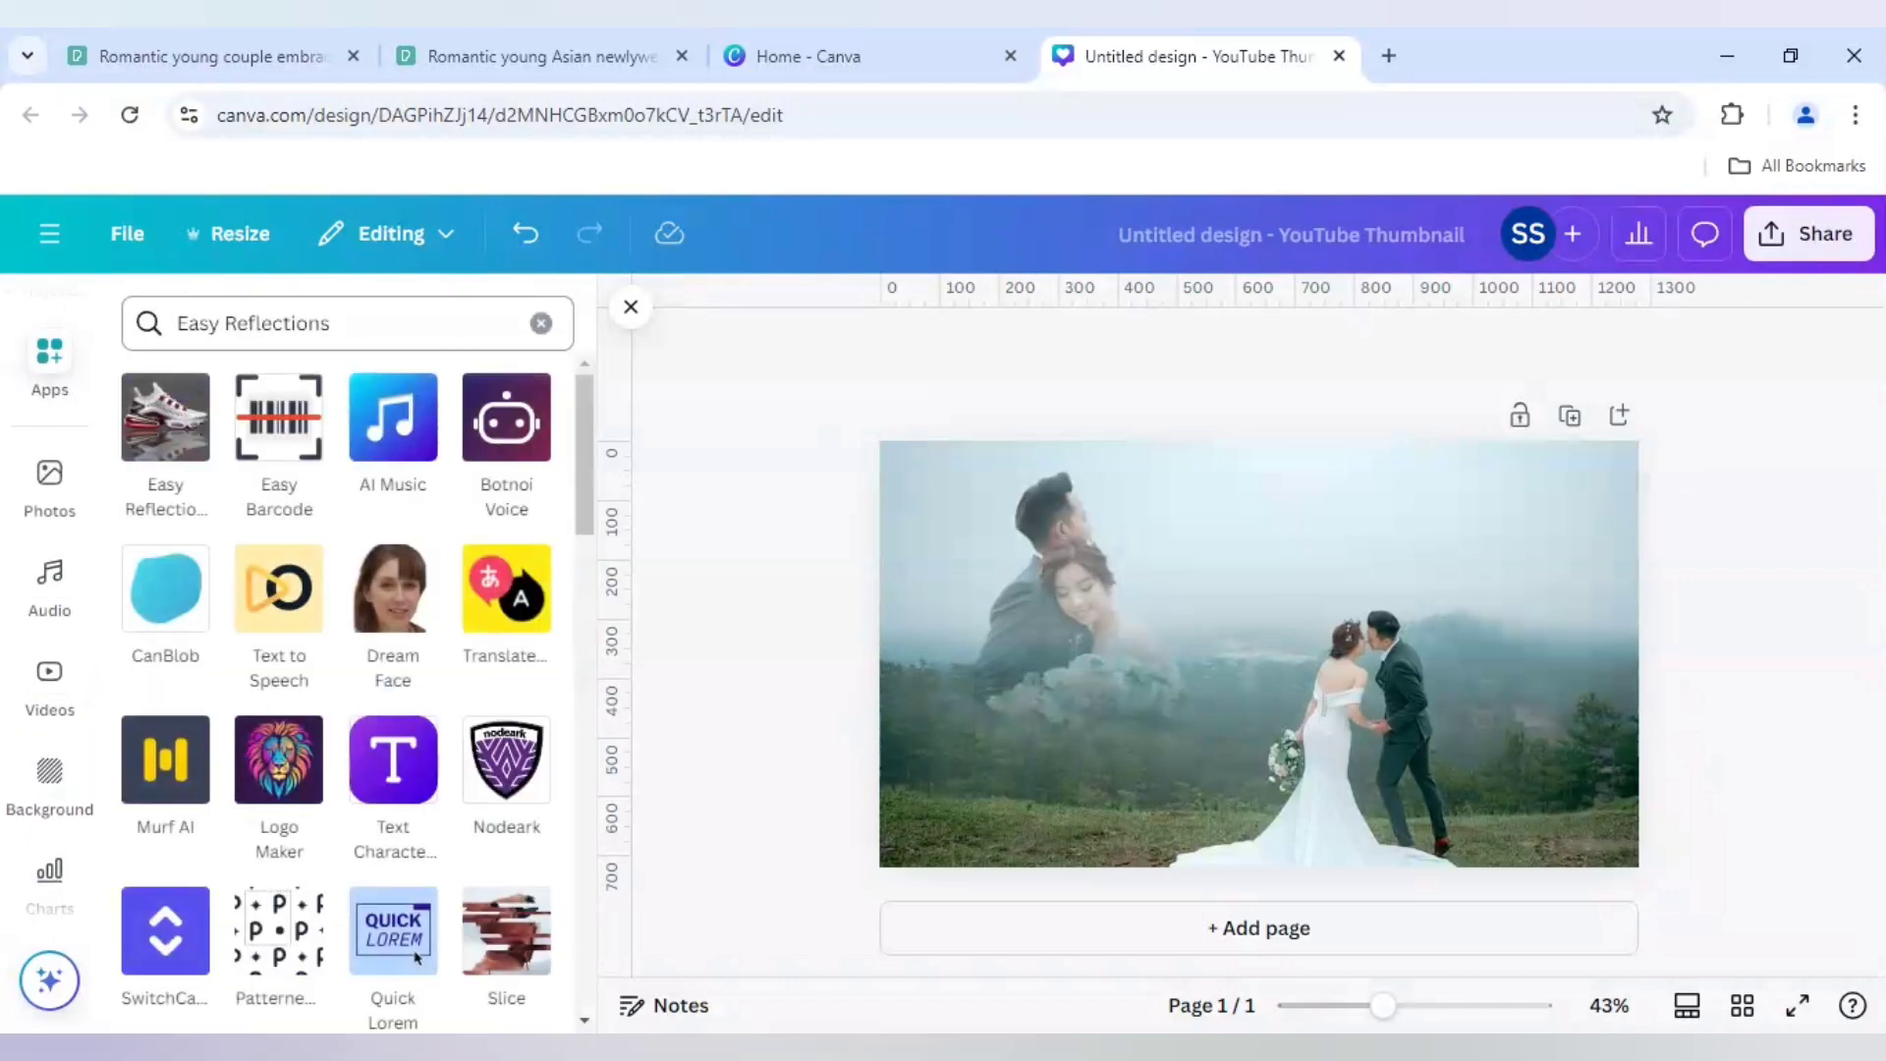
- Replace the app search with 'text maker' and launch the Text Maker app
left_click(540, 322)
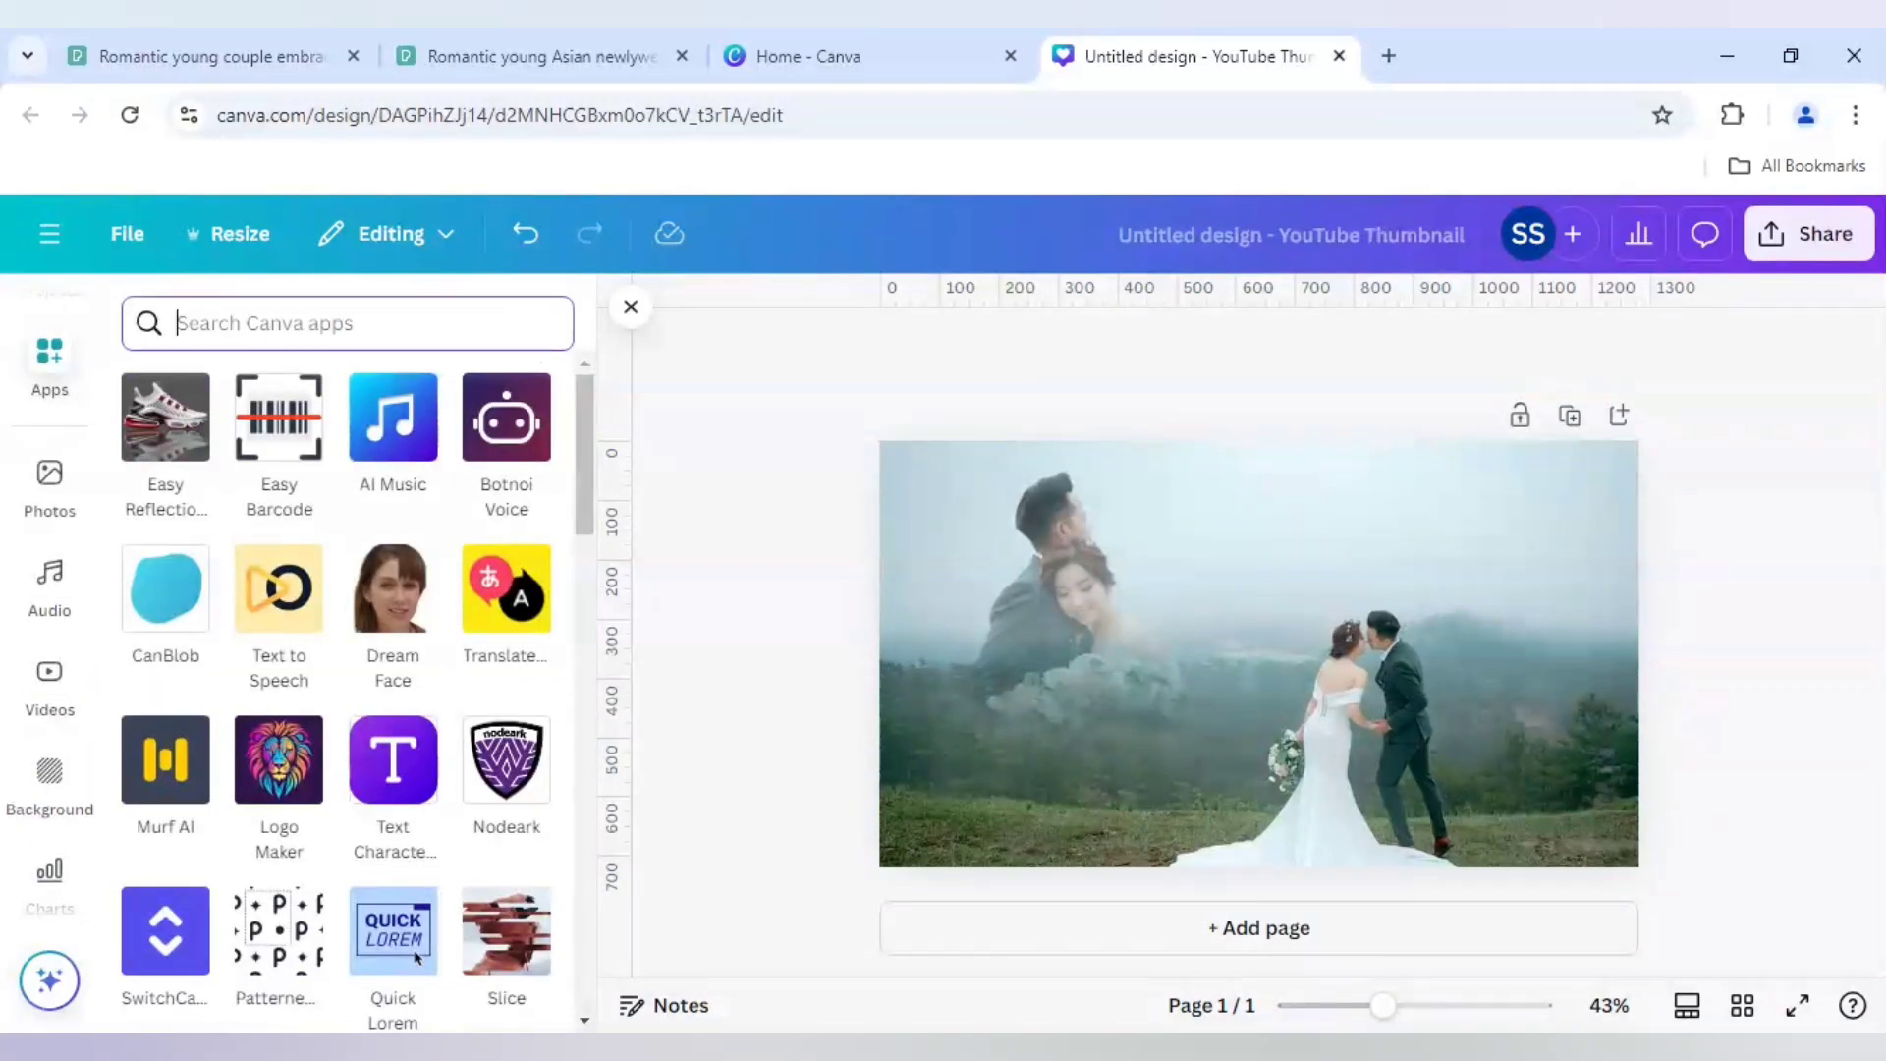
type("text maker")
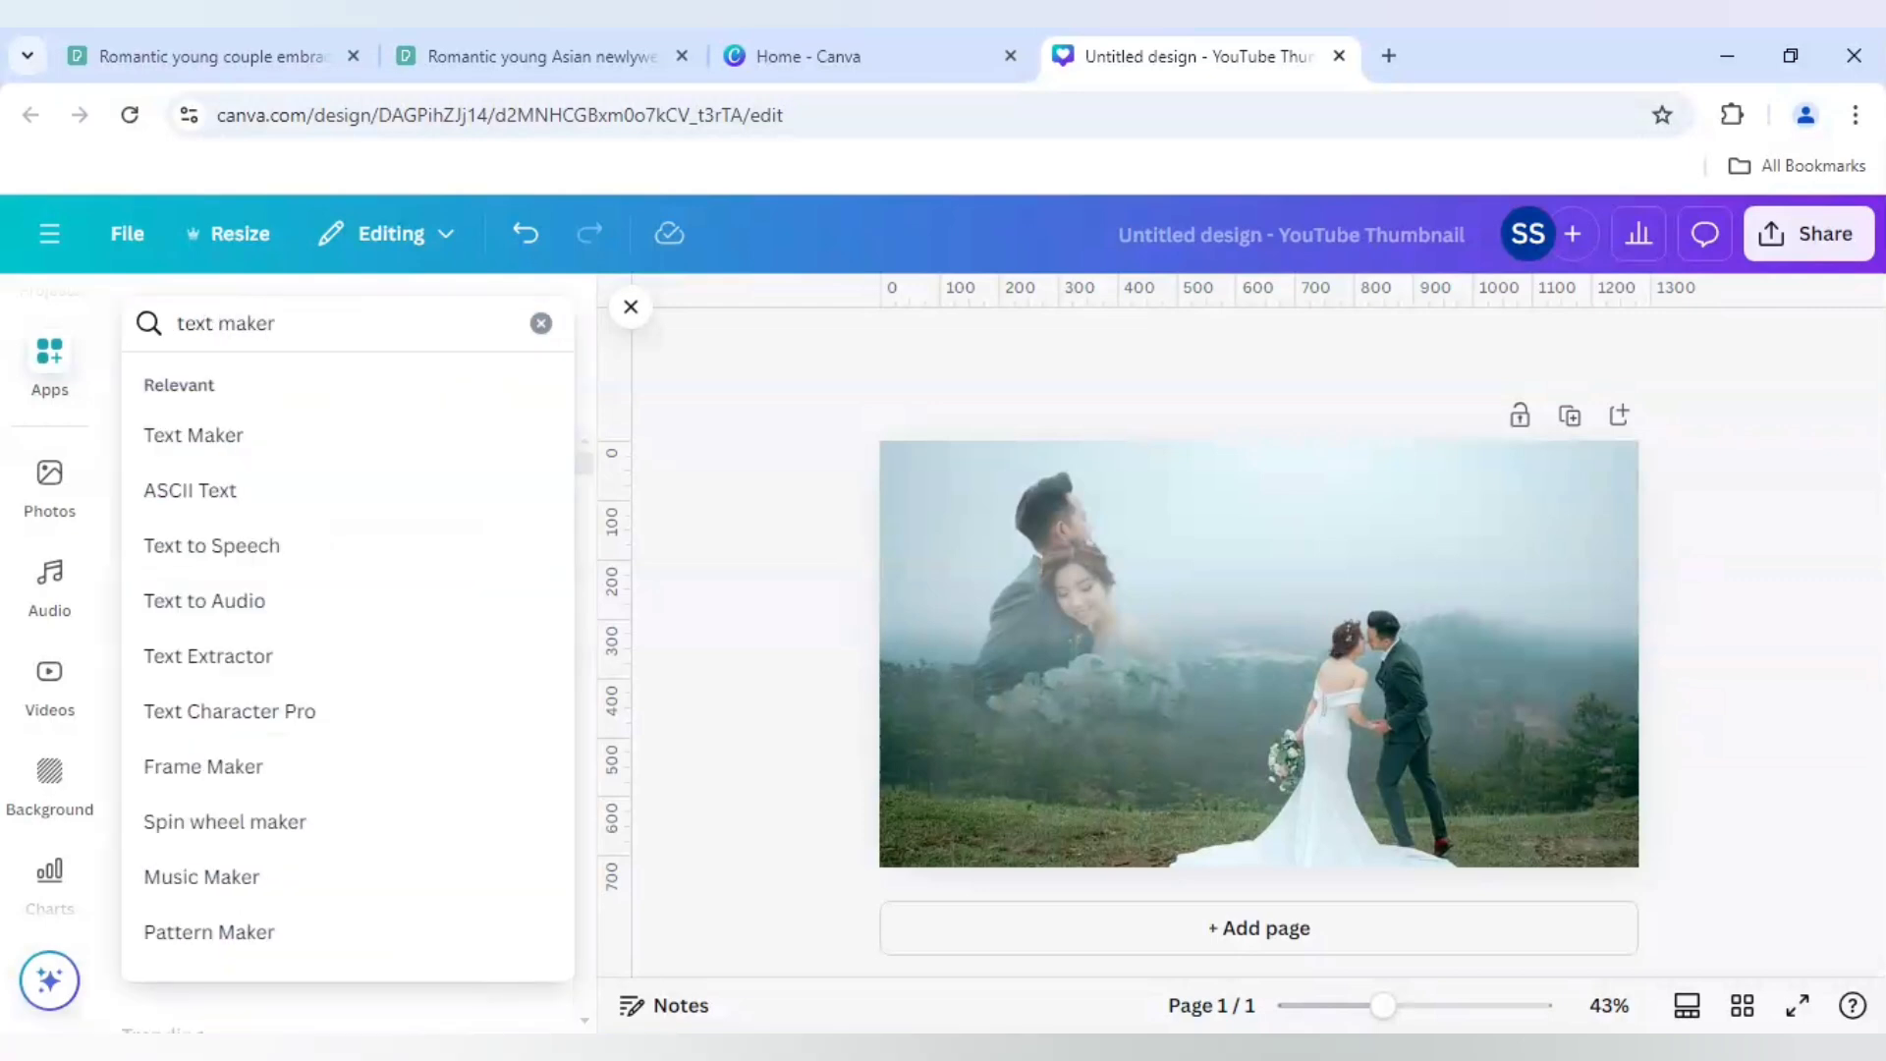
left_click(193, 434)
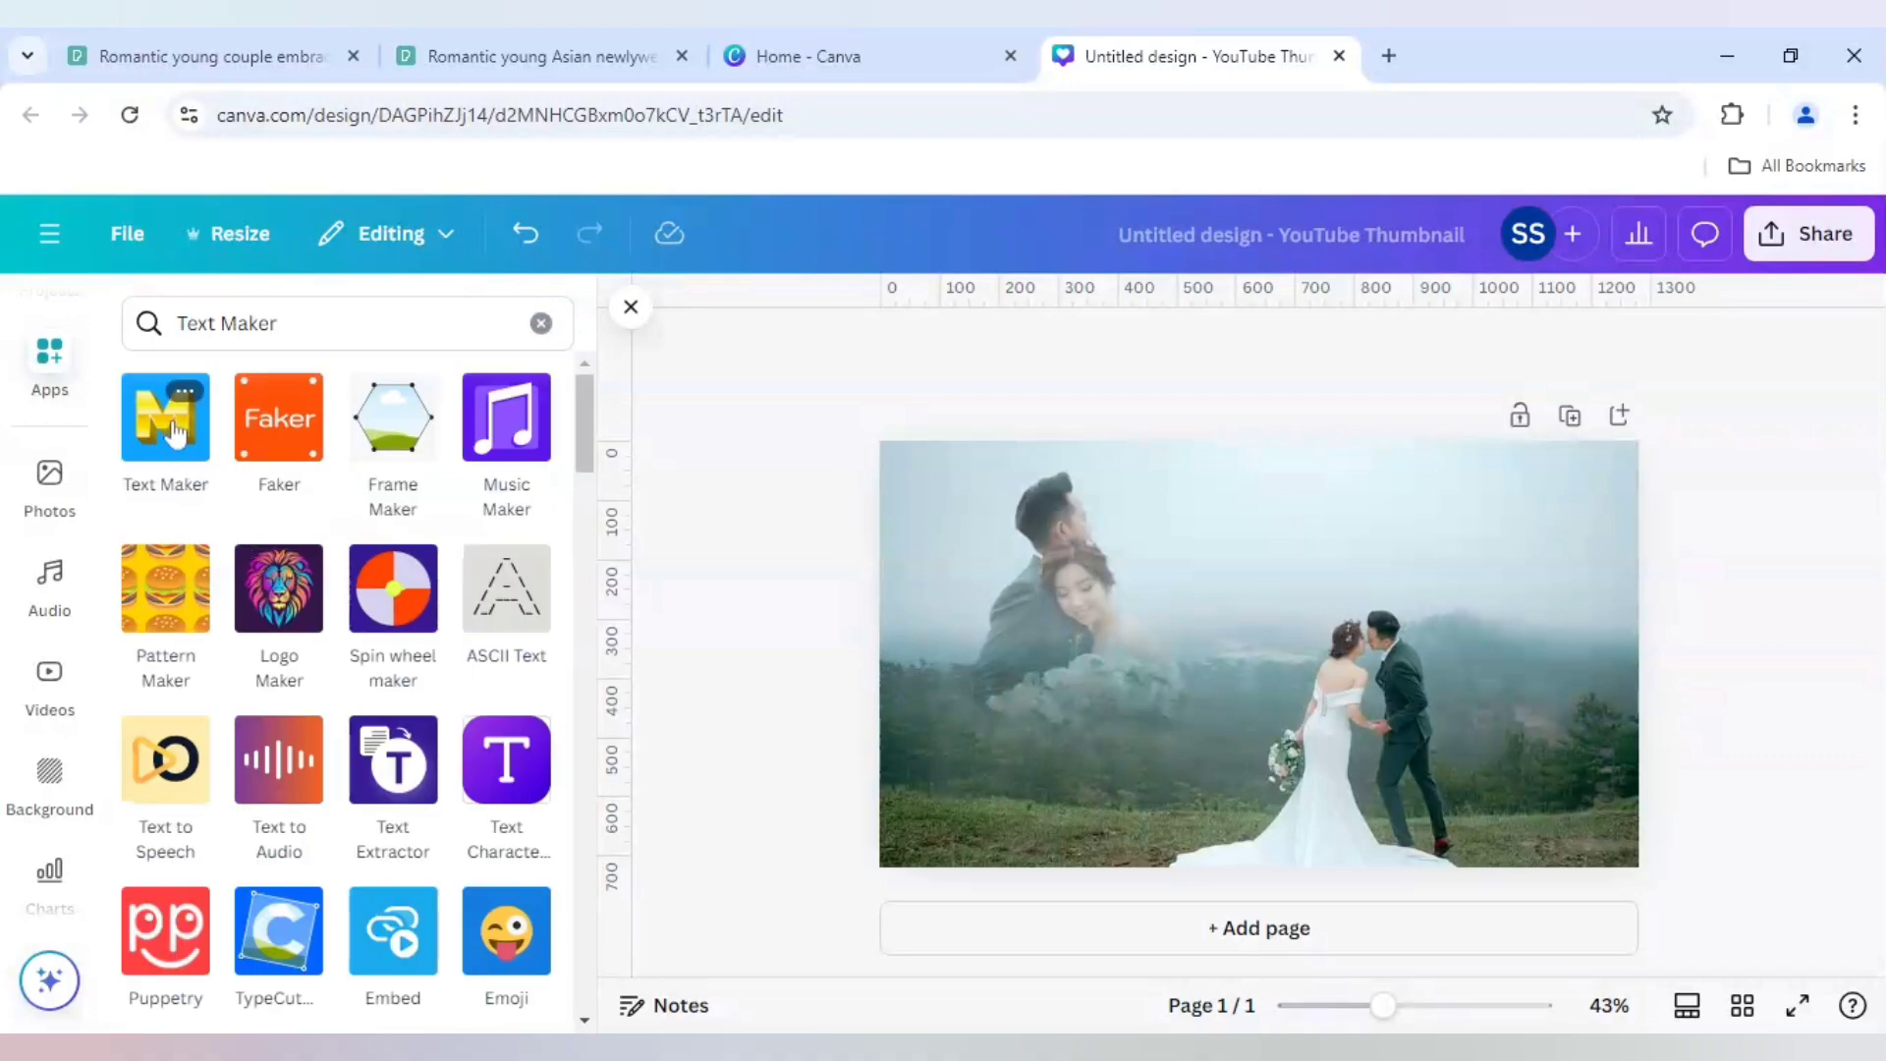
left_click(165, 418)
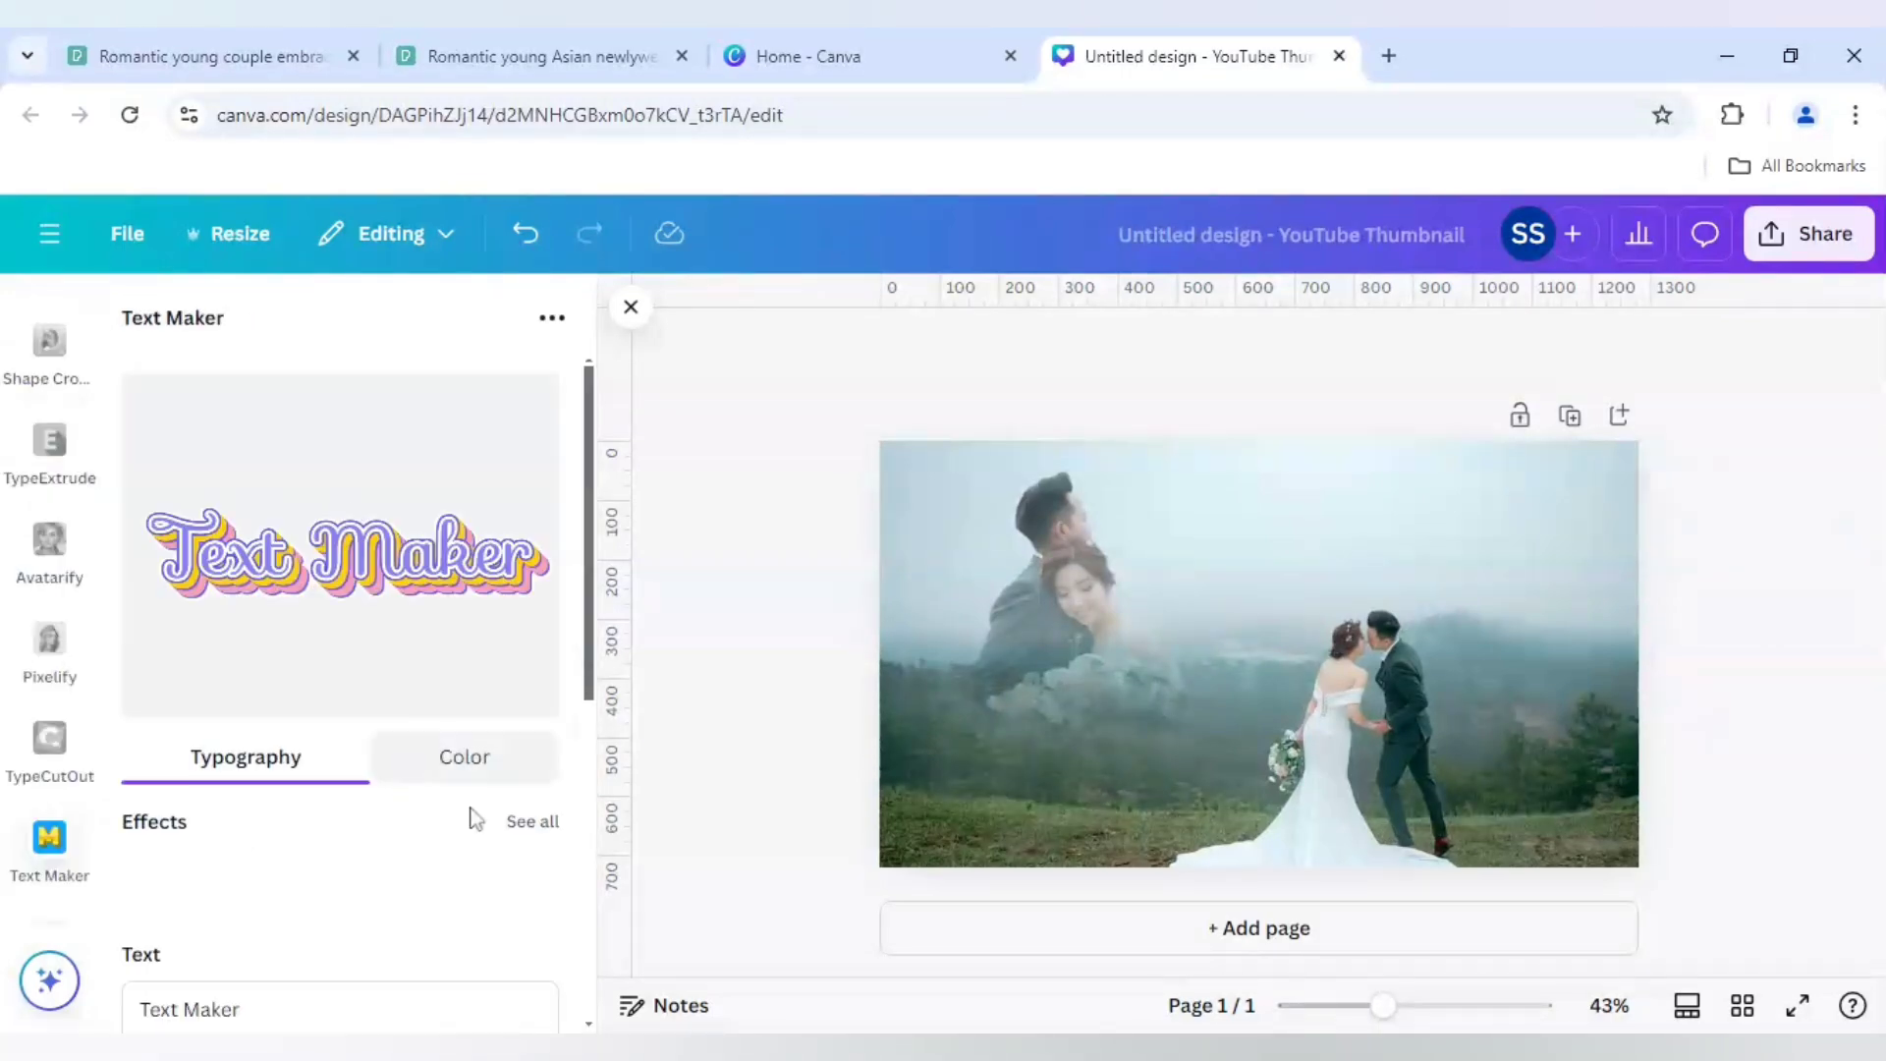
- Browse all Text Maker effects to find a gold script style
left_click(531, 821)
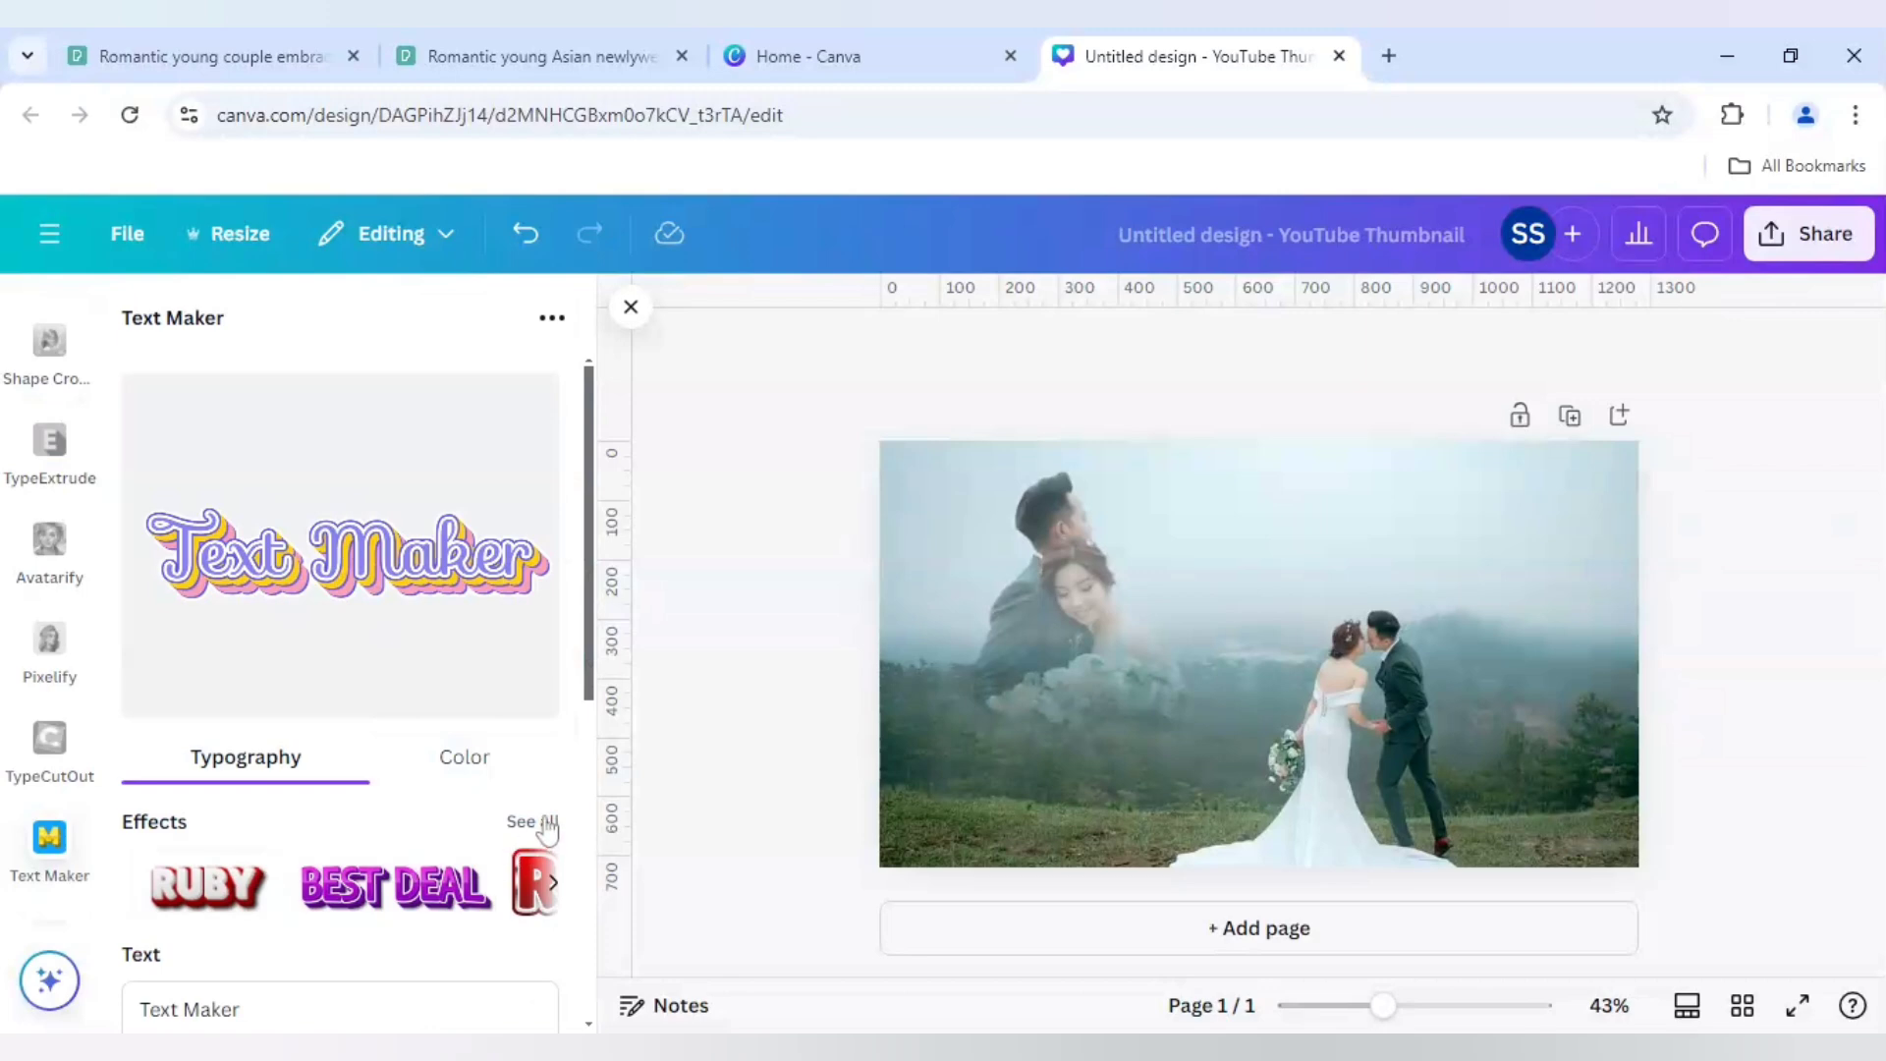
left_click(529, 821)
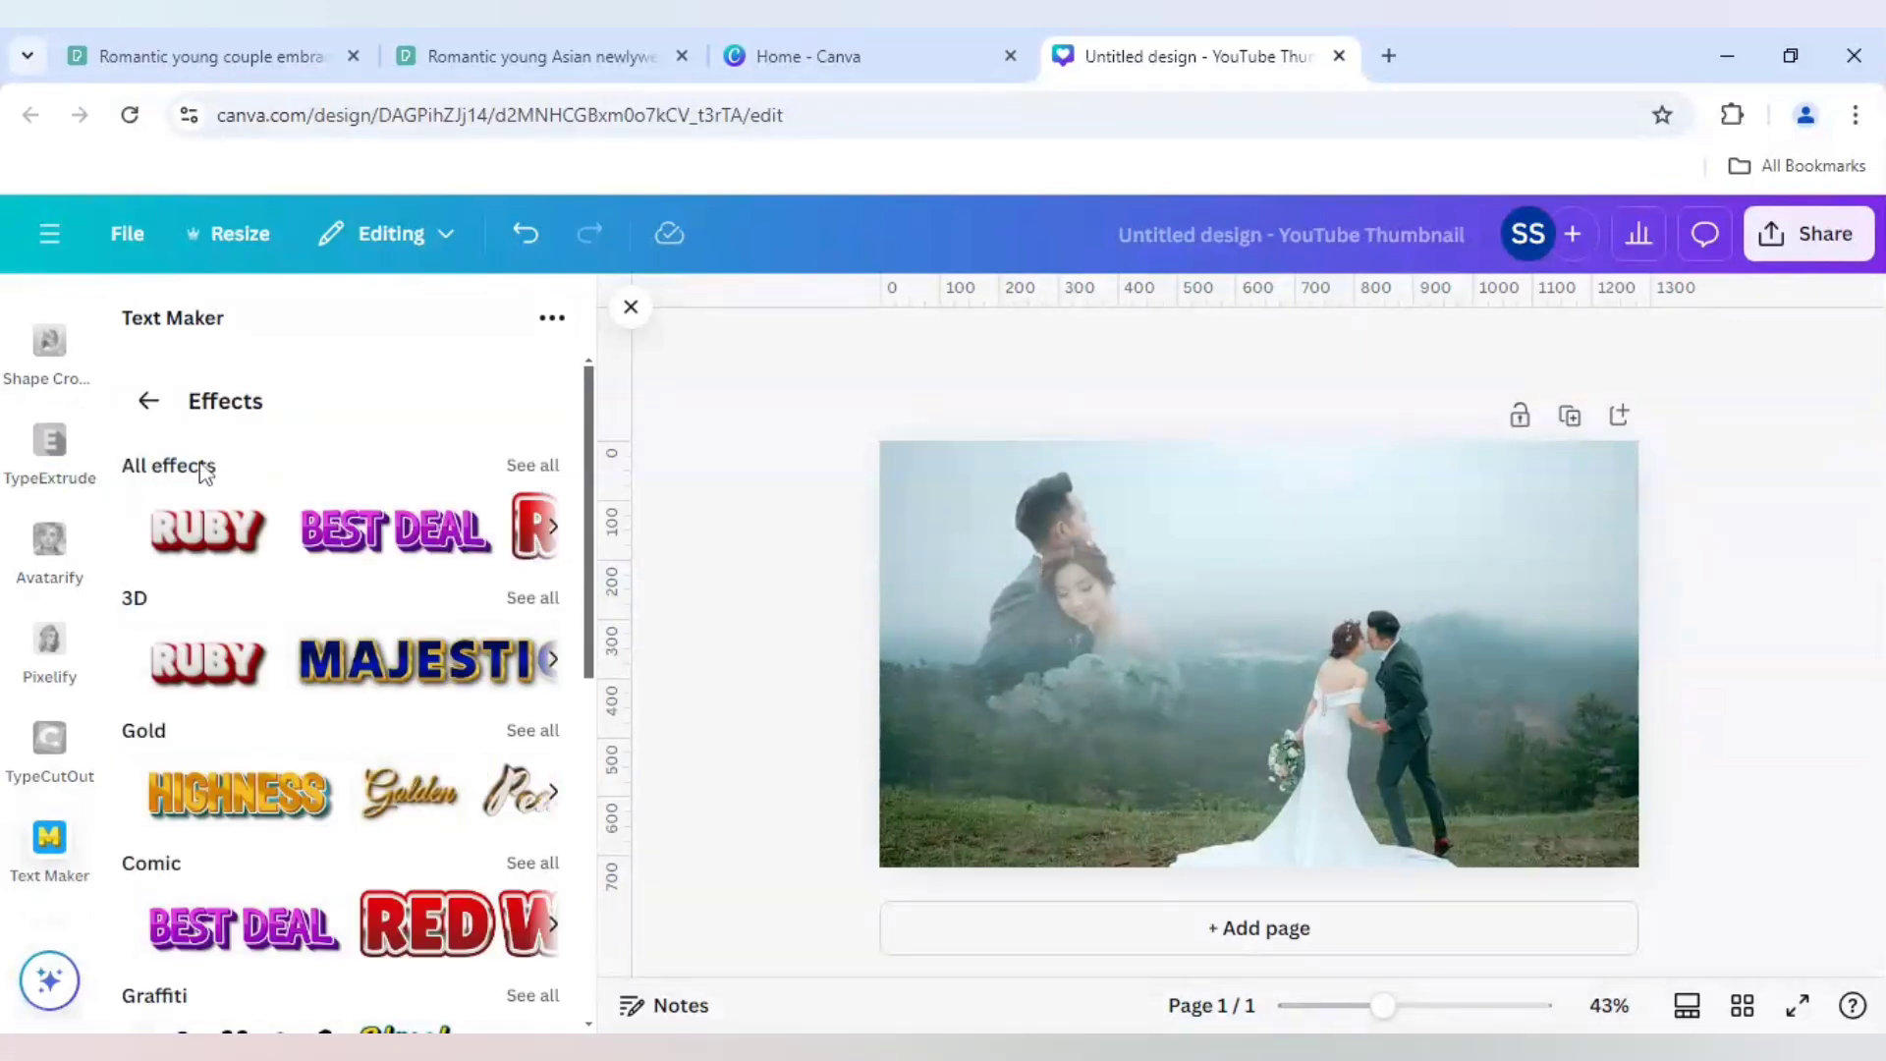
left_click(530, 466)
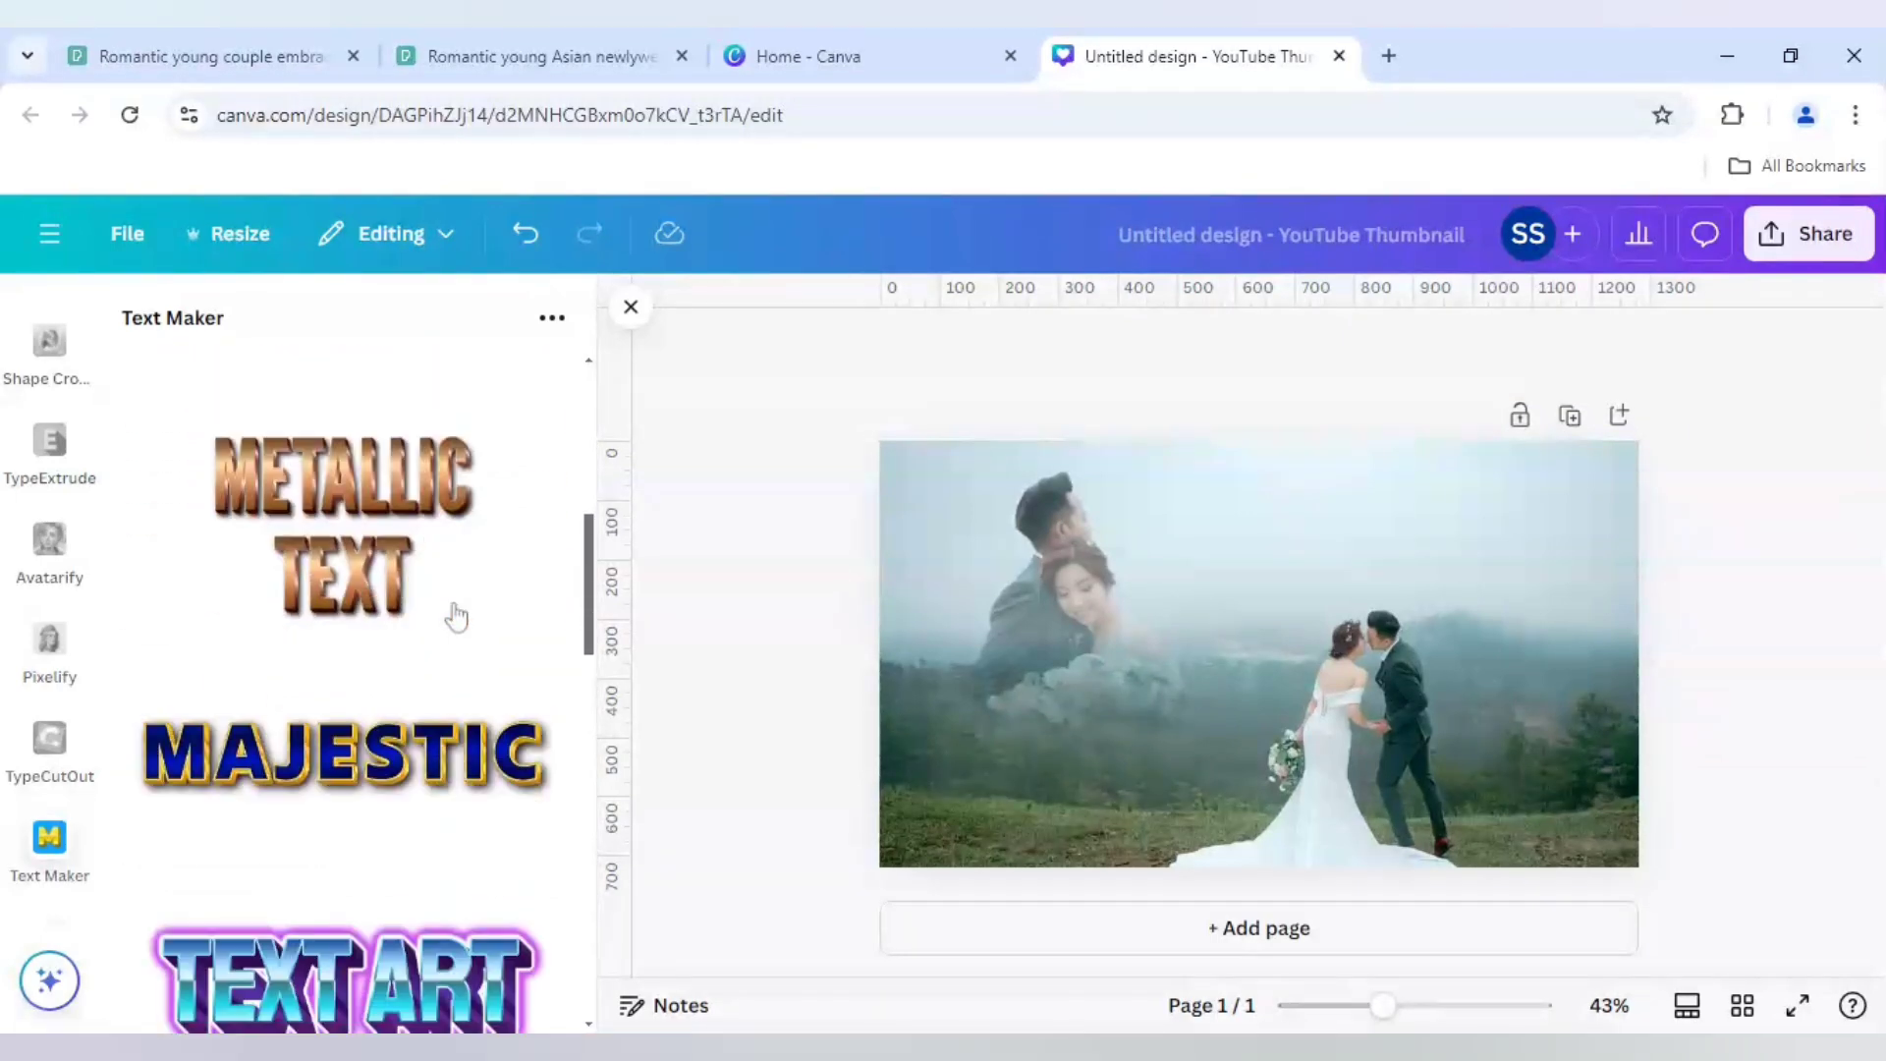
scroll("down", 3)
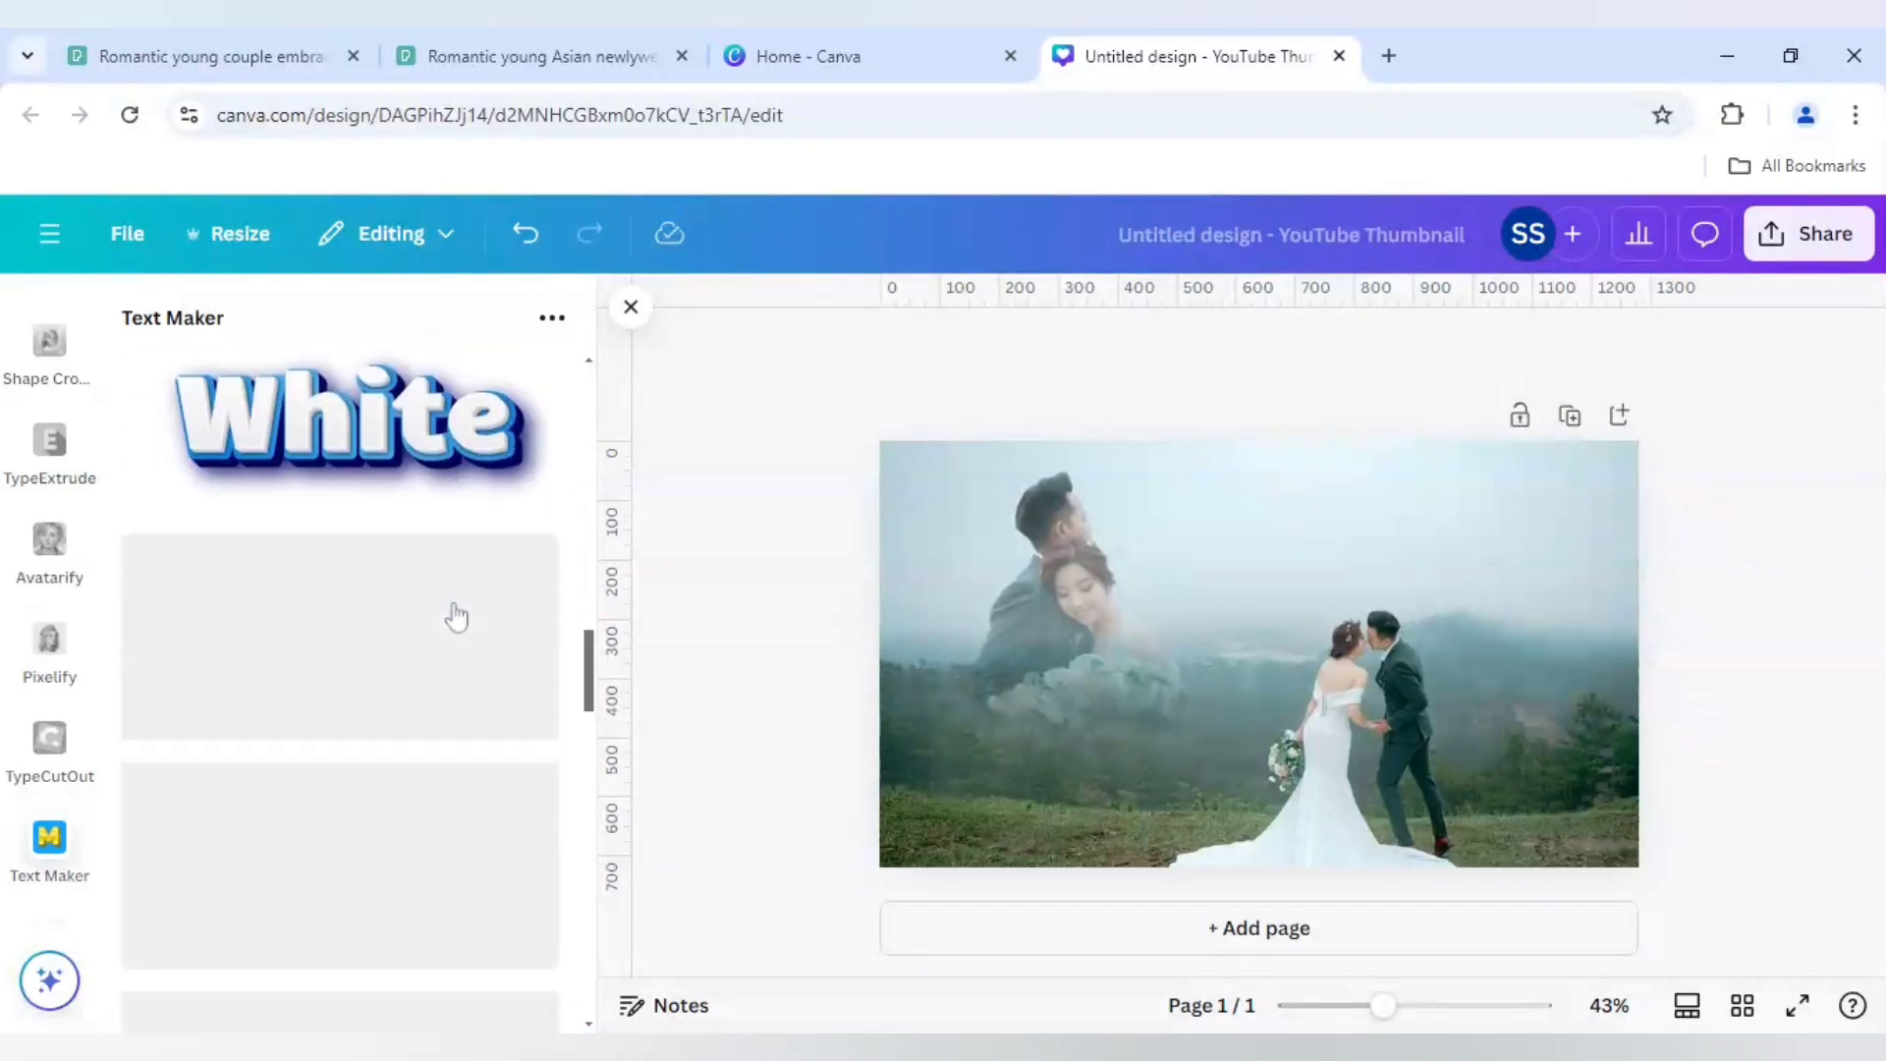
scroll("down", 3)
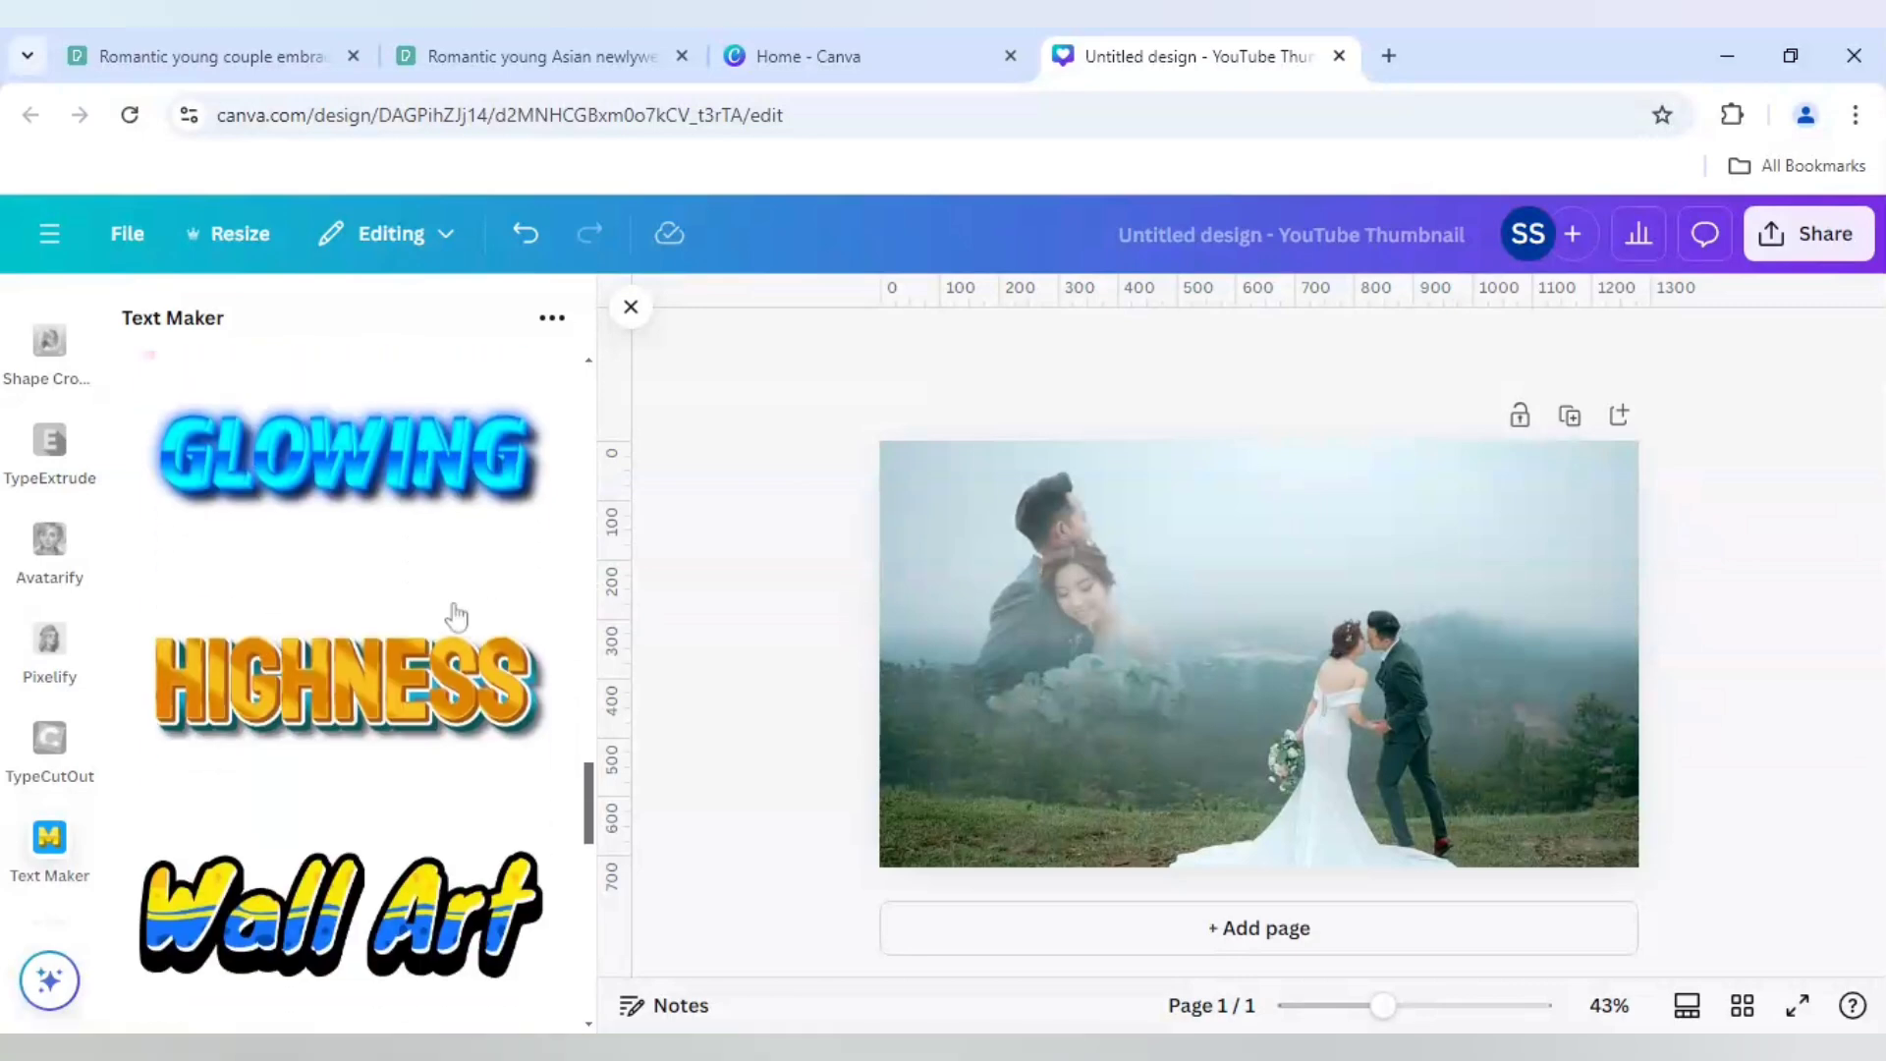
scroll("down", 3)
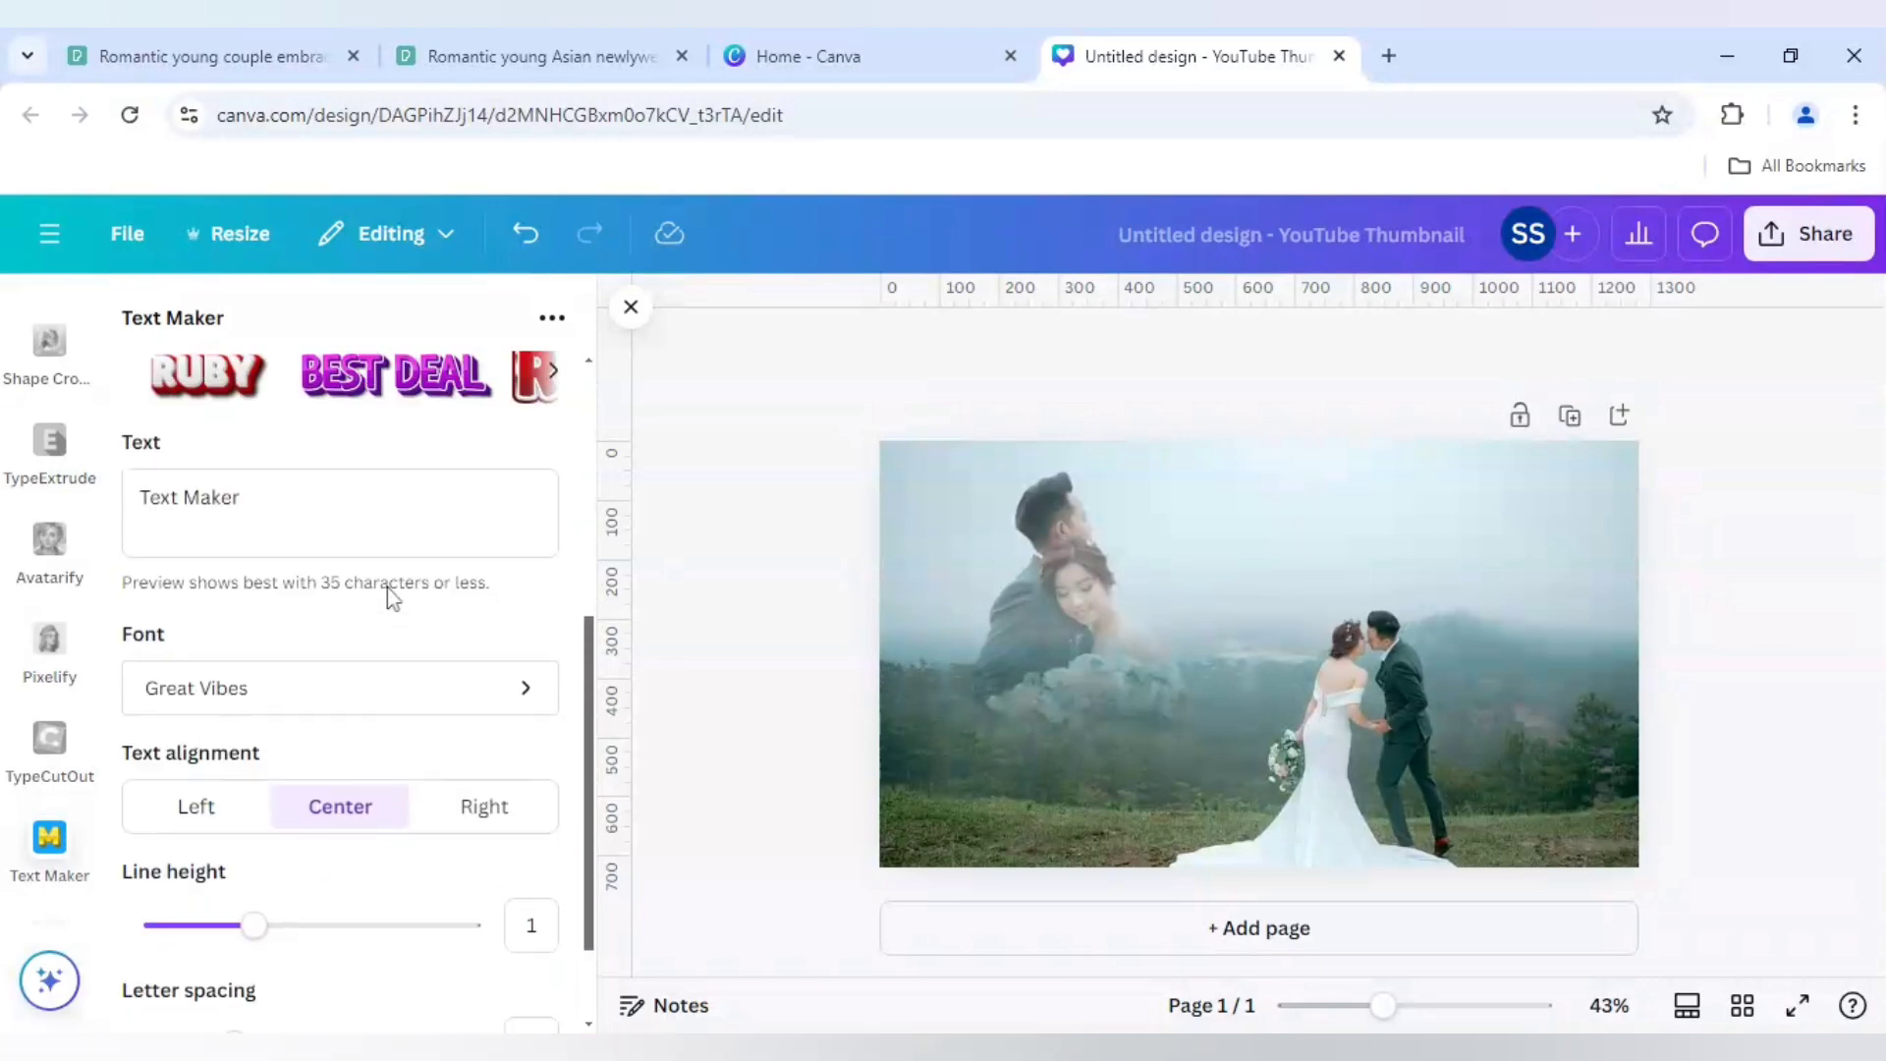
scroll("up", 3)
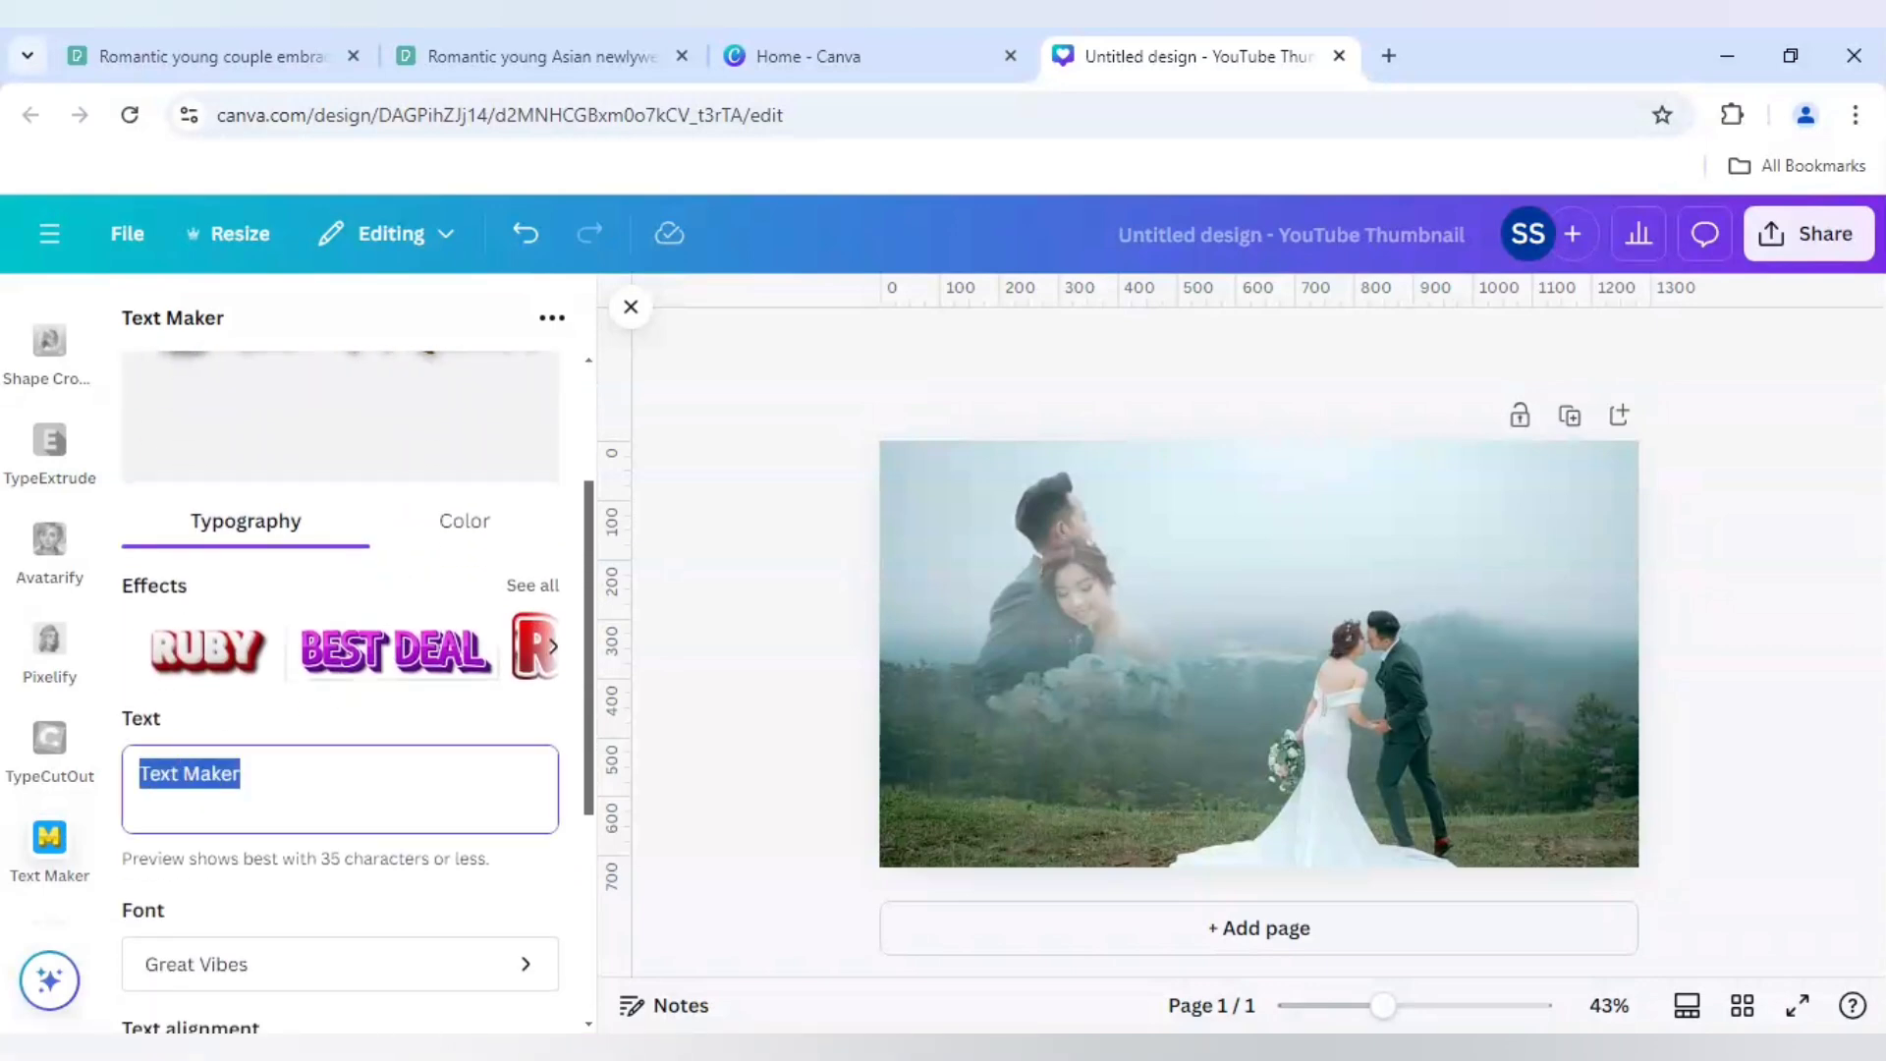
- Enter 'Together' and 'Forever' on two lines in the Text Maker text box
type("Together")
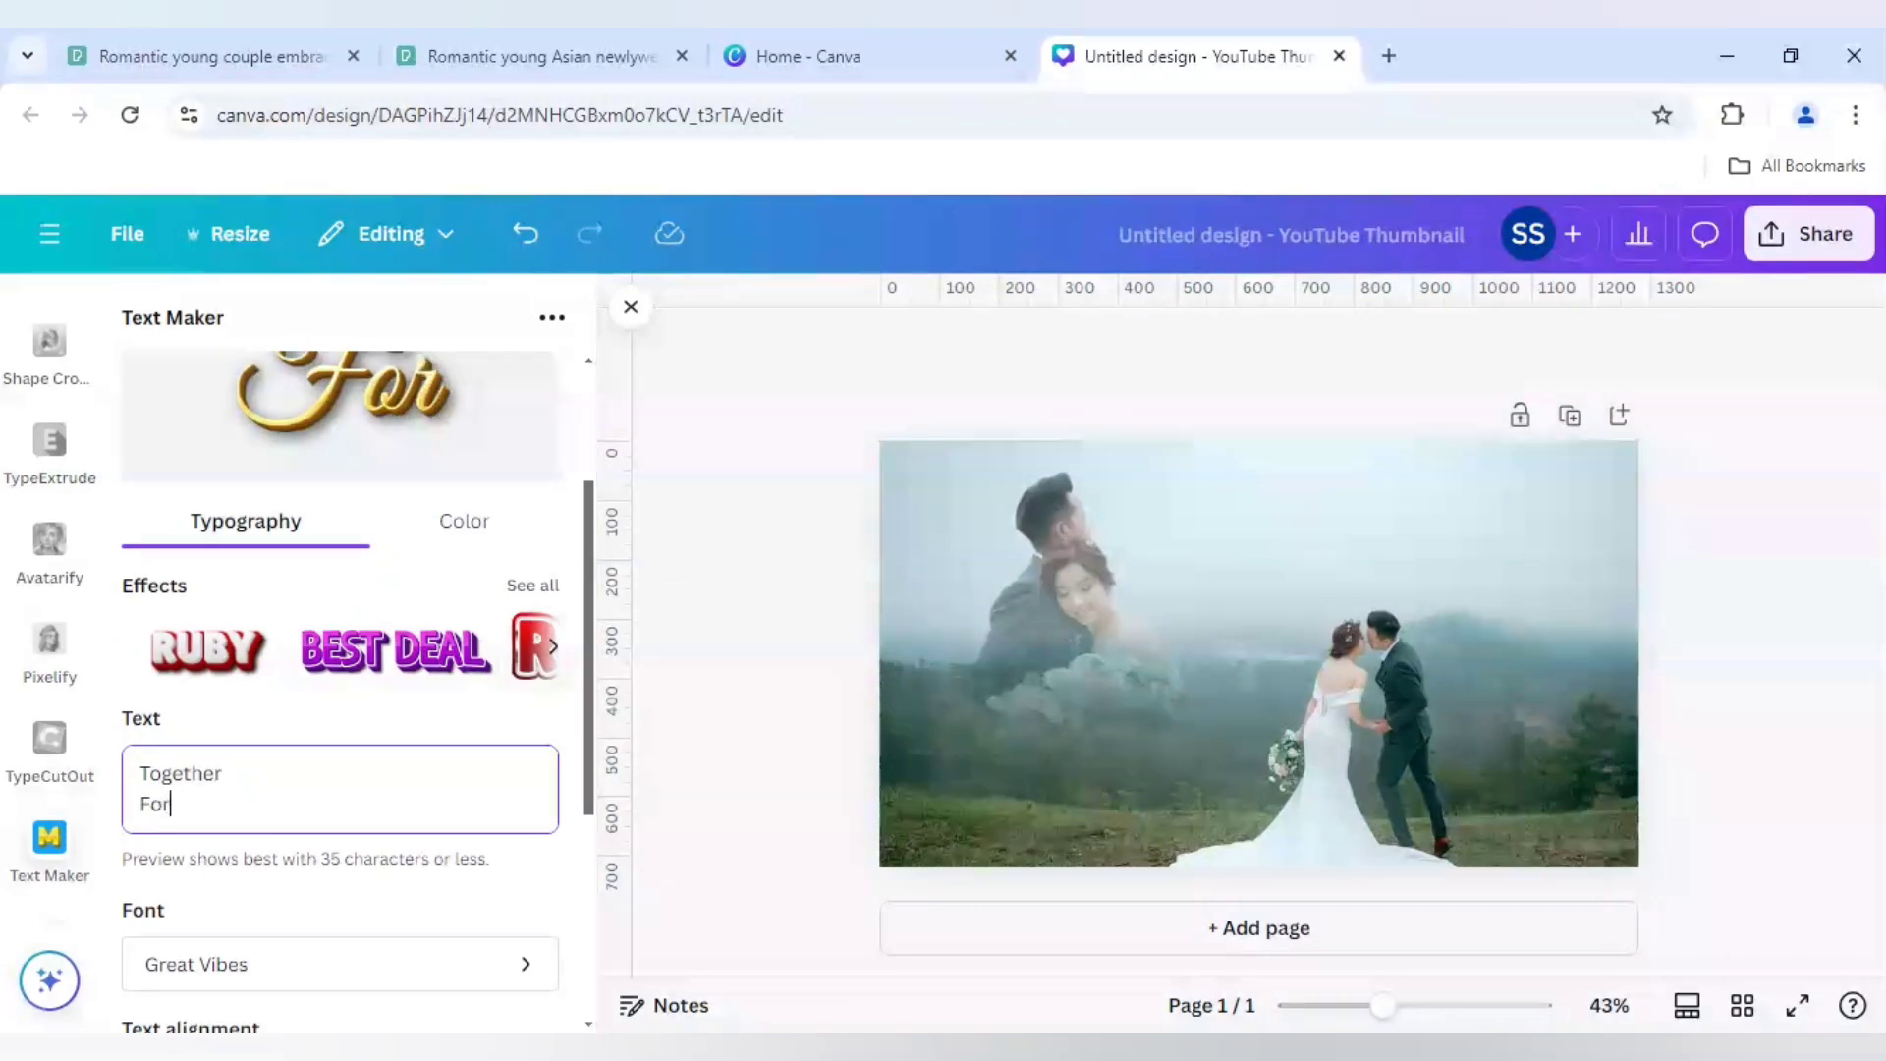
type("ever")
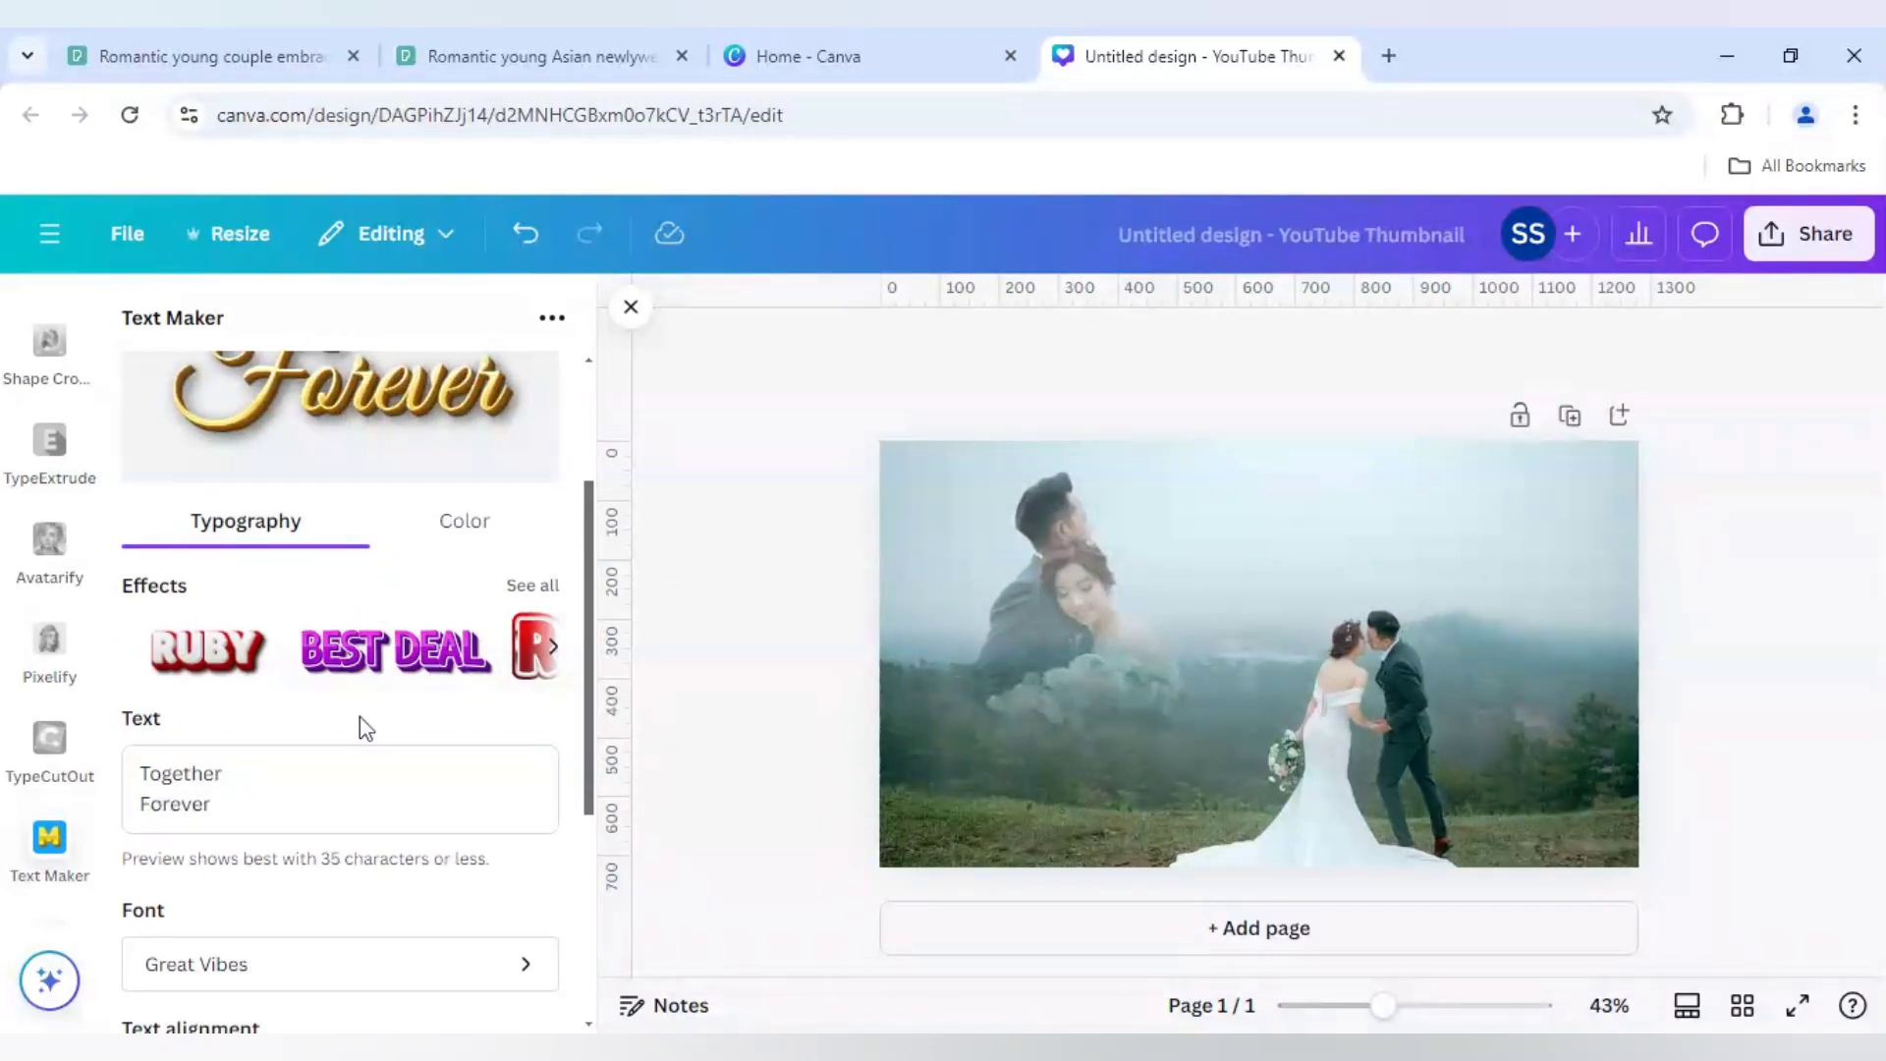
mouse_move(243, 939)
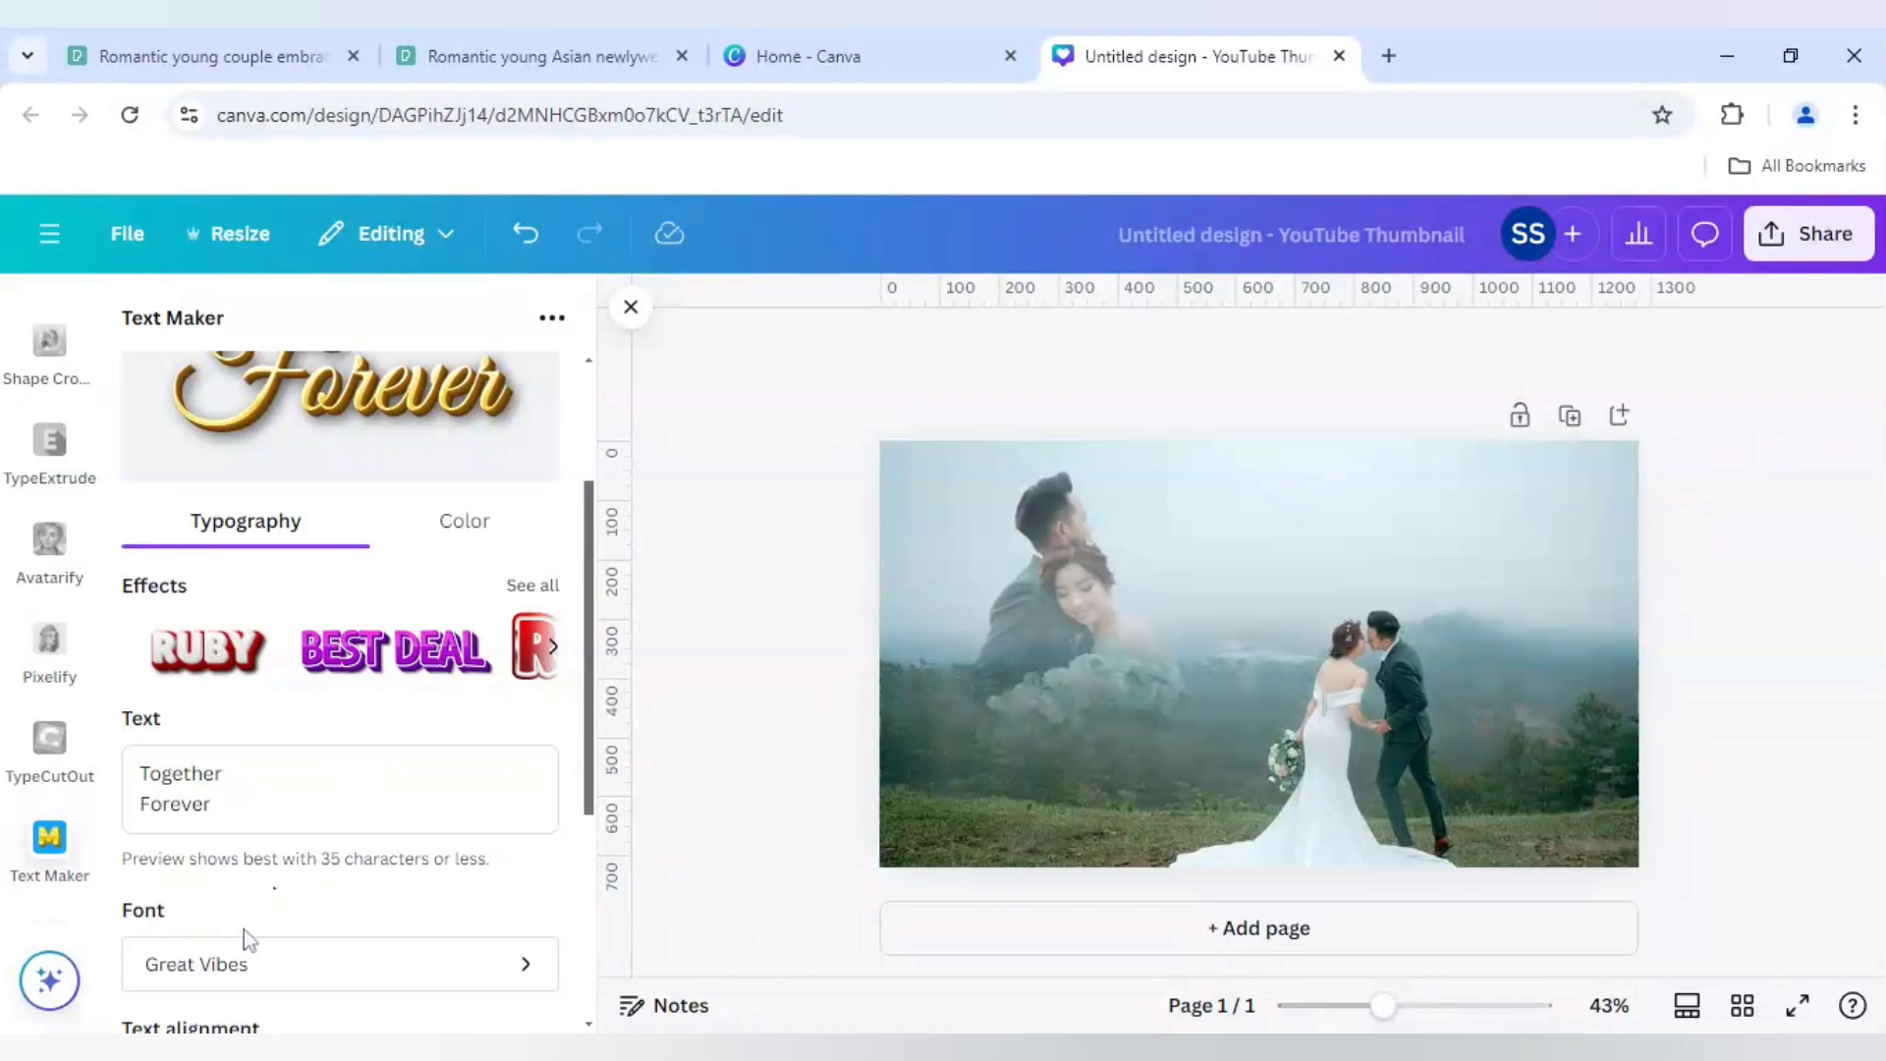
scroll("up", 3)
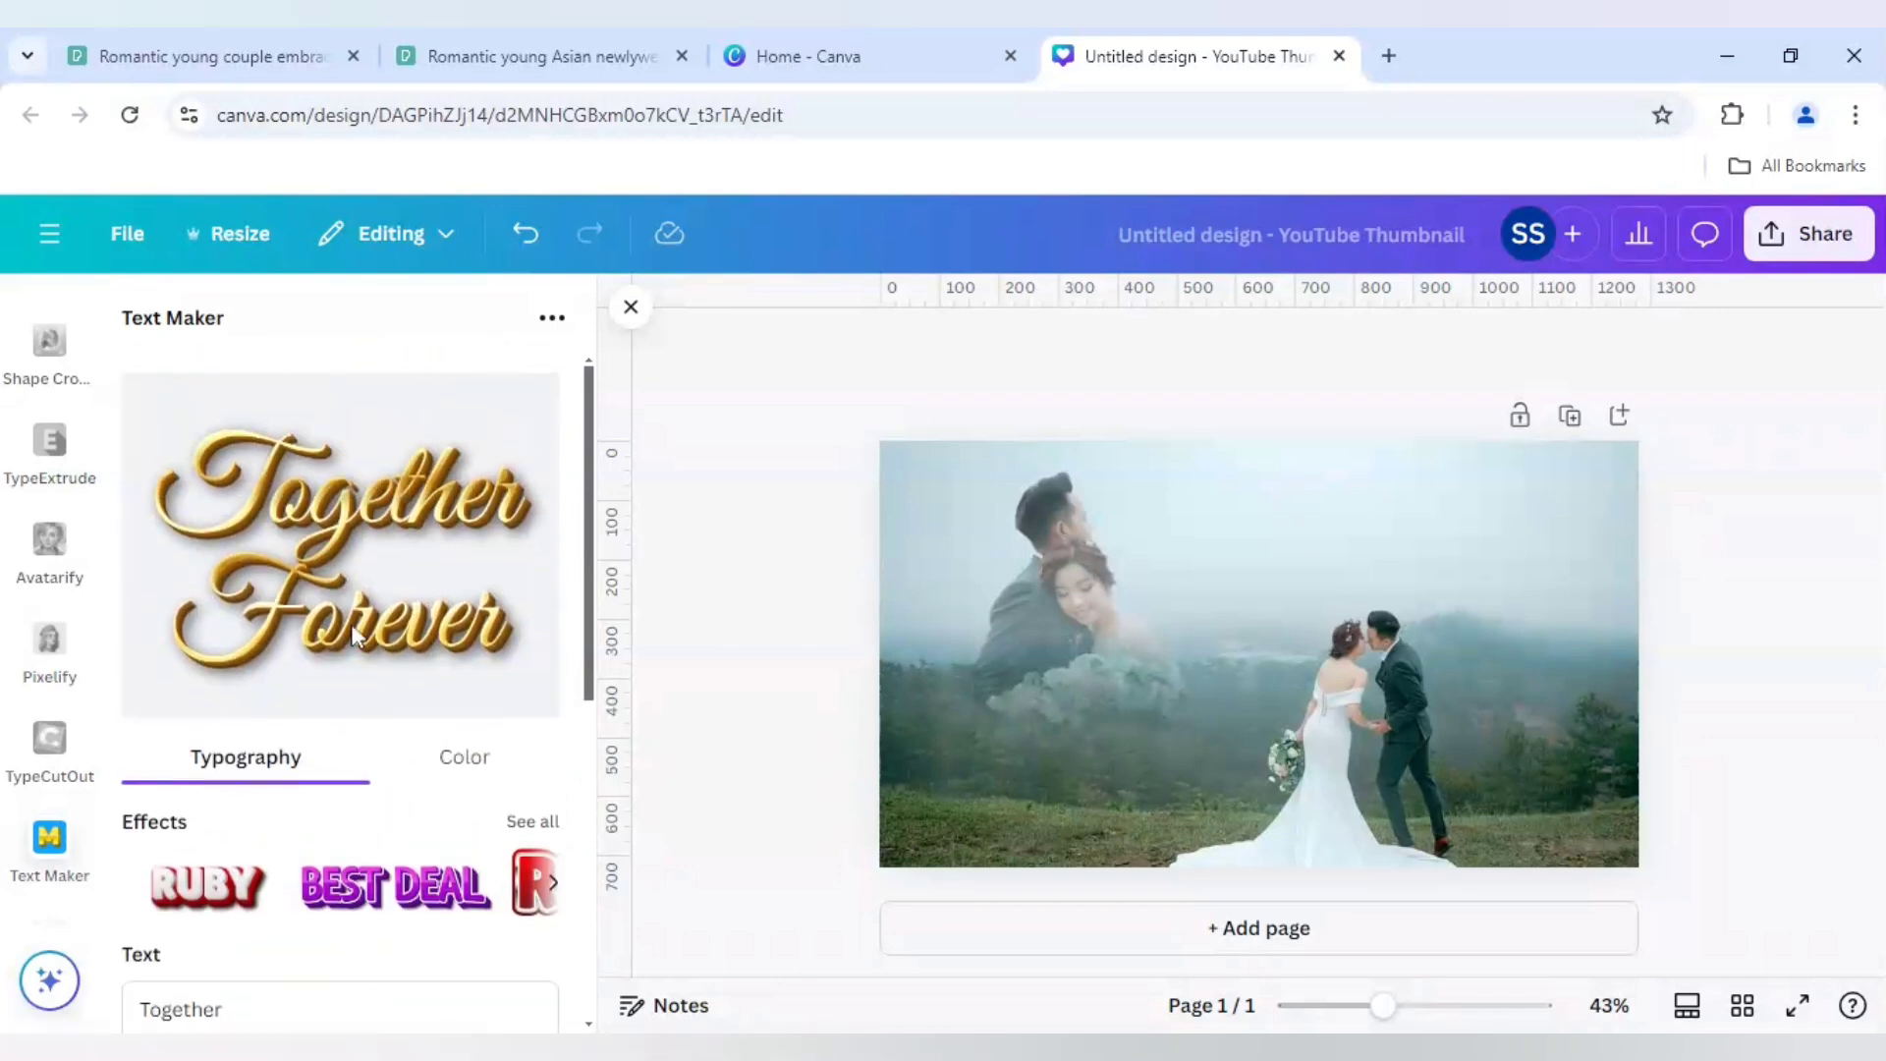
scroll("down", 3)
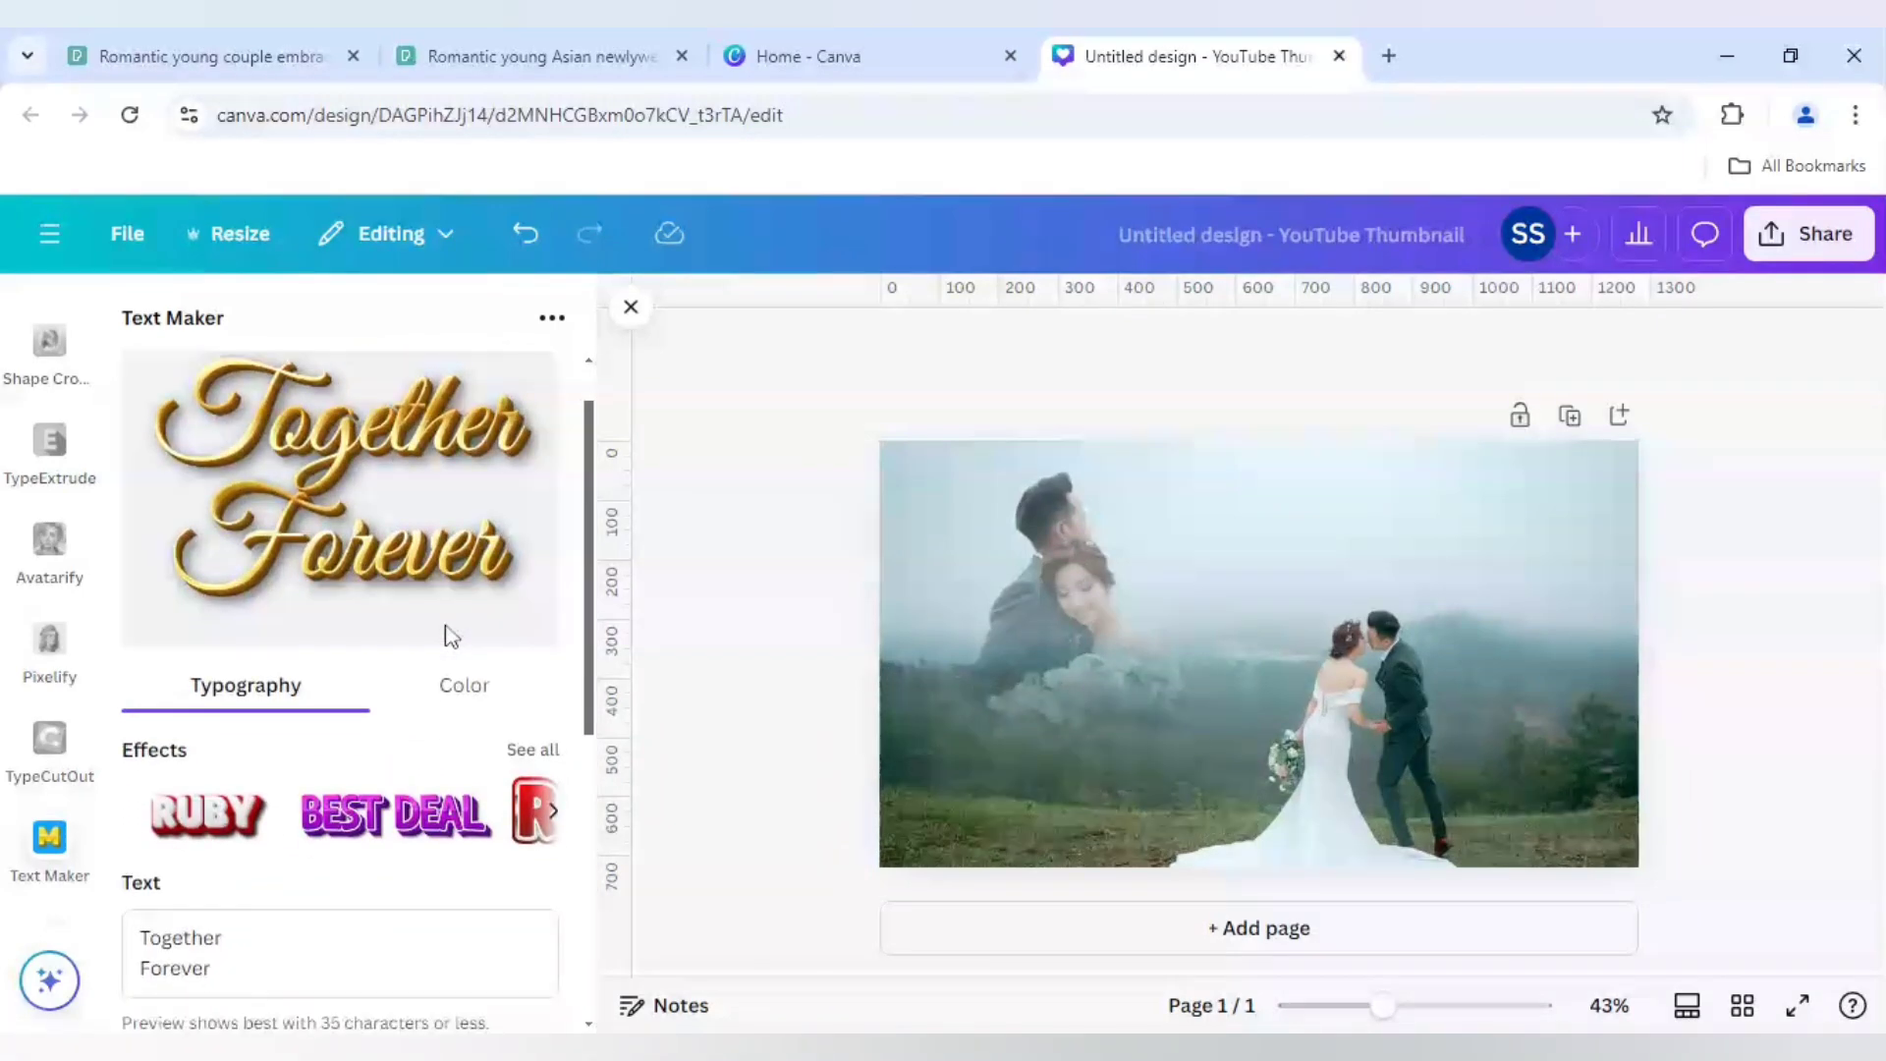
scroll("down", 3)
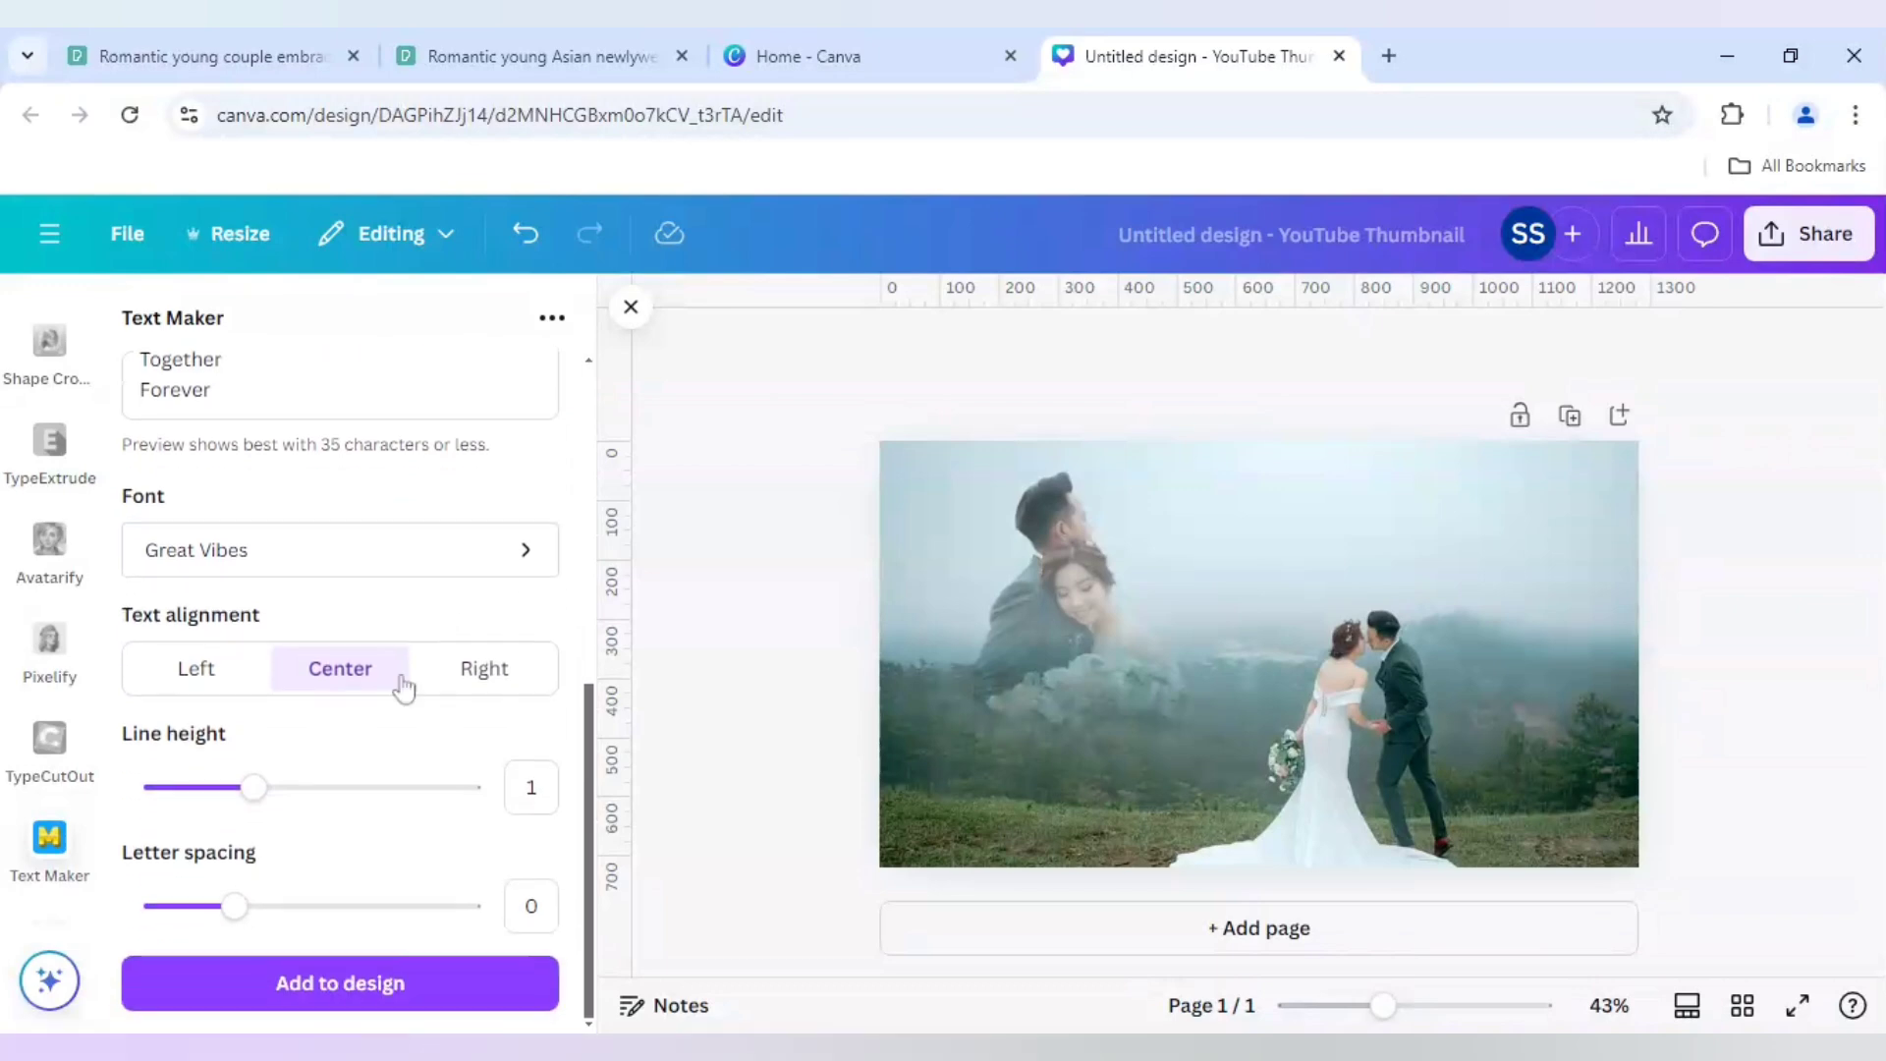
mouse_move(289, 821)
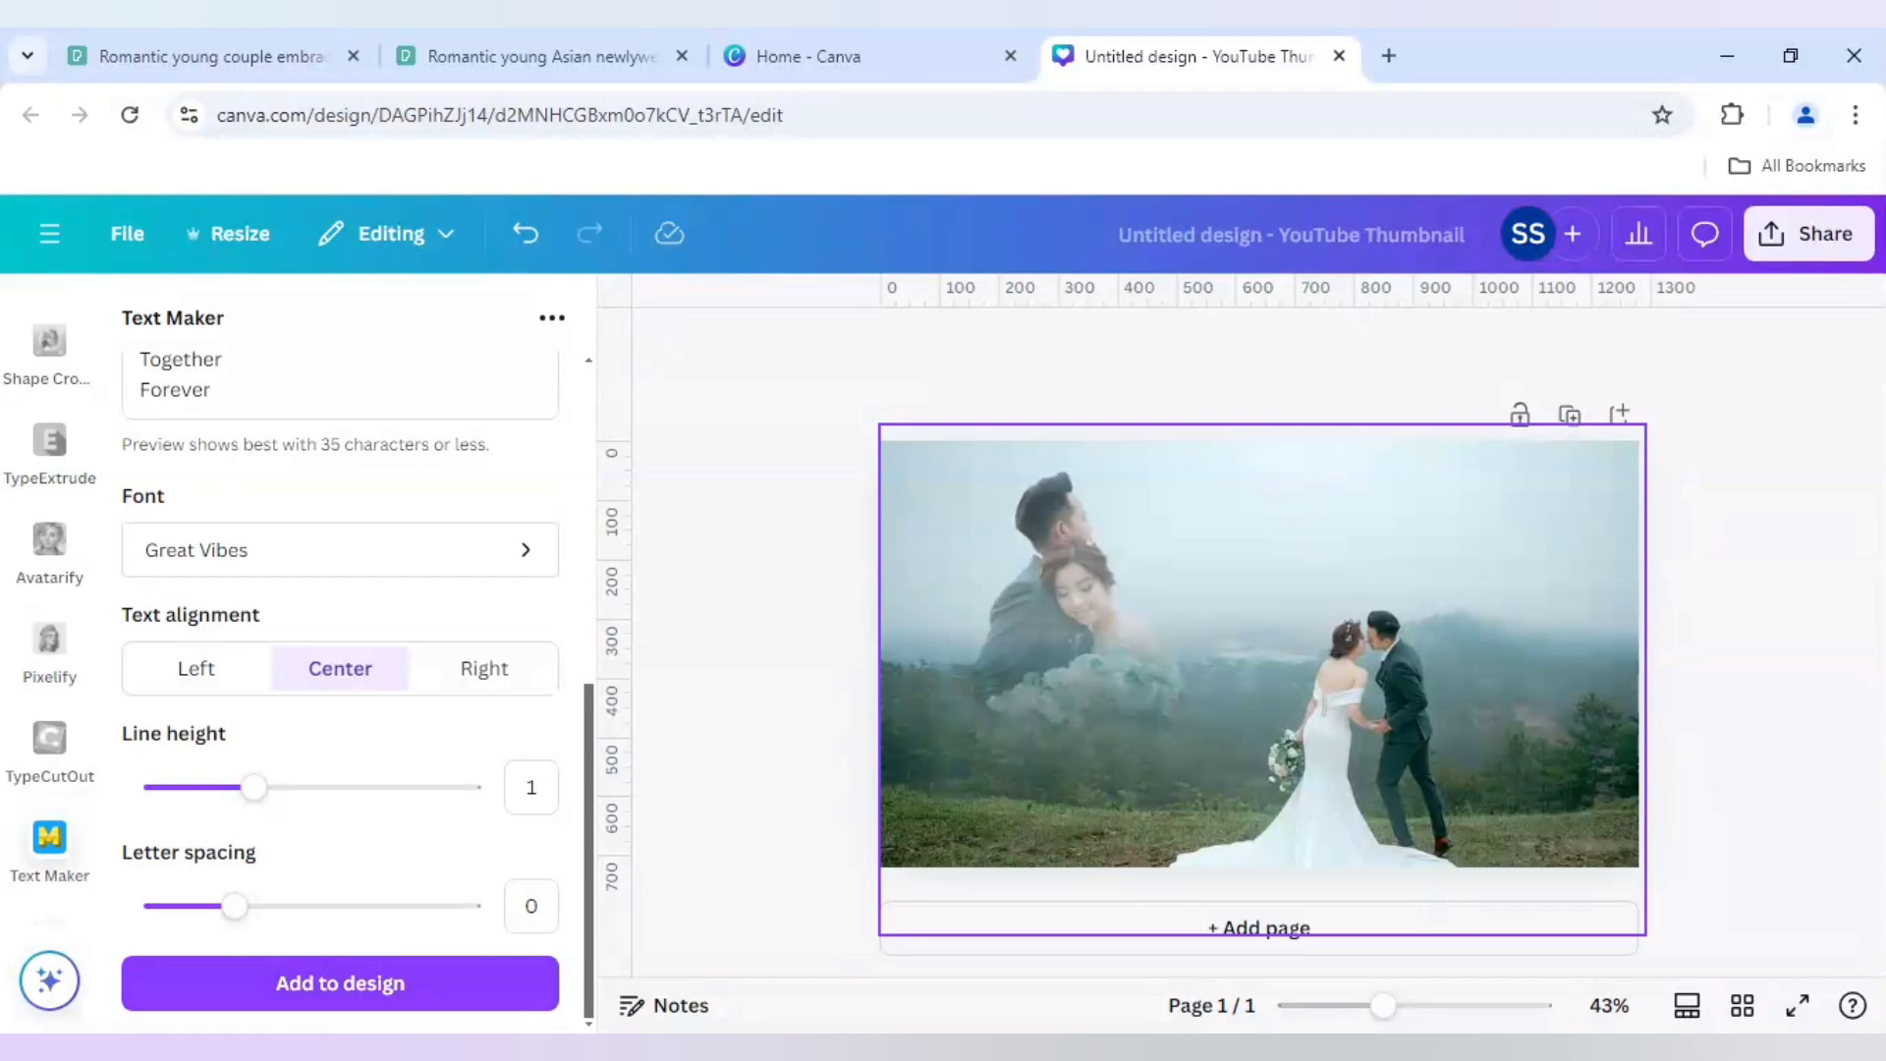
- Place the gold 'Together Forever' text on the thumbnail, then deselect to view it
left_click(339, 982)
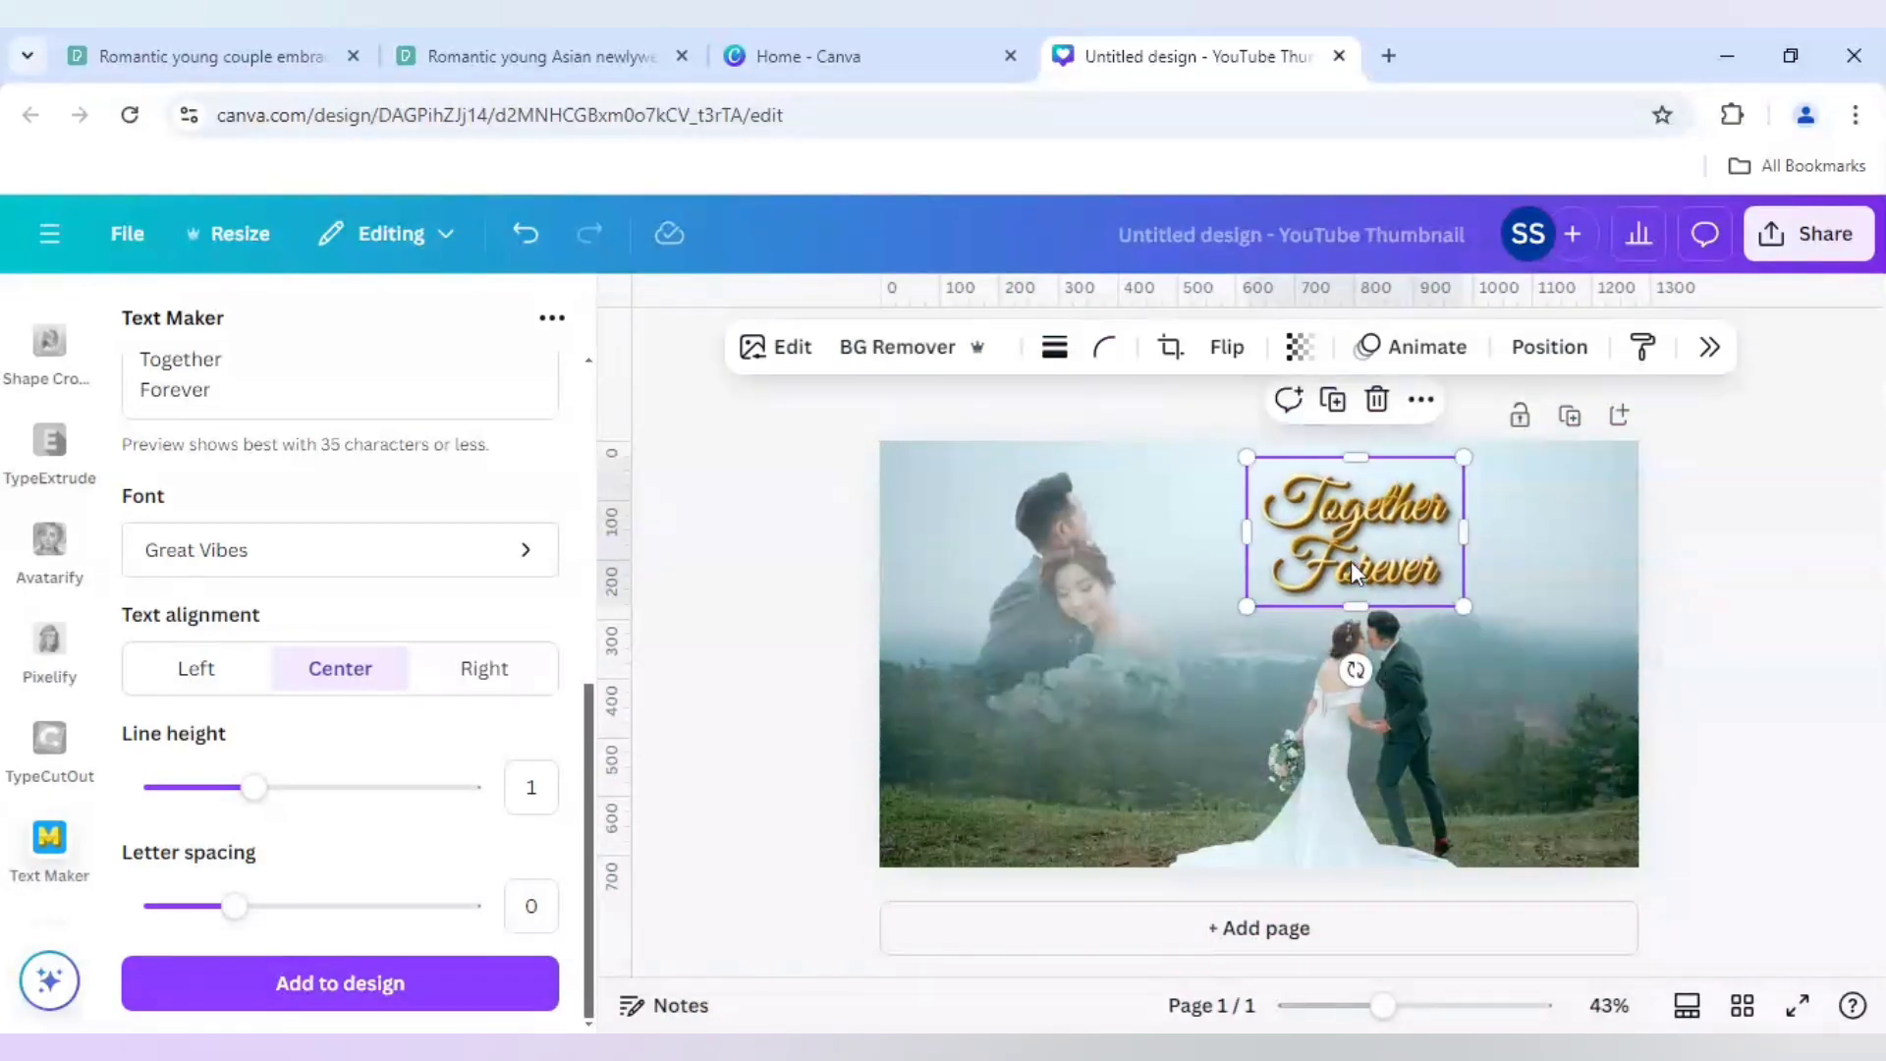
left_click(1377, 757)
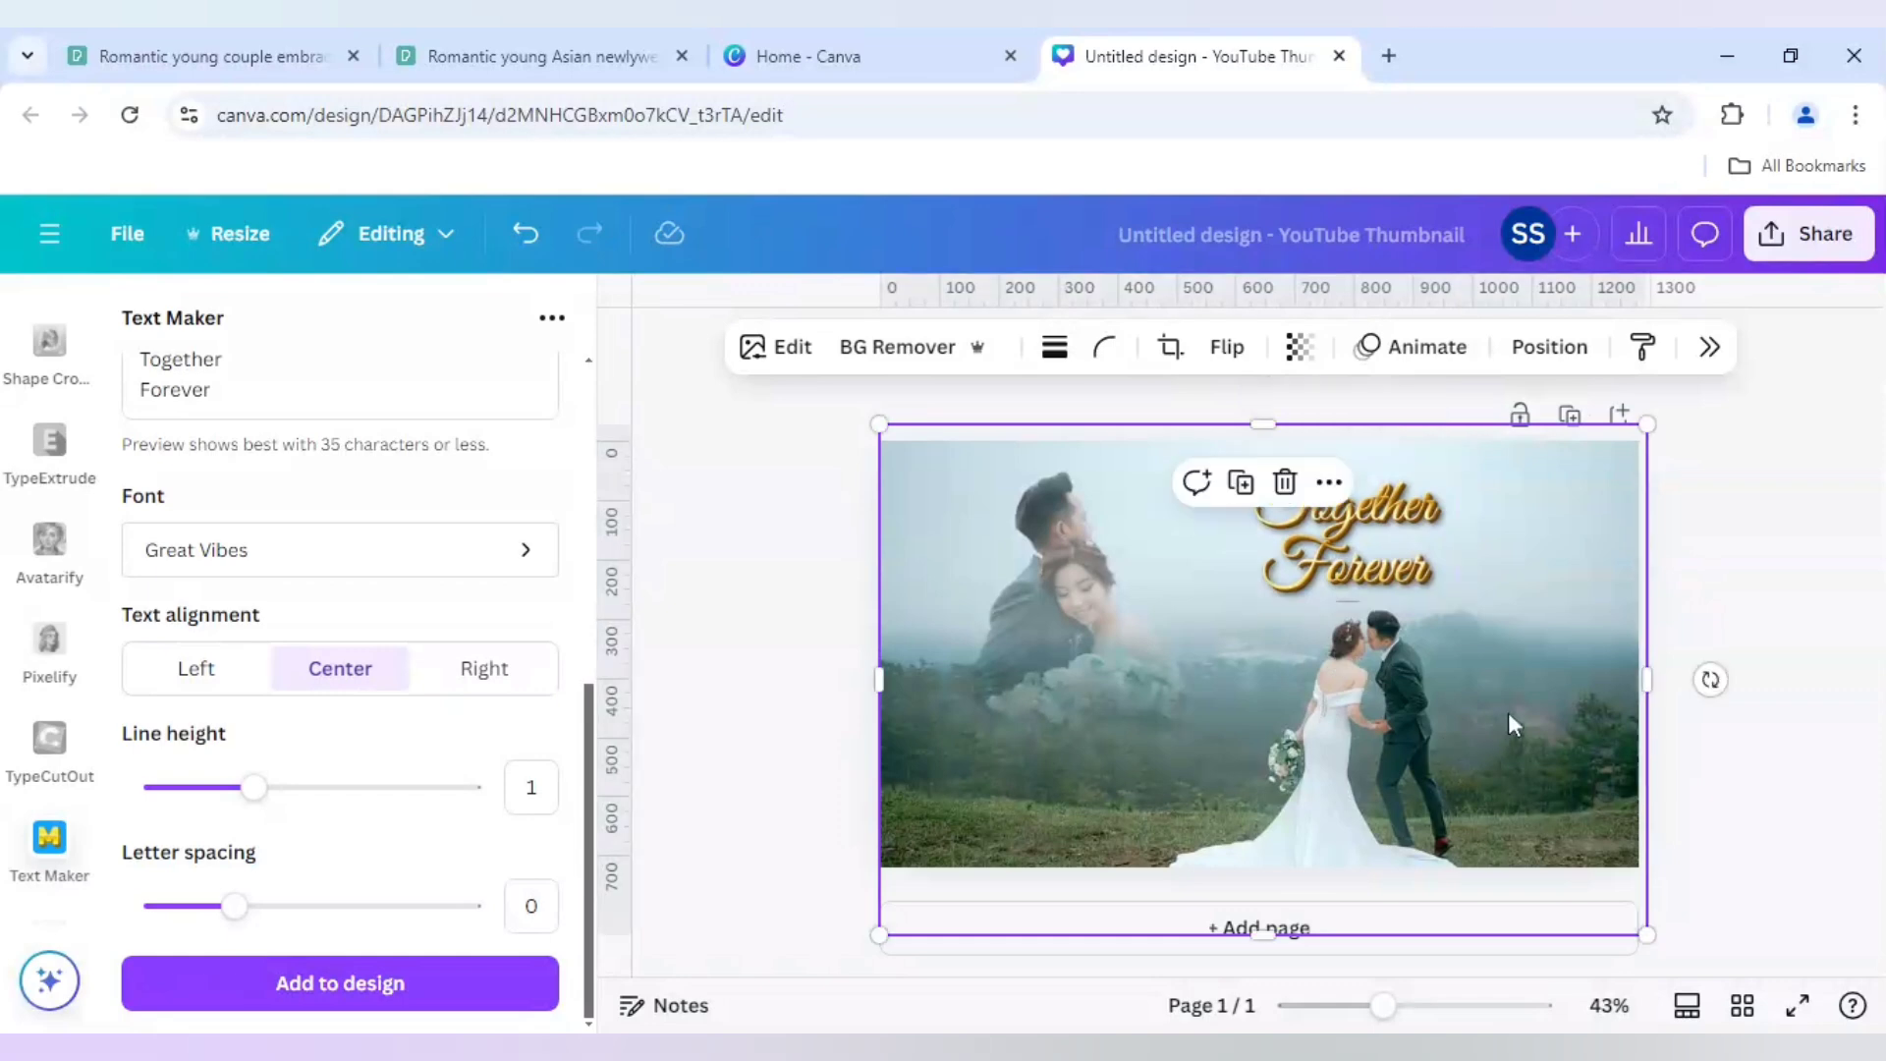
left_click(776, 670)
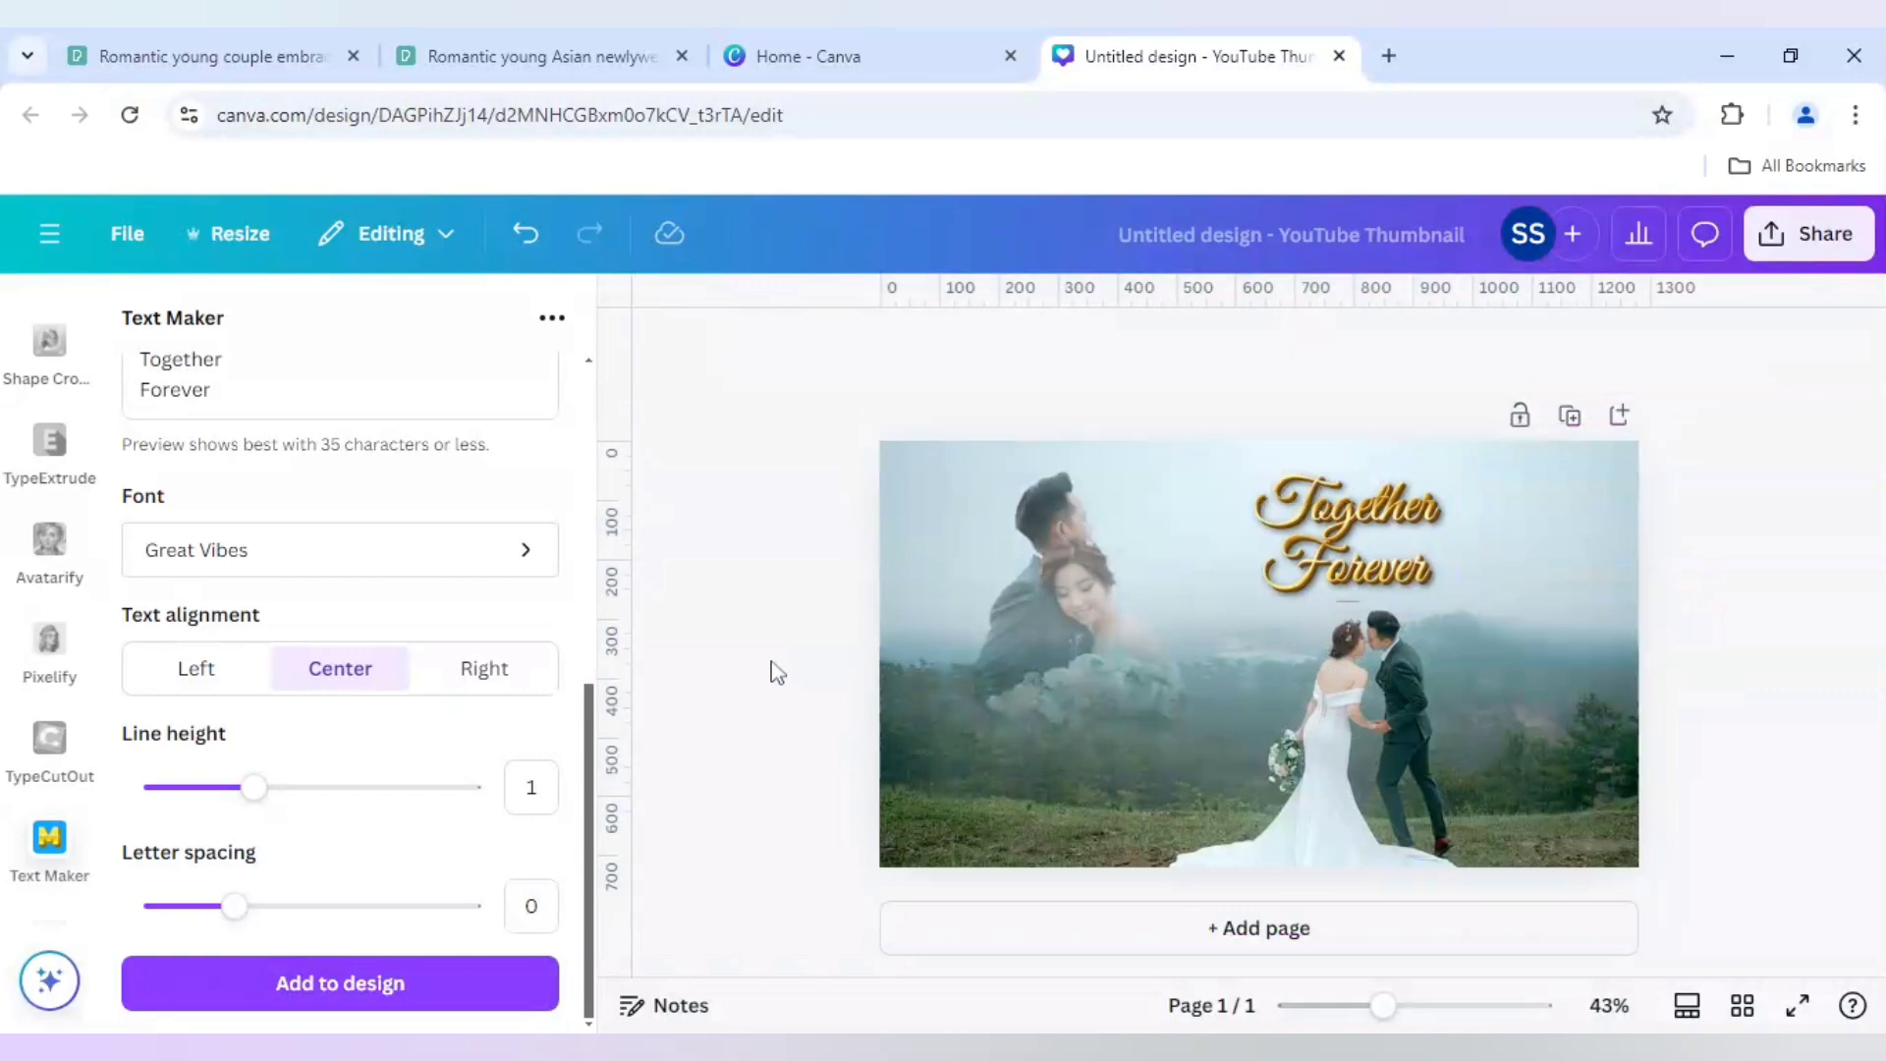